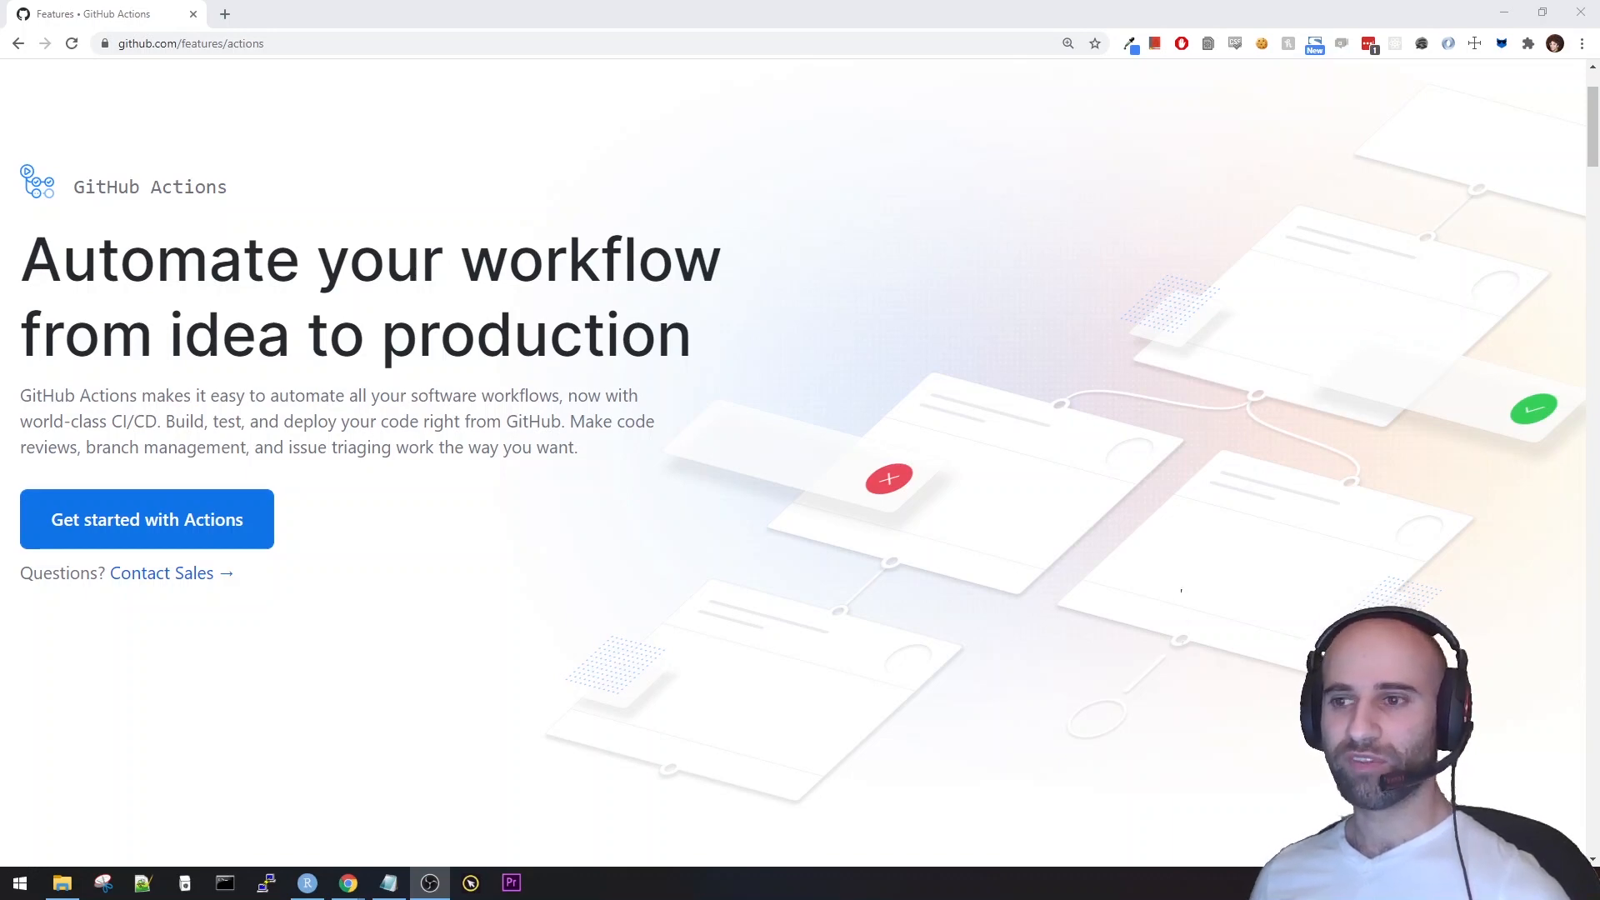
# Go to the shinydisconnect GitHub repository and scroll to its README build-passing badge.
pyautogui.doubleClick(140, 422)
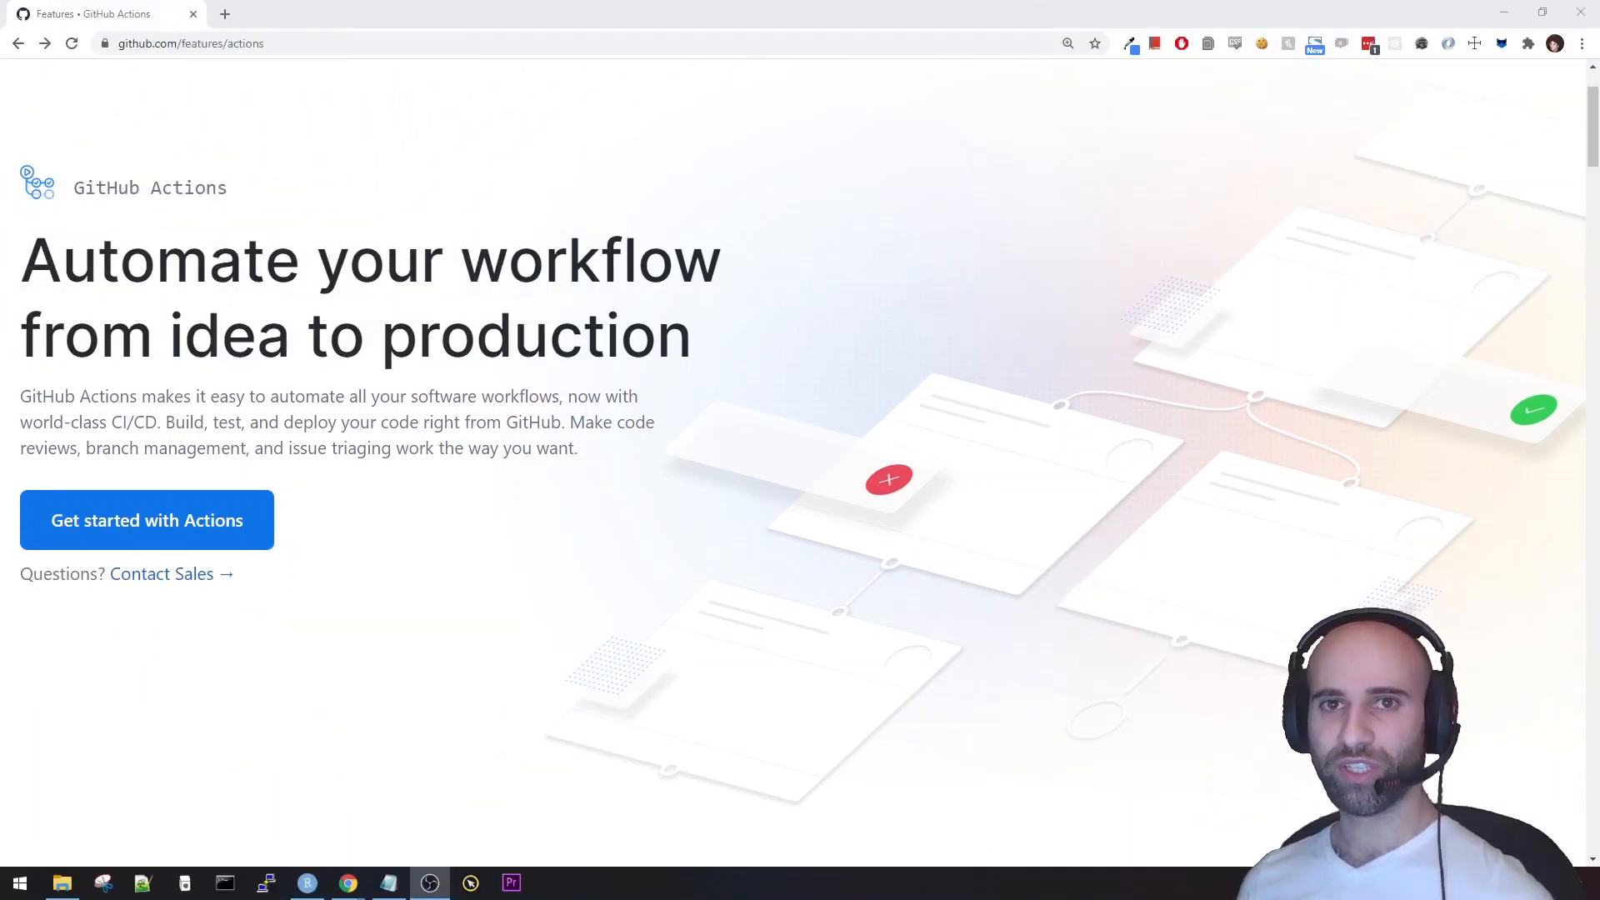
pyautogui.click(189, 42)
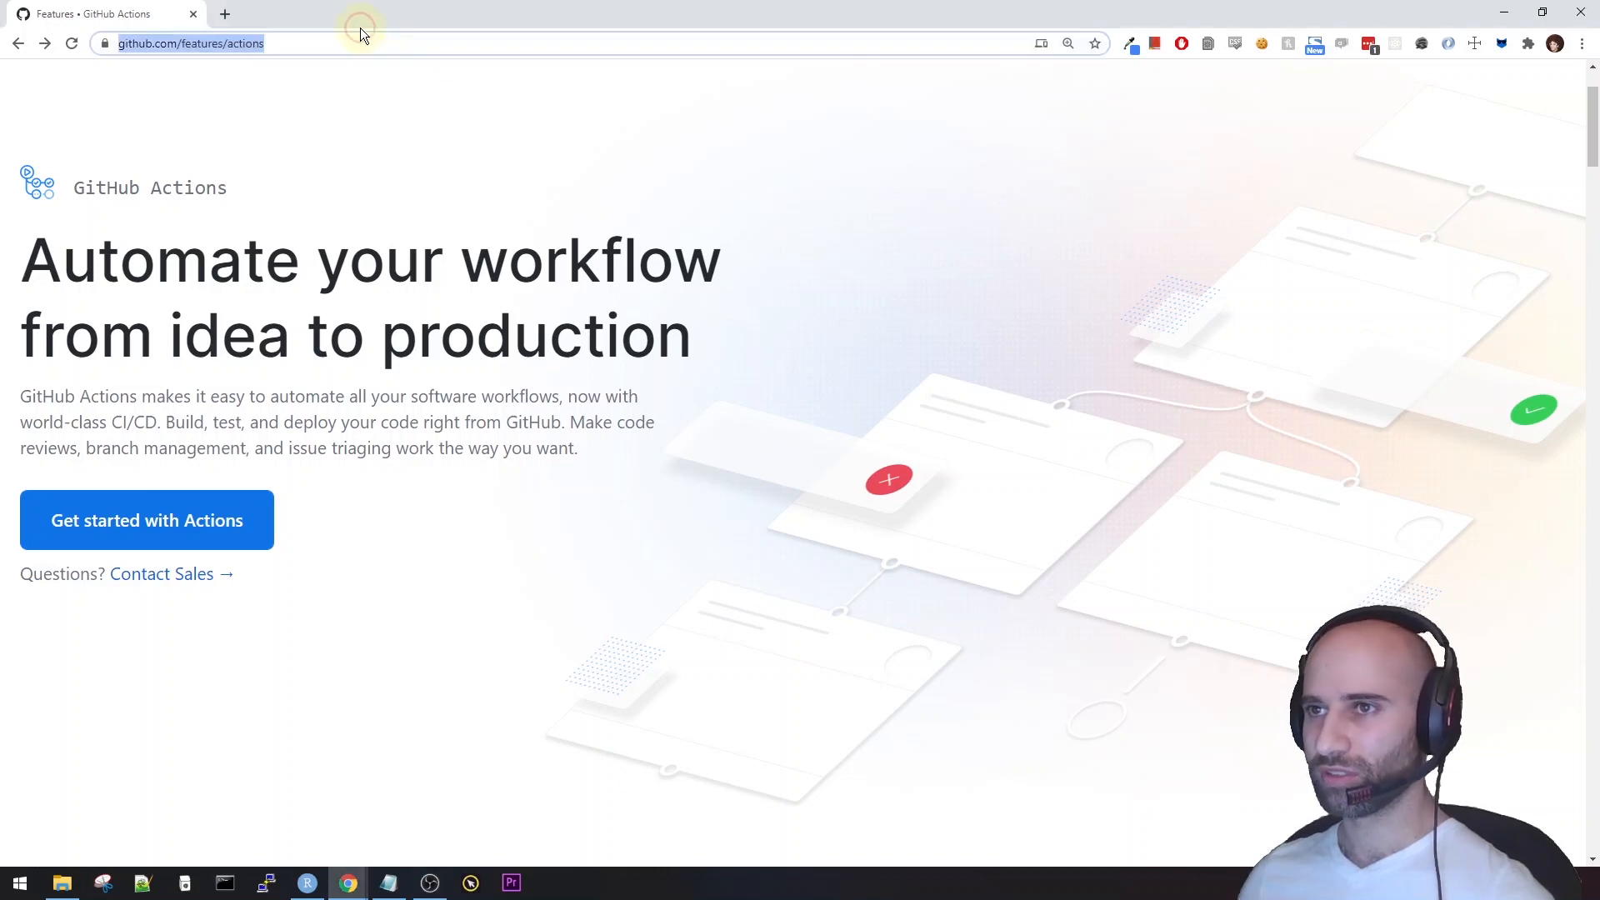
pyautogui.write('shiny disco balls lyrics')
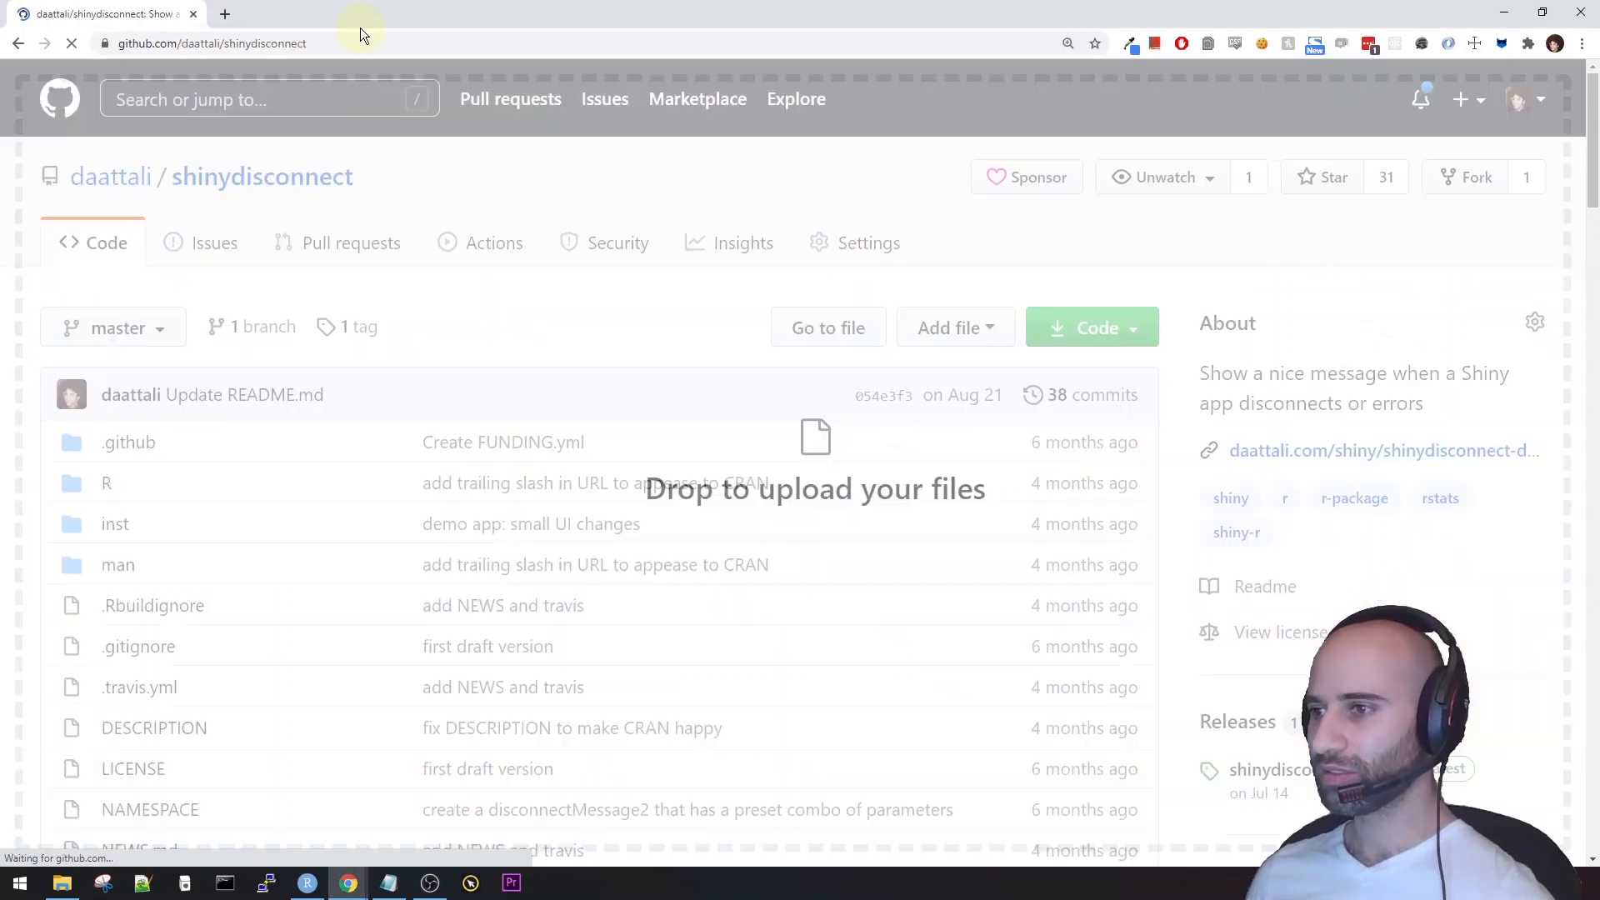
pyautogui.scroll(-3)
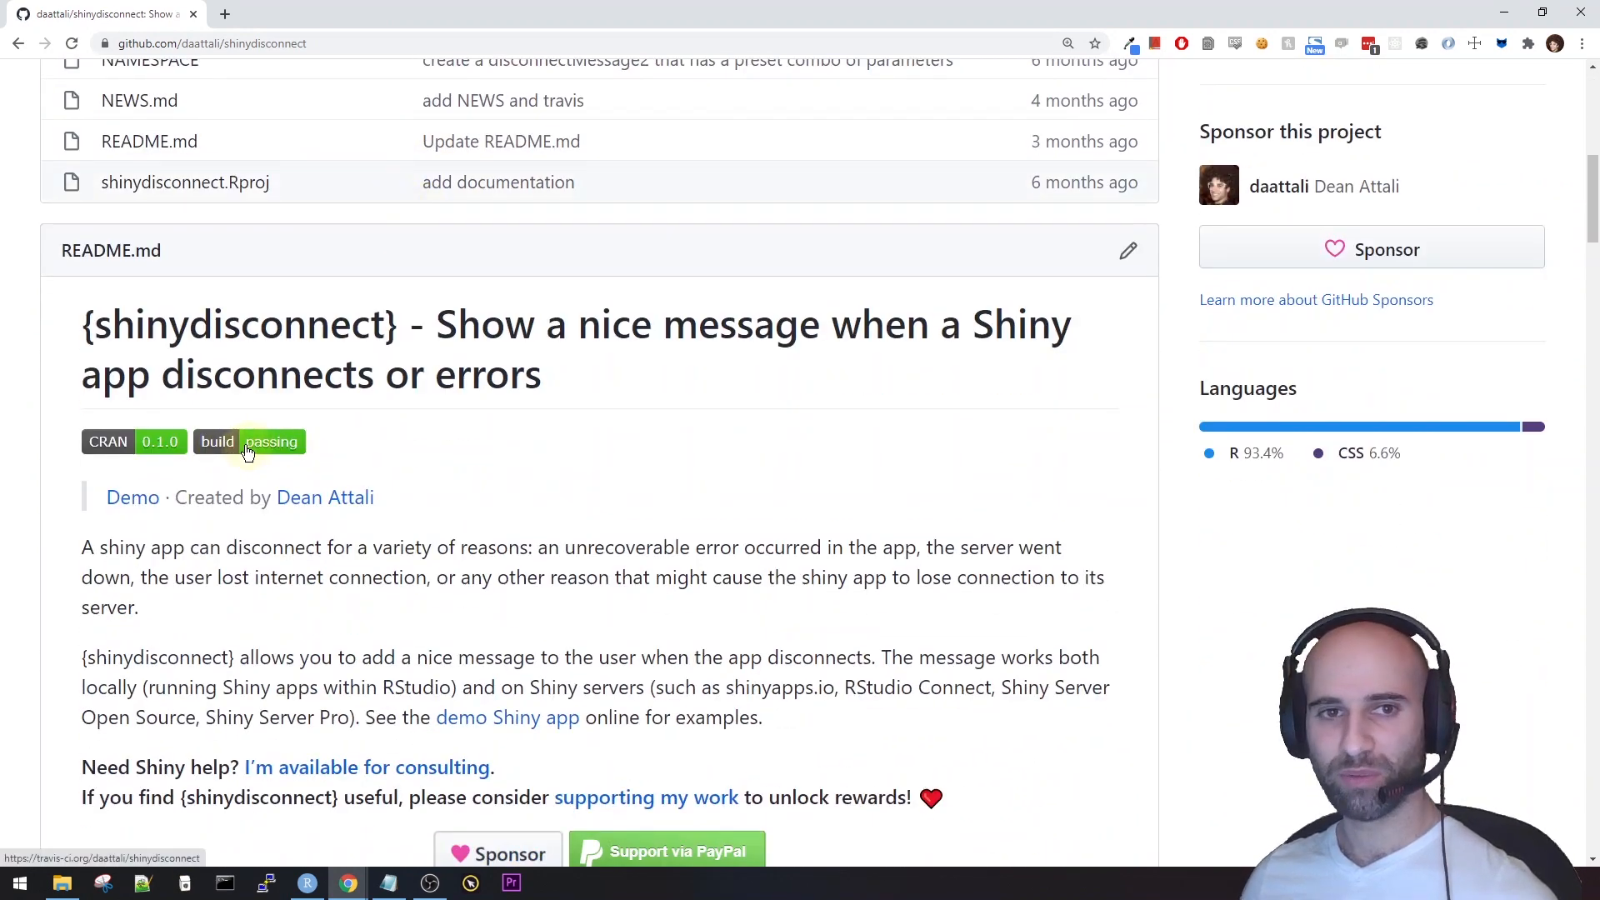
pyautogui.click(249, 441)
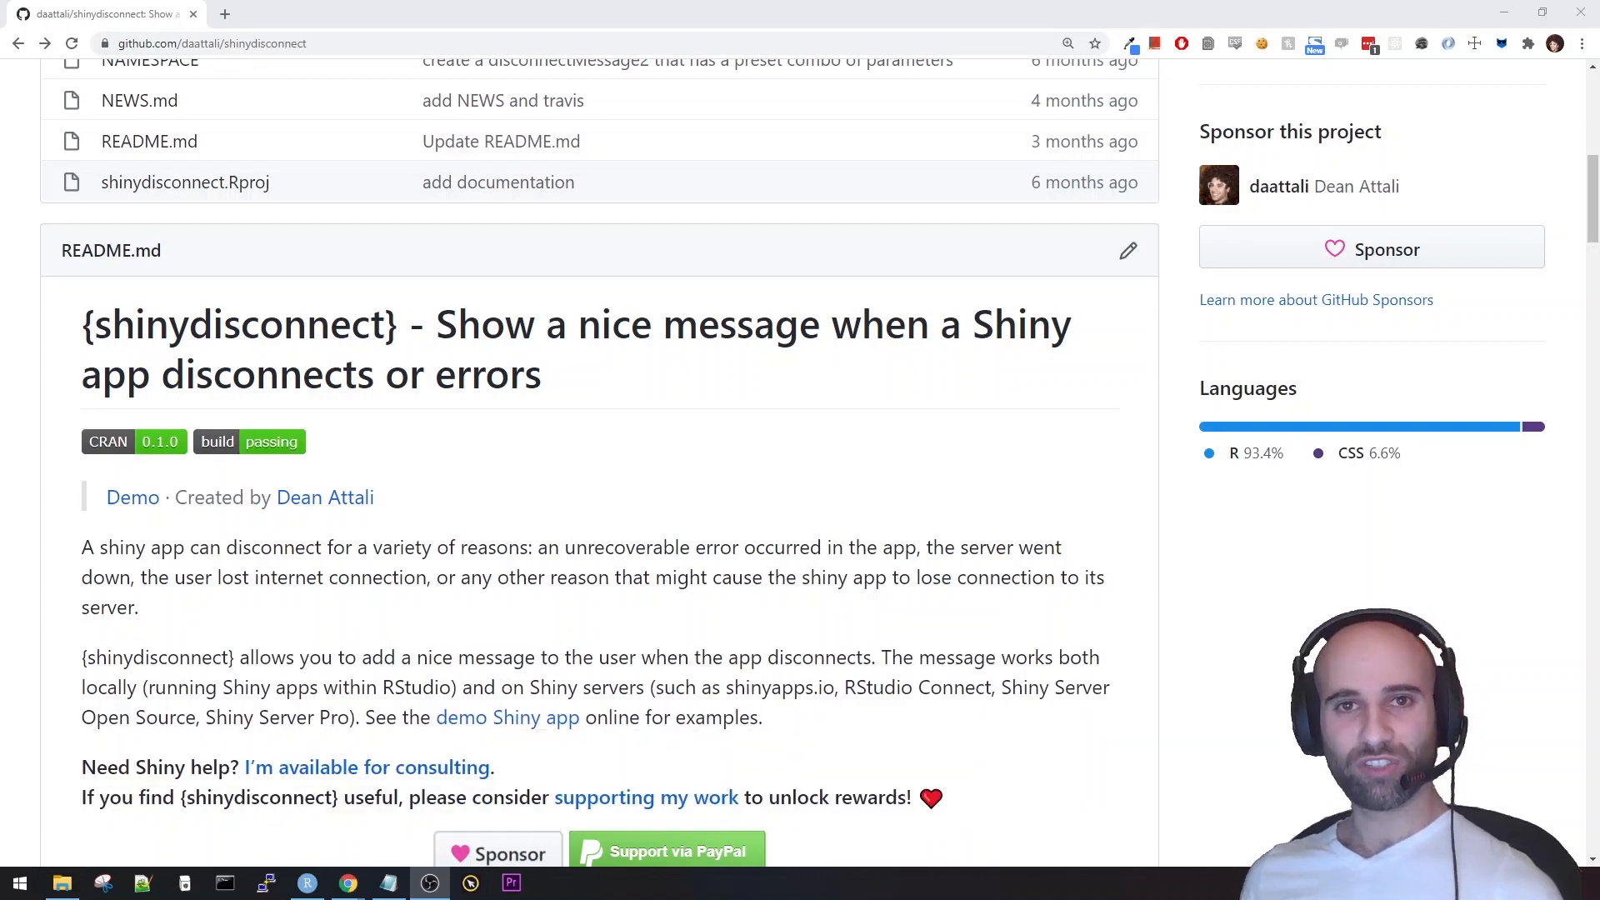
pyautogui.scroll(-3)
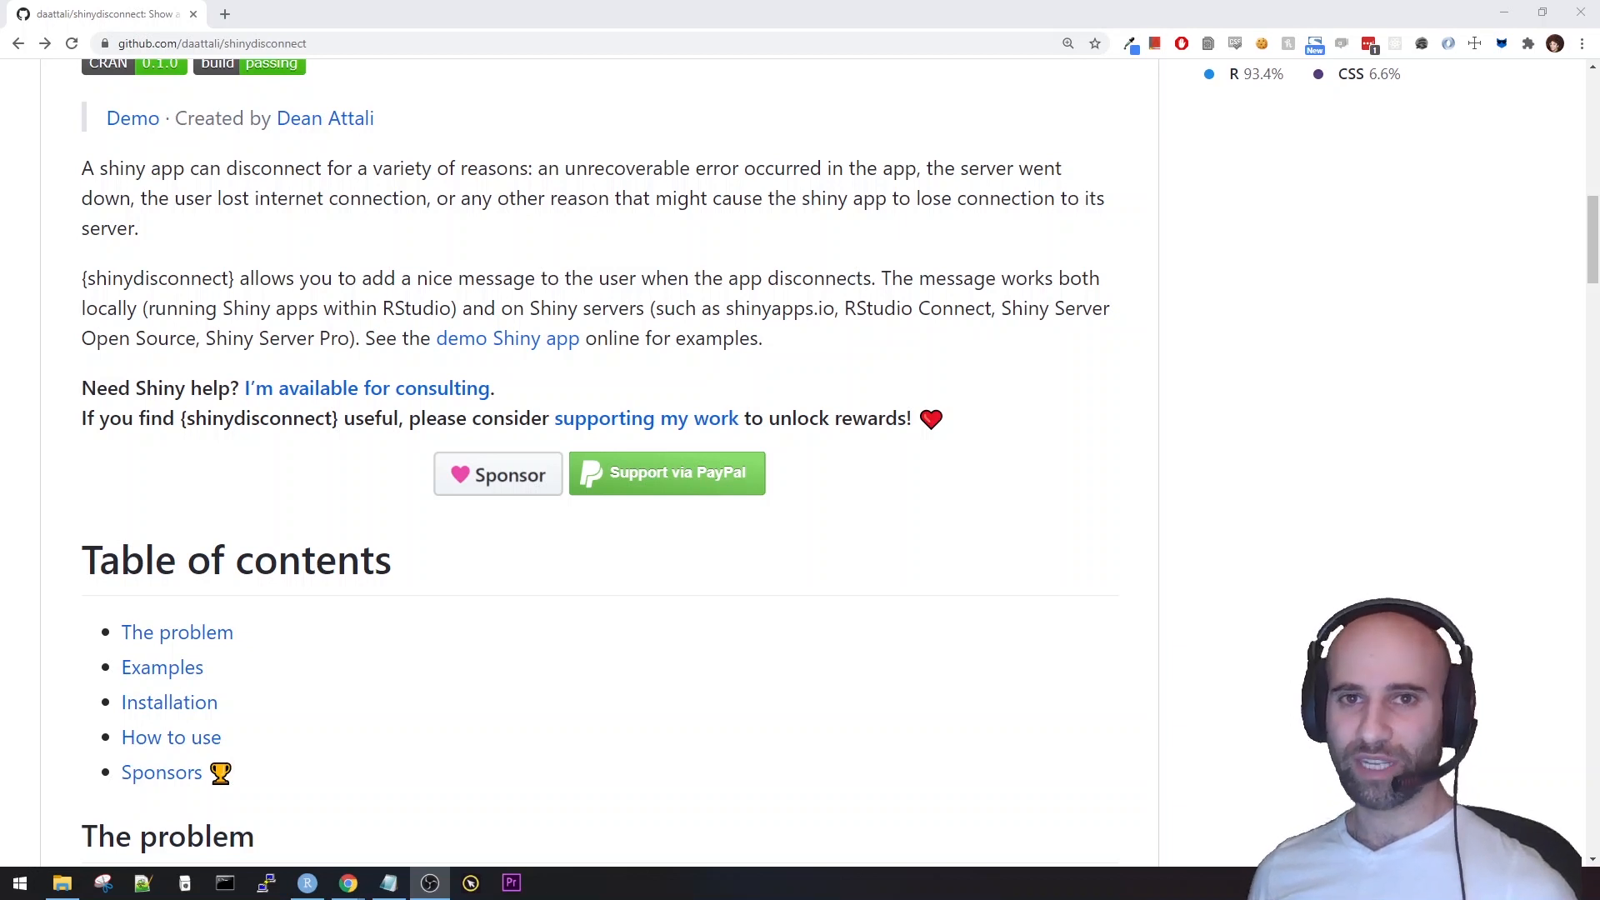
# Open the Travis CI blog post 'The new pricing model for travis-ci.com'.
pyautogui.click(204, 43)
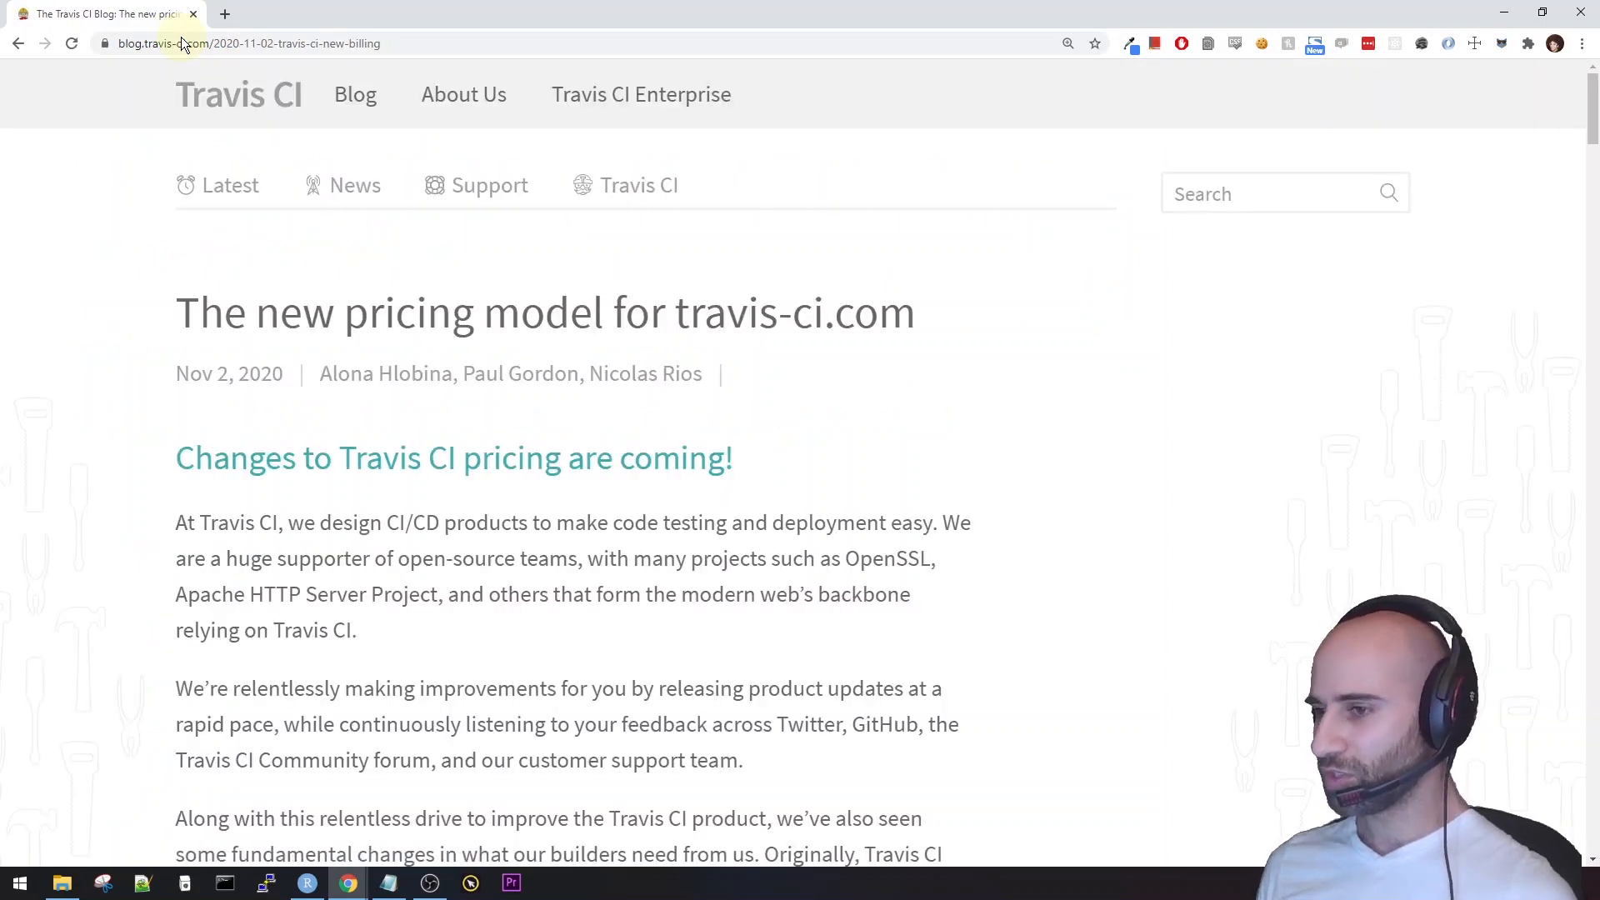
pyautogui.moveTo(939, 445)
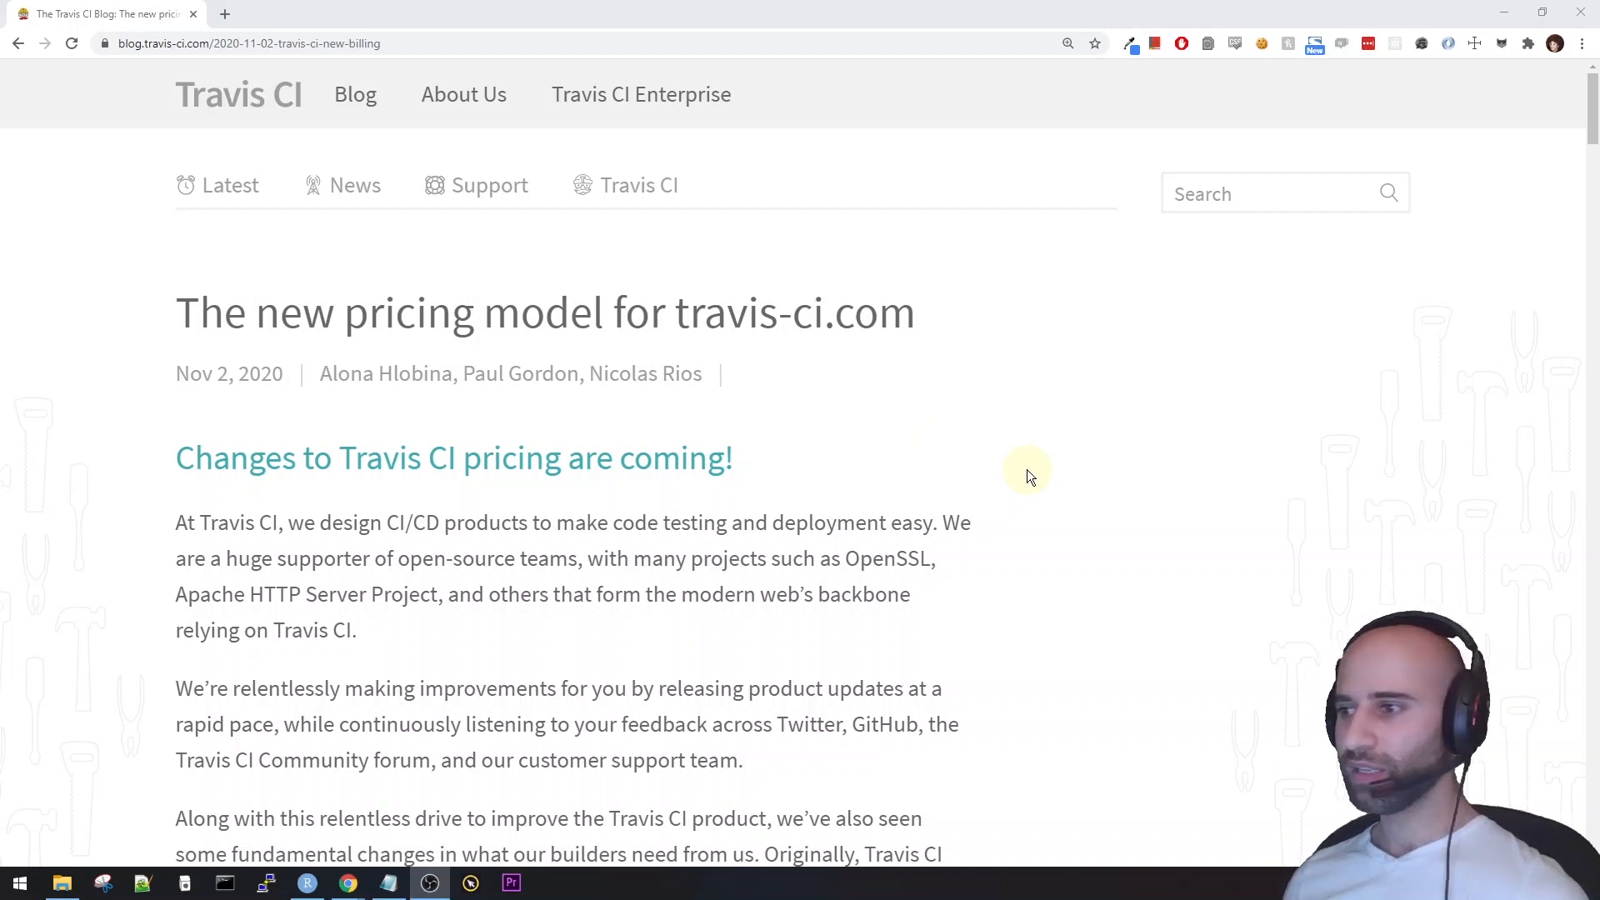
pyautogui.moveTo(1005, 423)
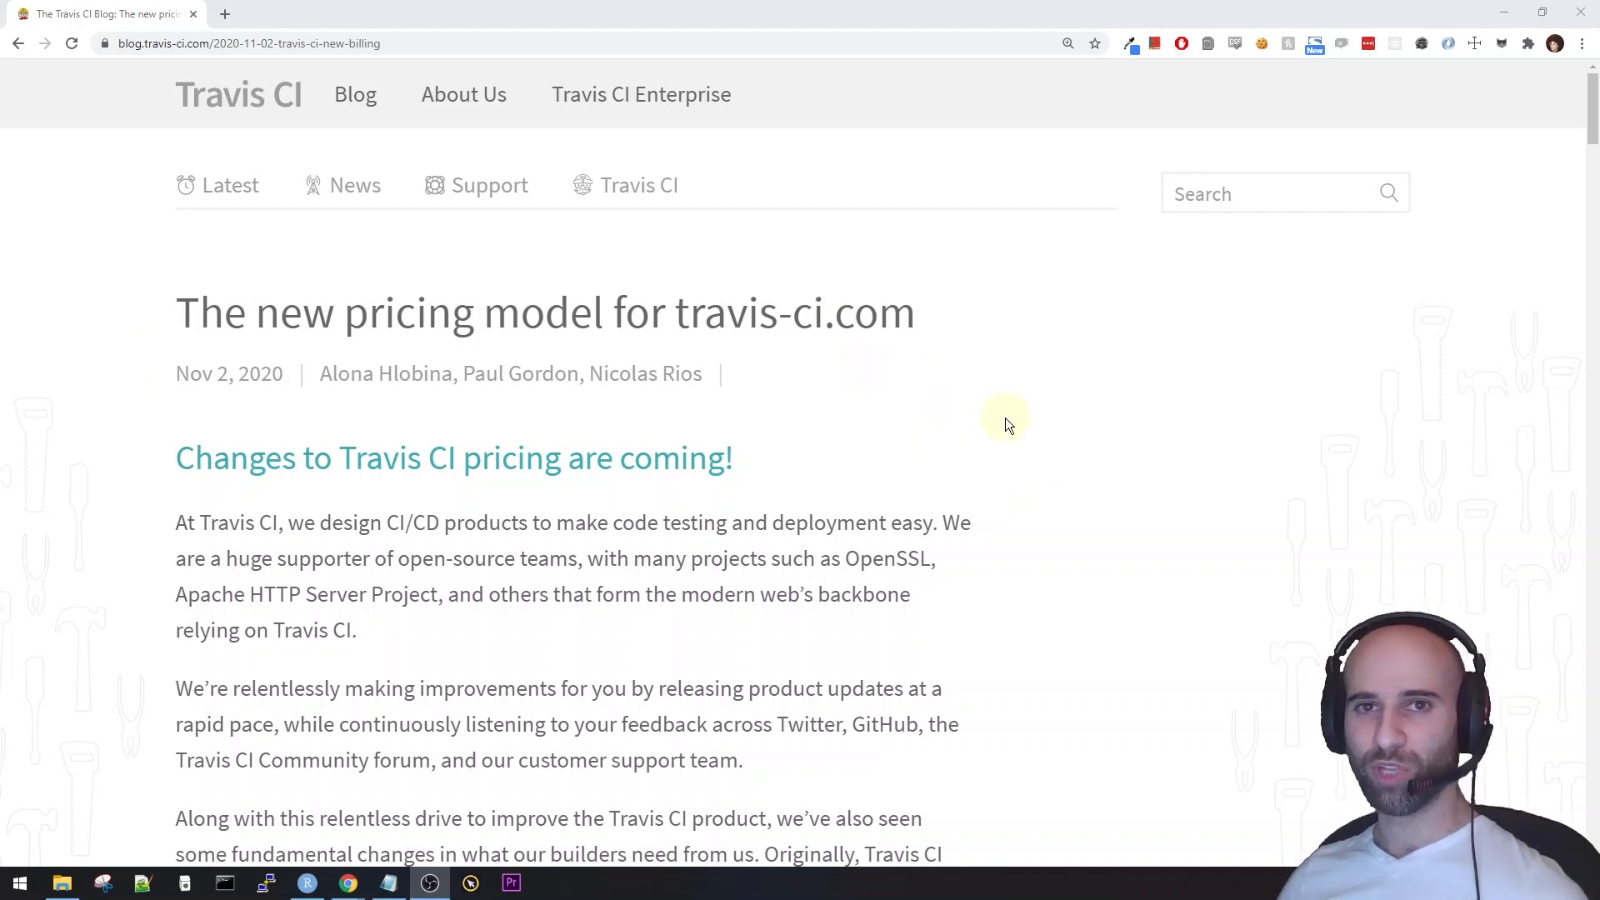
pyautogui.moveTo(1000, 435)
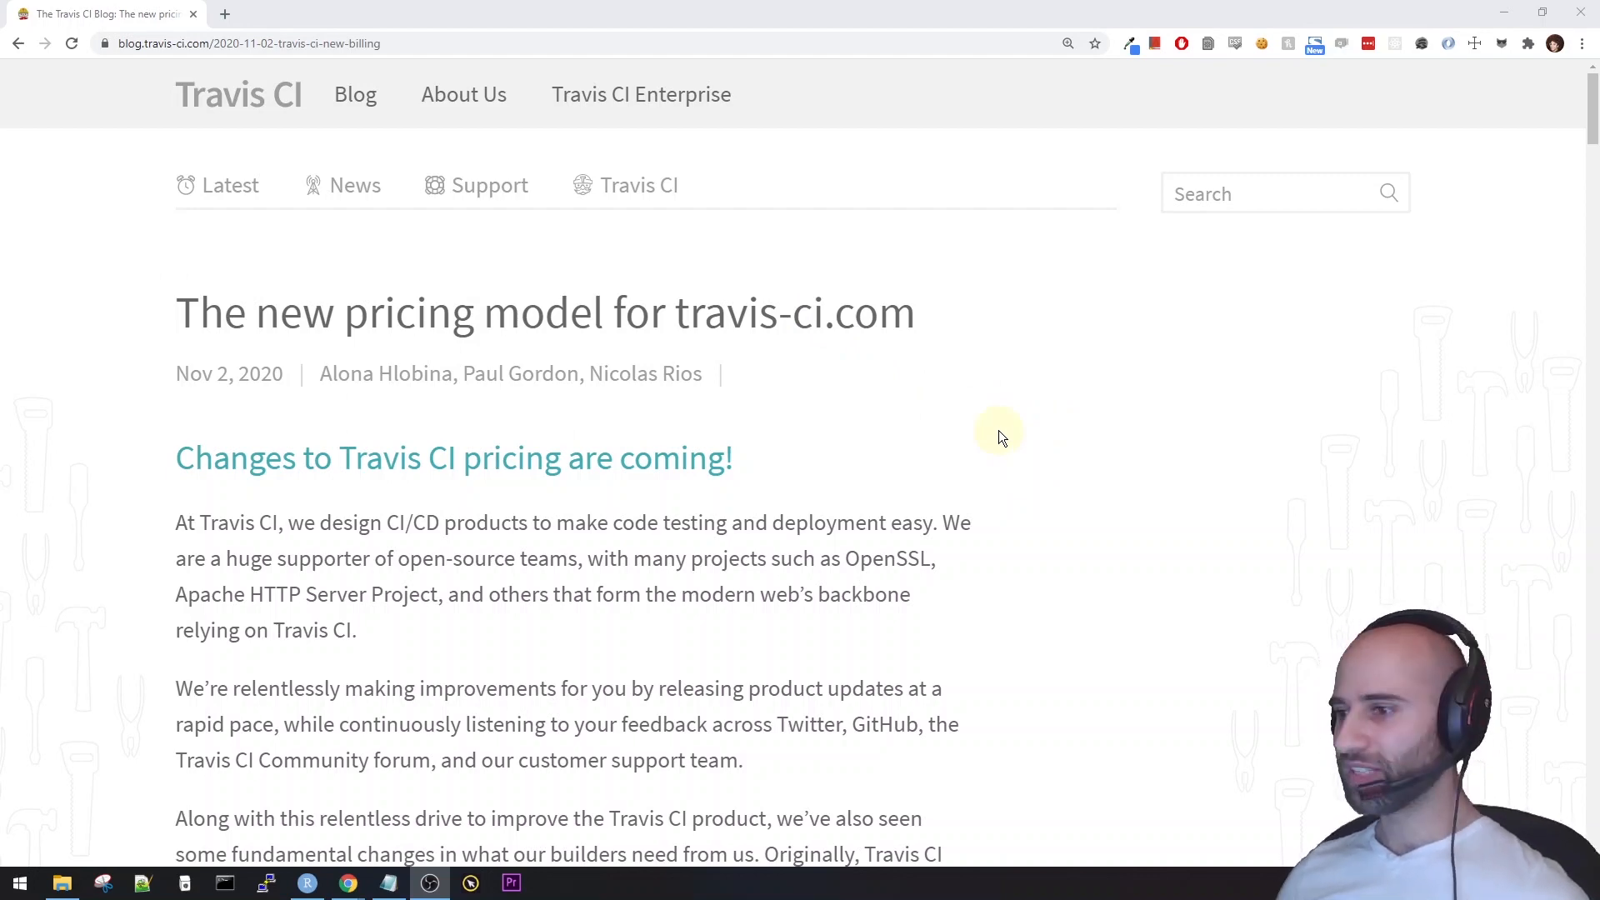
# Read the post's free 10K credit trial rule for public repositories, then switch to RStudio.
pyautogui.scroll(-3)
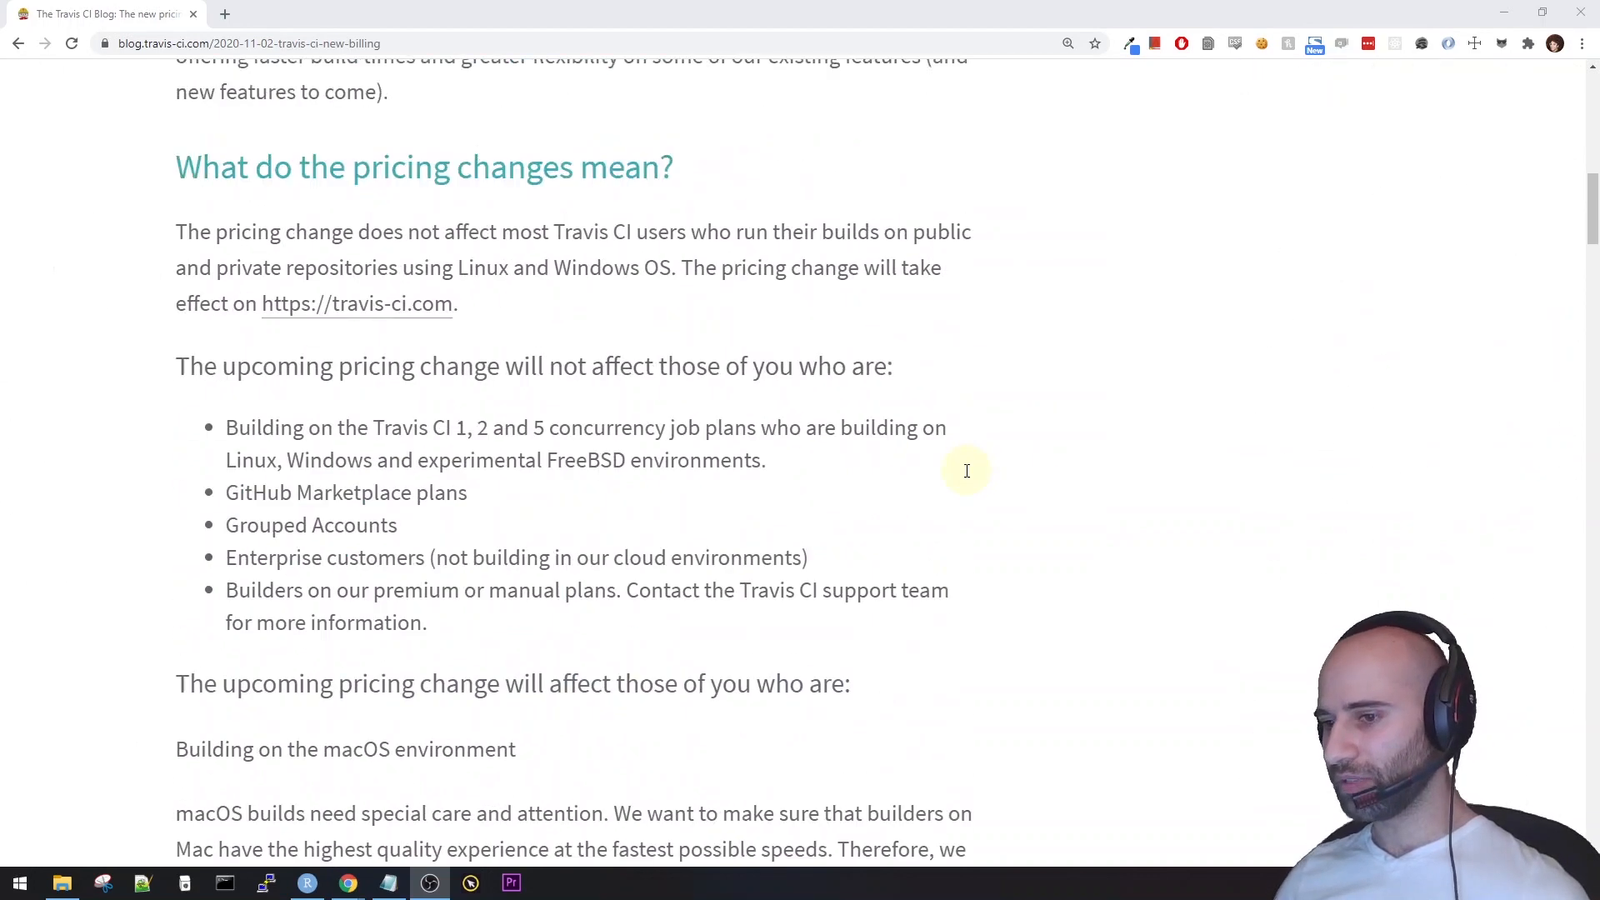
pyautogui.scroll(-3)
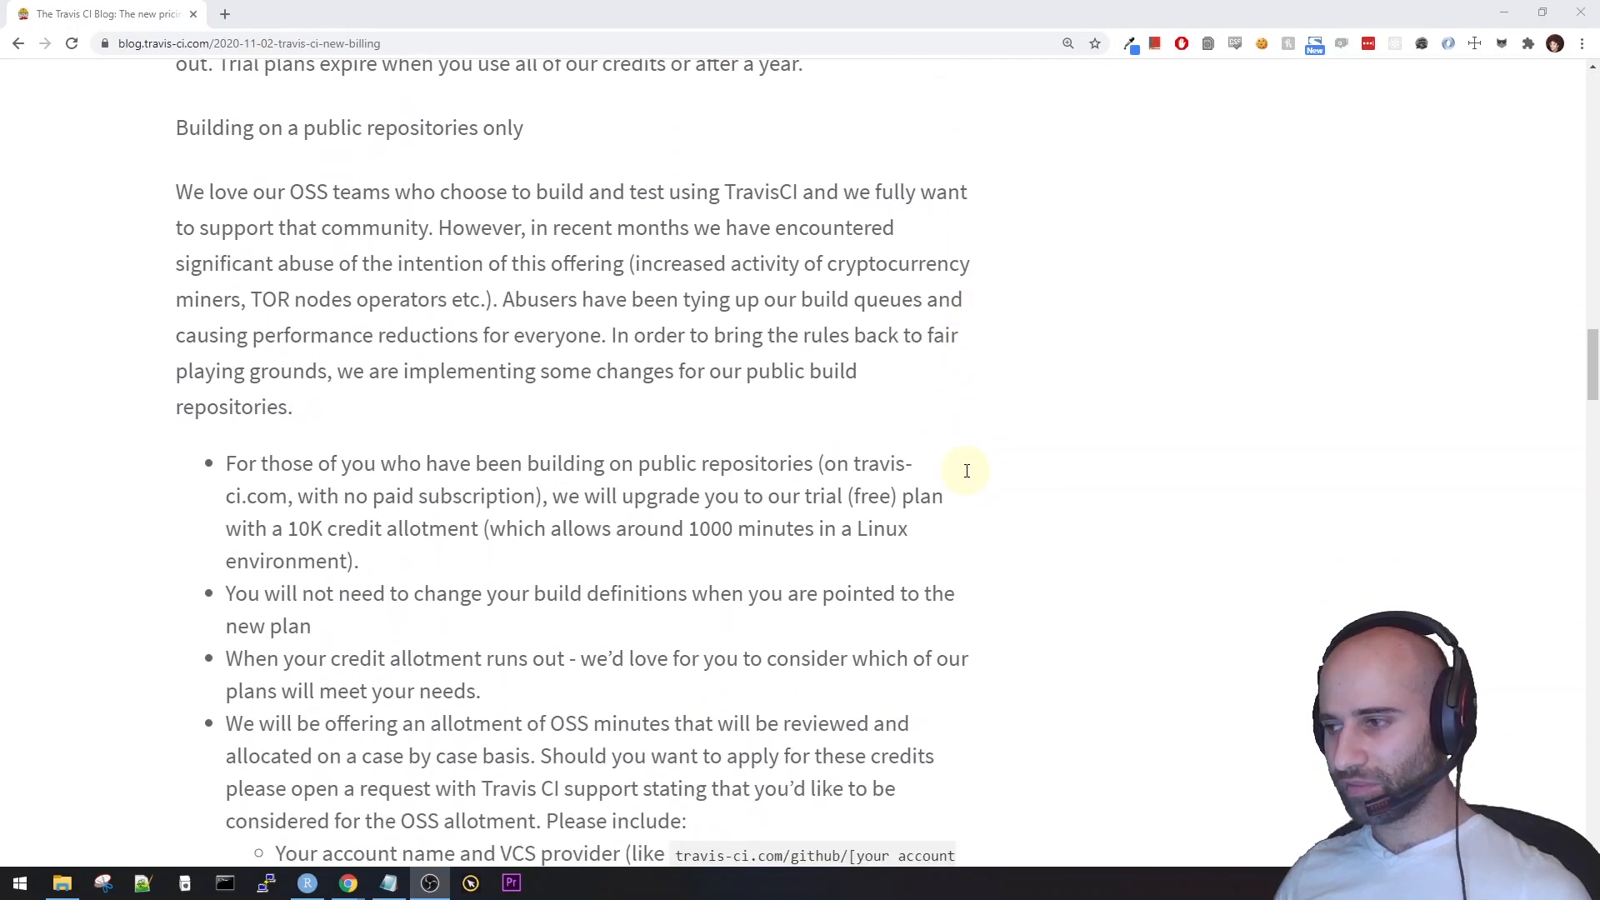
pyautogui.moveTo(226, 463); pyautogui.dragTo(359, 559)
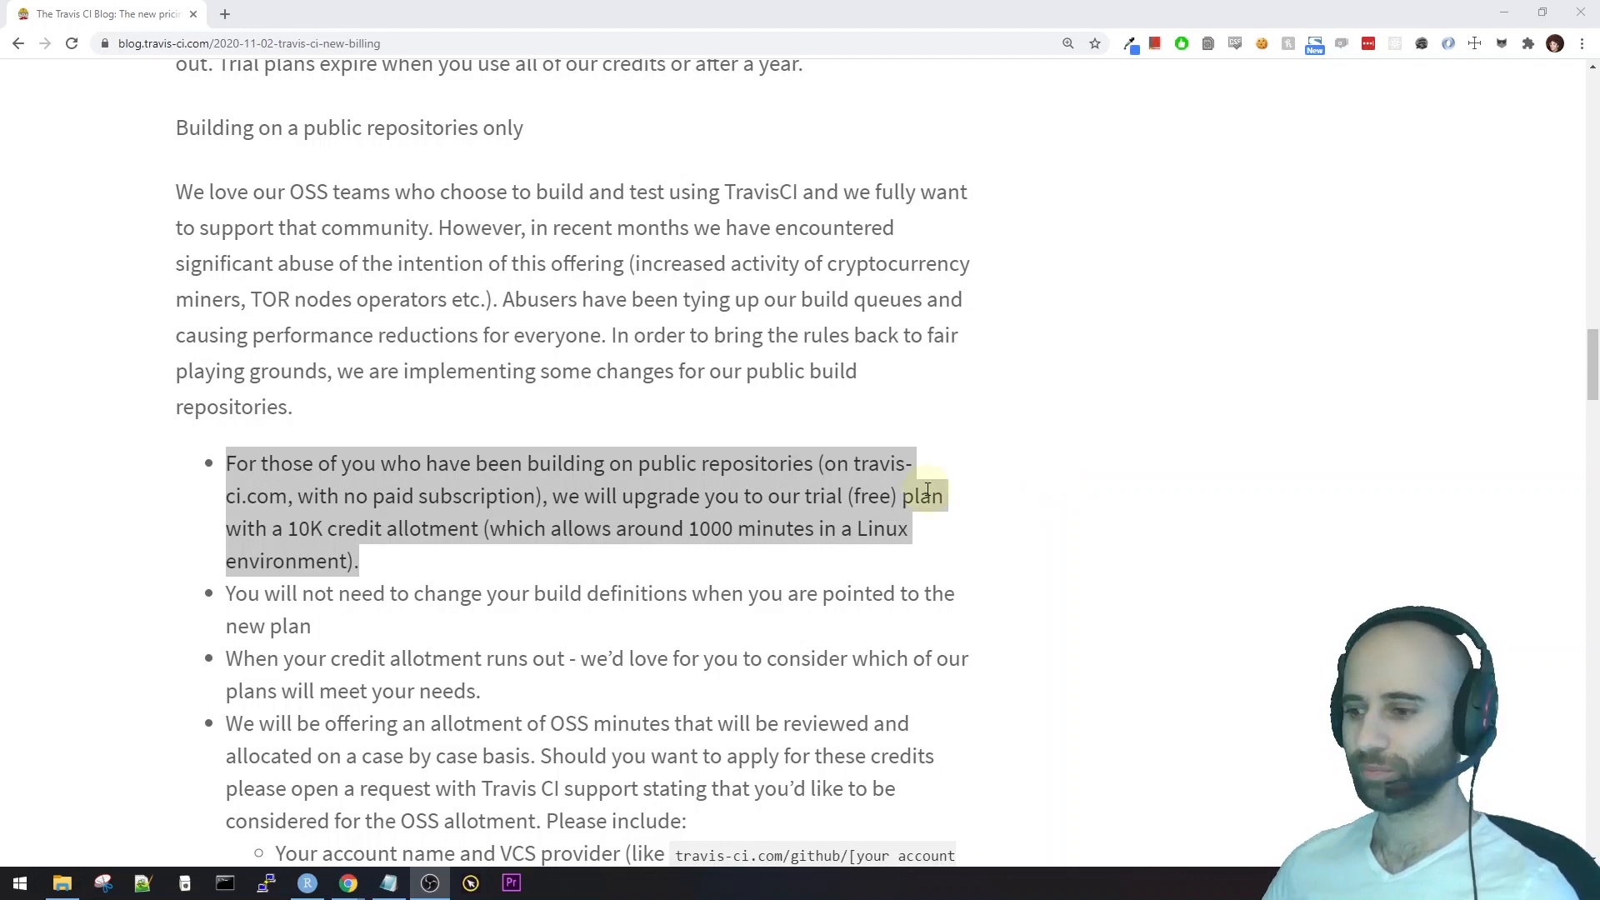
pyautogui.click(305, 882)
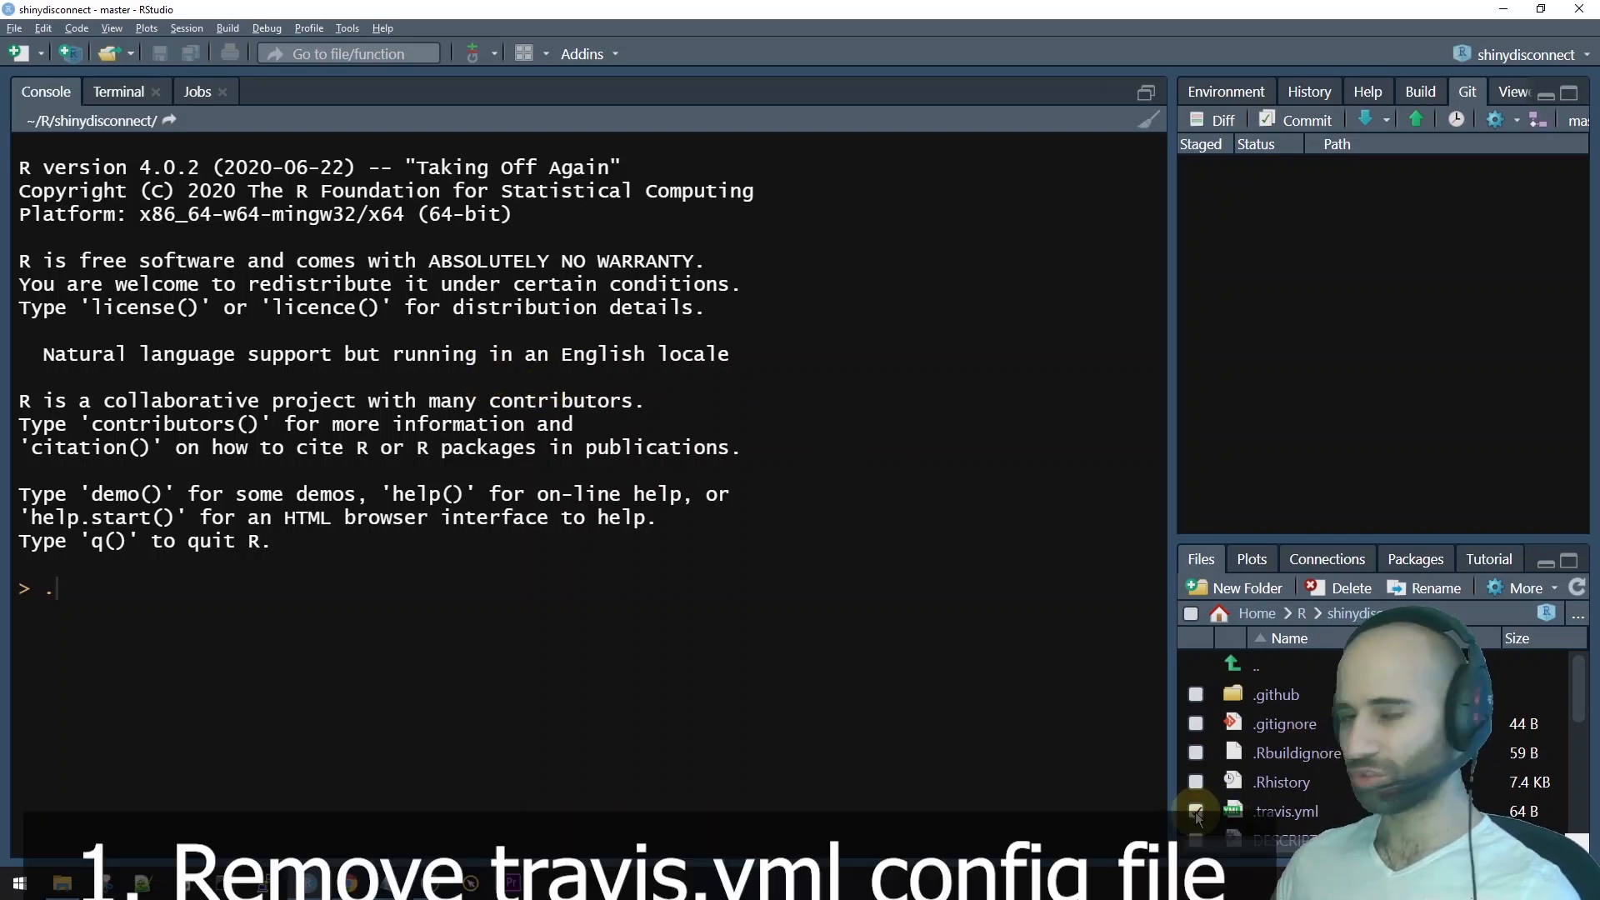
# Delete .travis.yml from the shinydisconnect project files.
pyautogui.click(1196, 810)
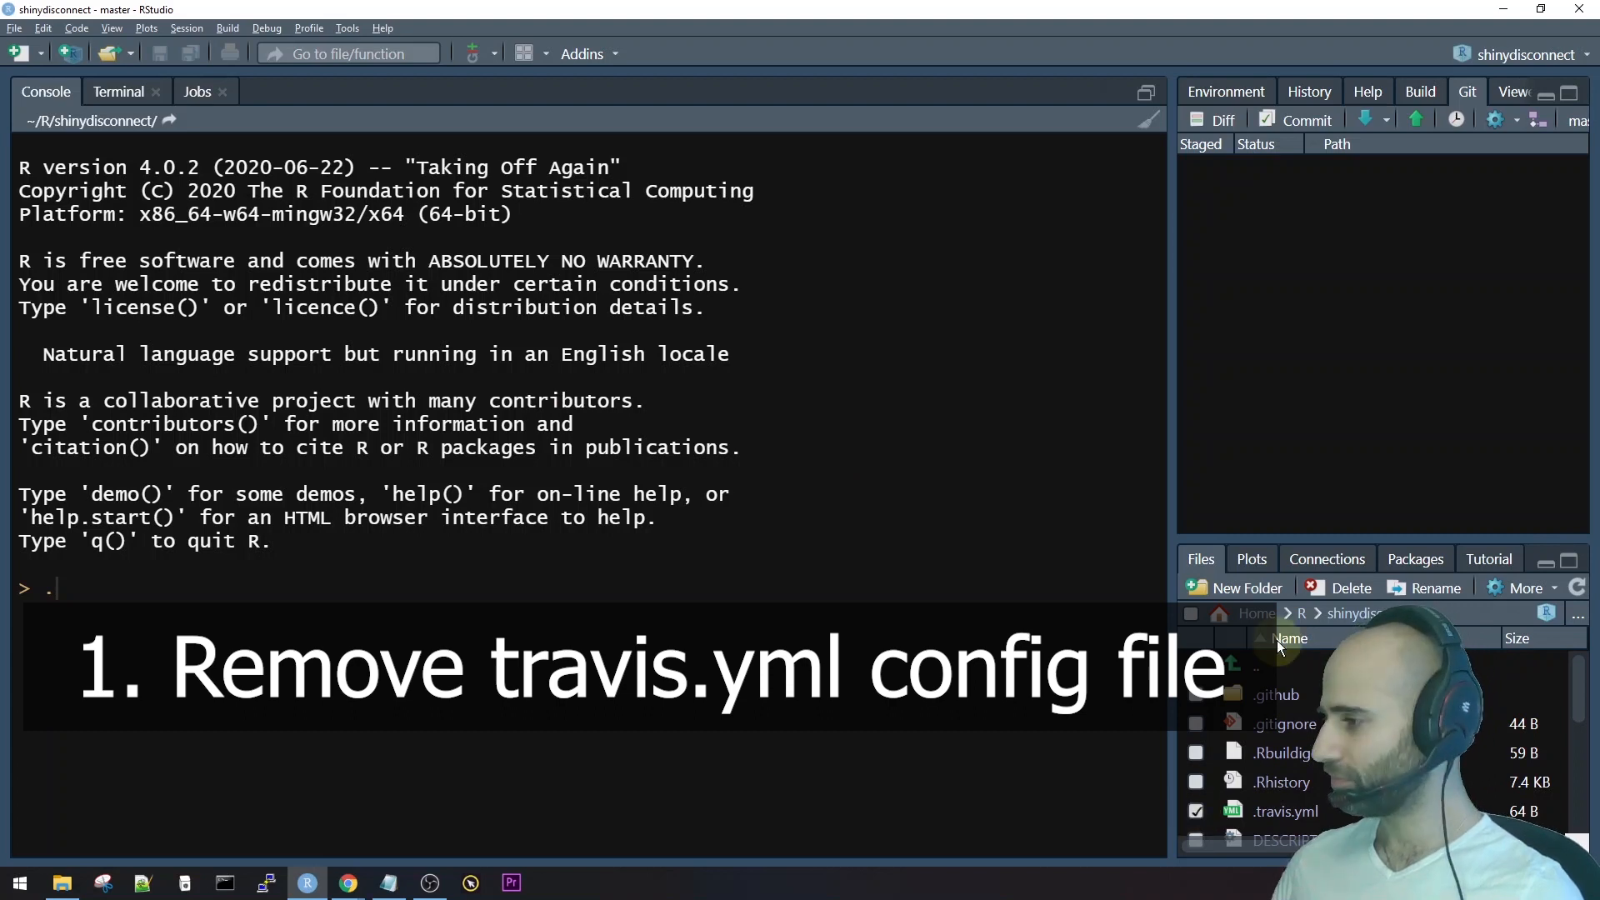
pyautogui.click(1350, 588)
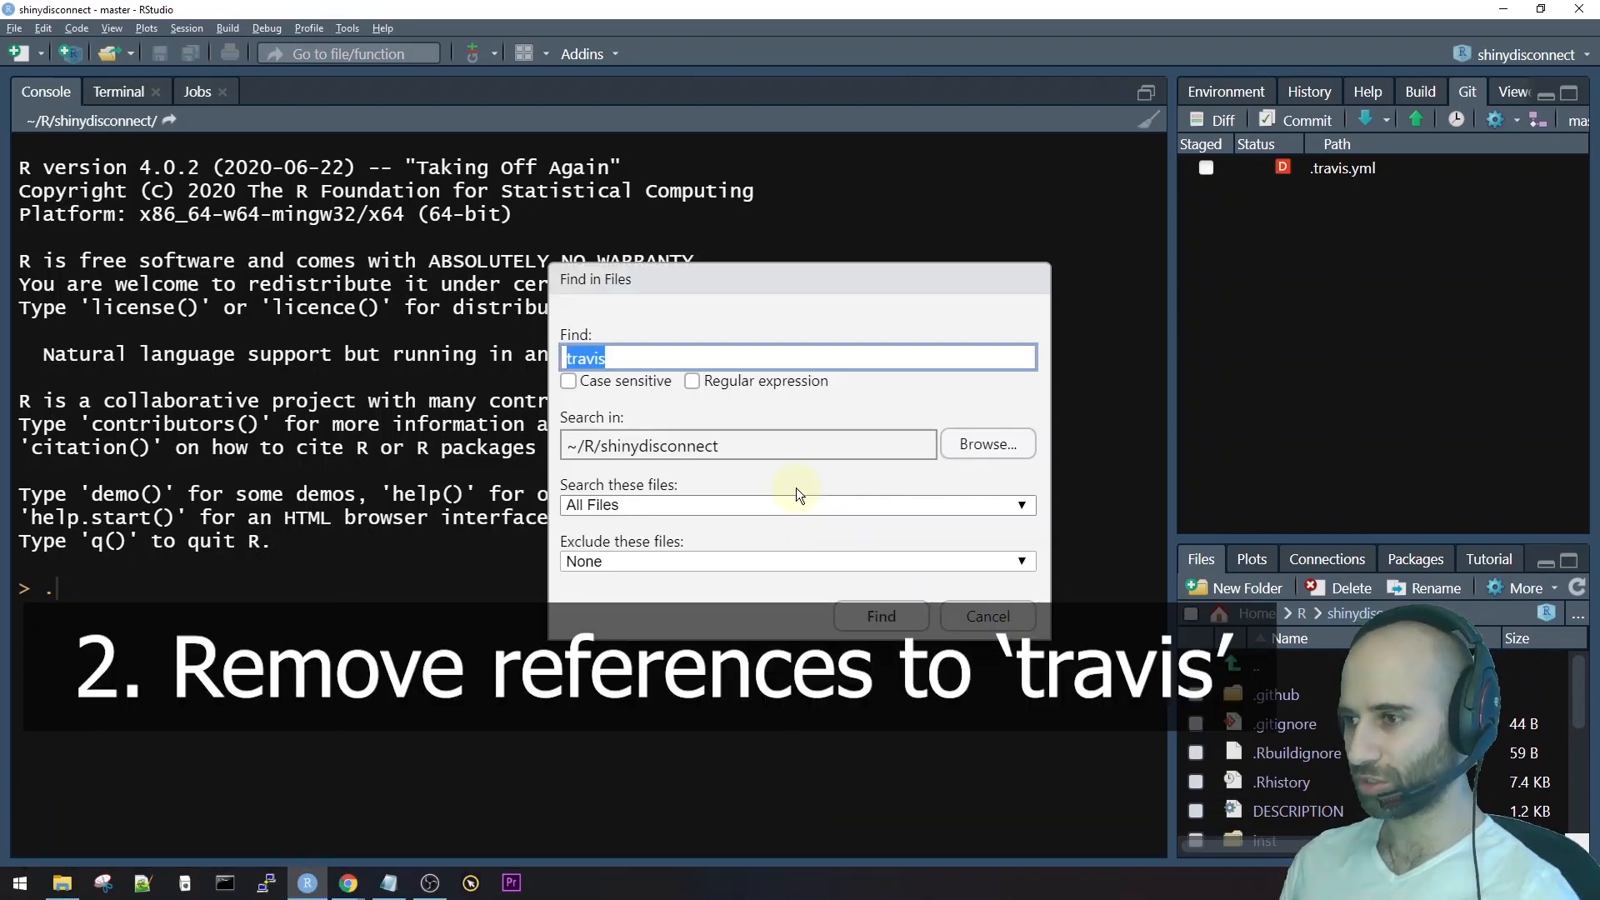
# Search the project for 'travis' and open the match in .Rbuildignore.
pyautogui.click(880, 617)
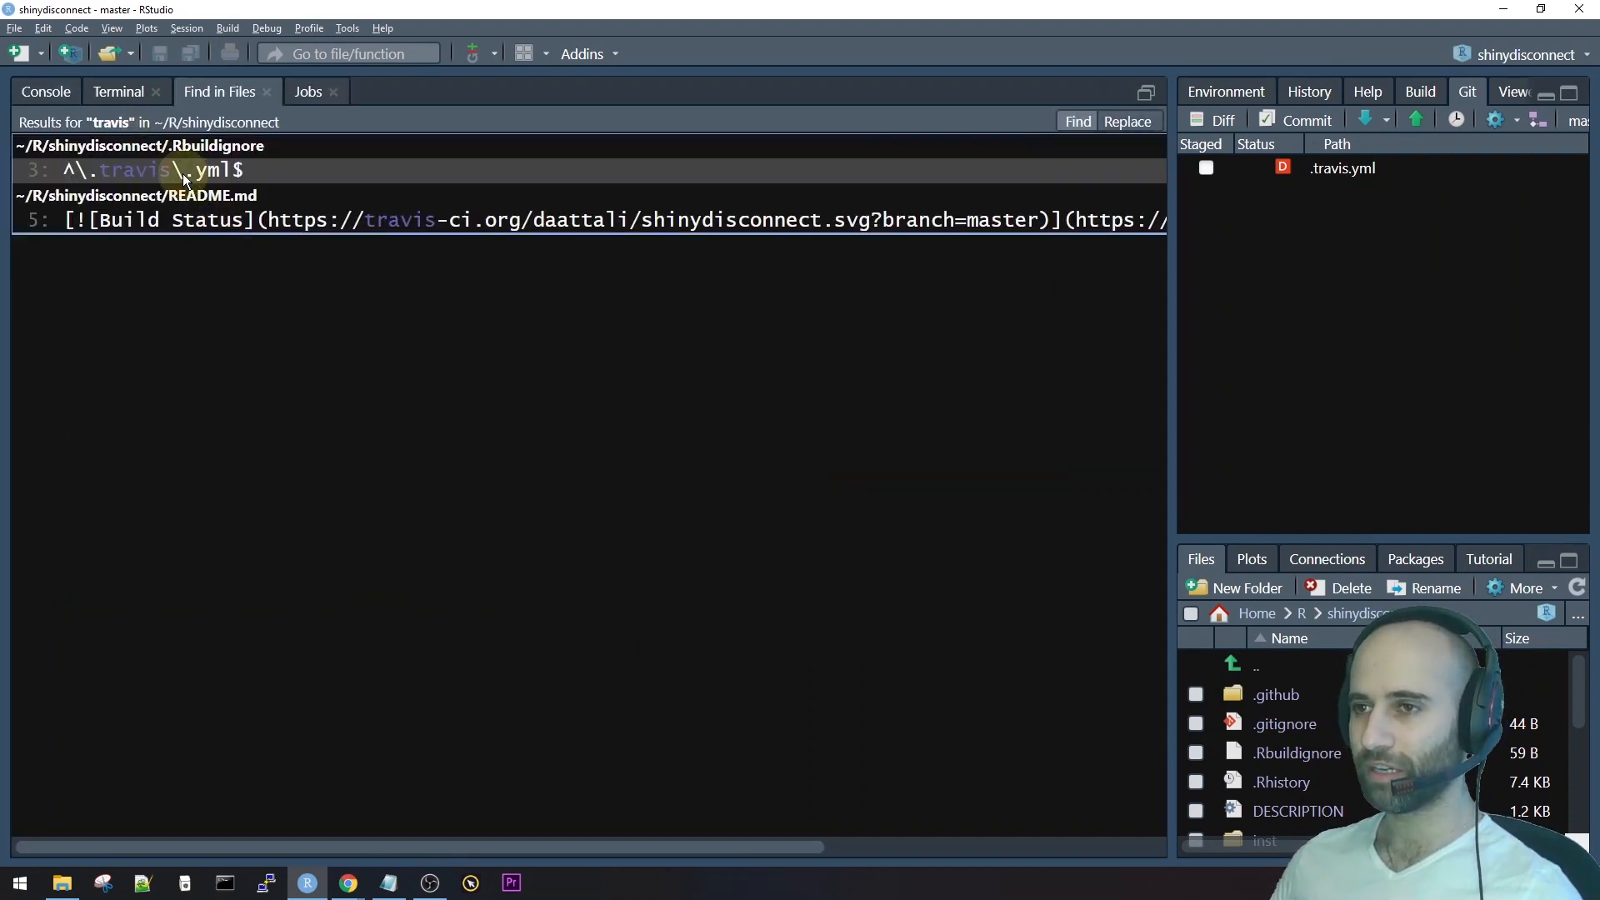
pyautogui.doubleClick(133, 170)
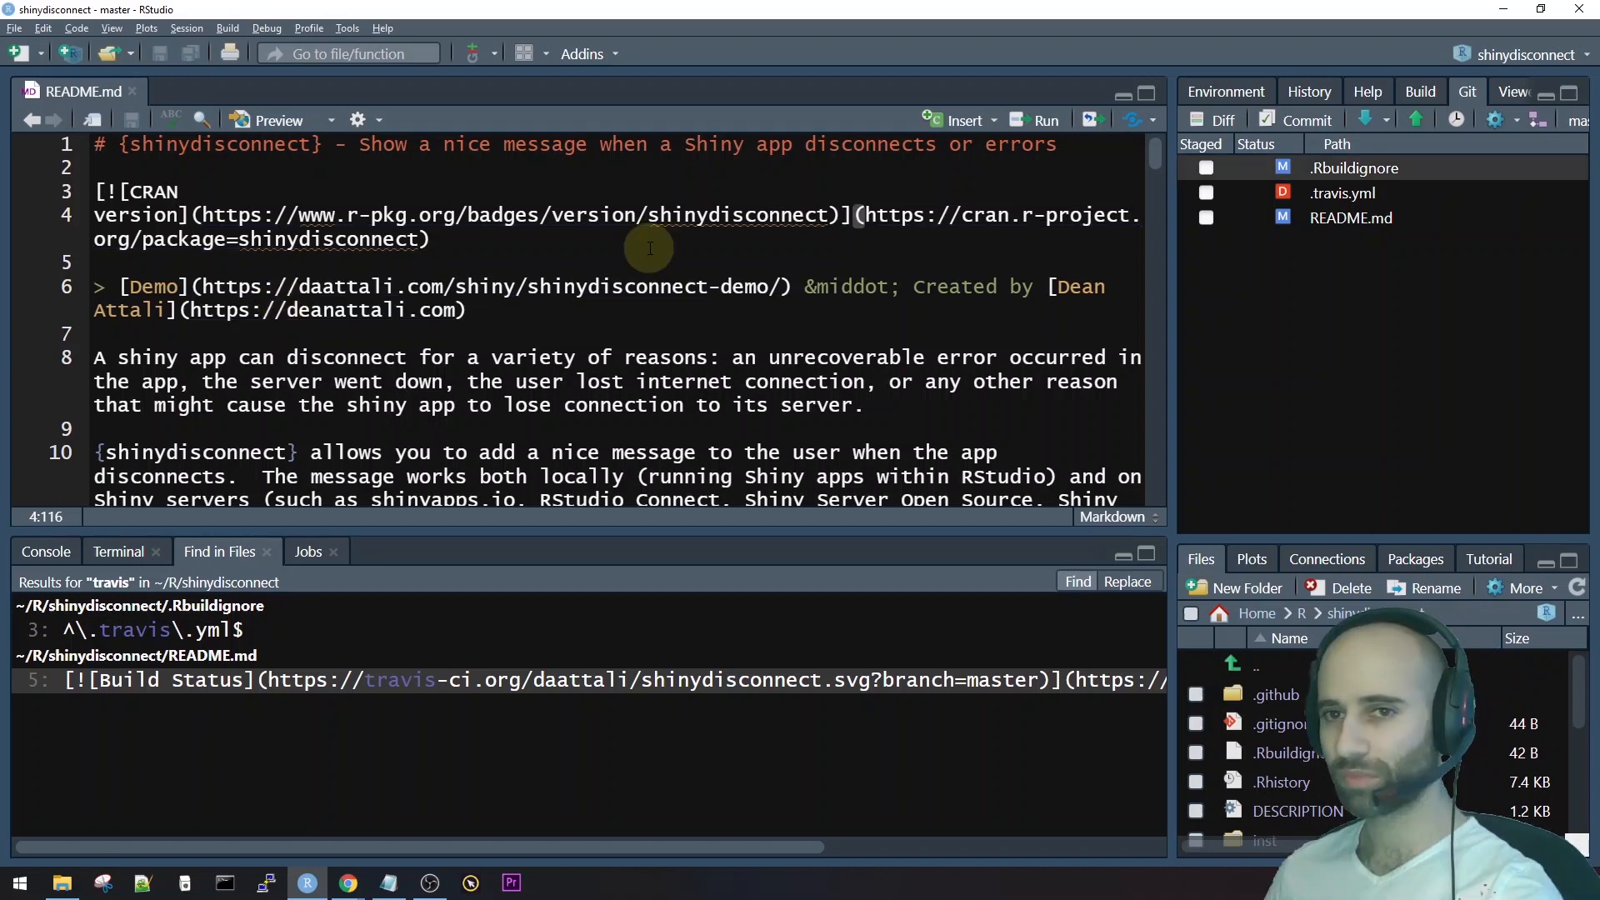
pyautogui.moveTo(684, 248)
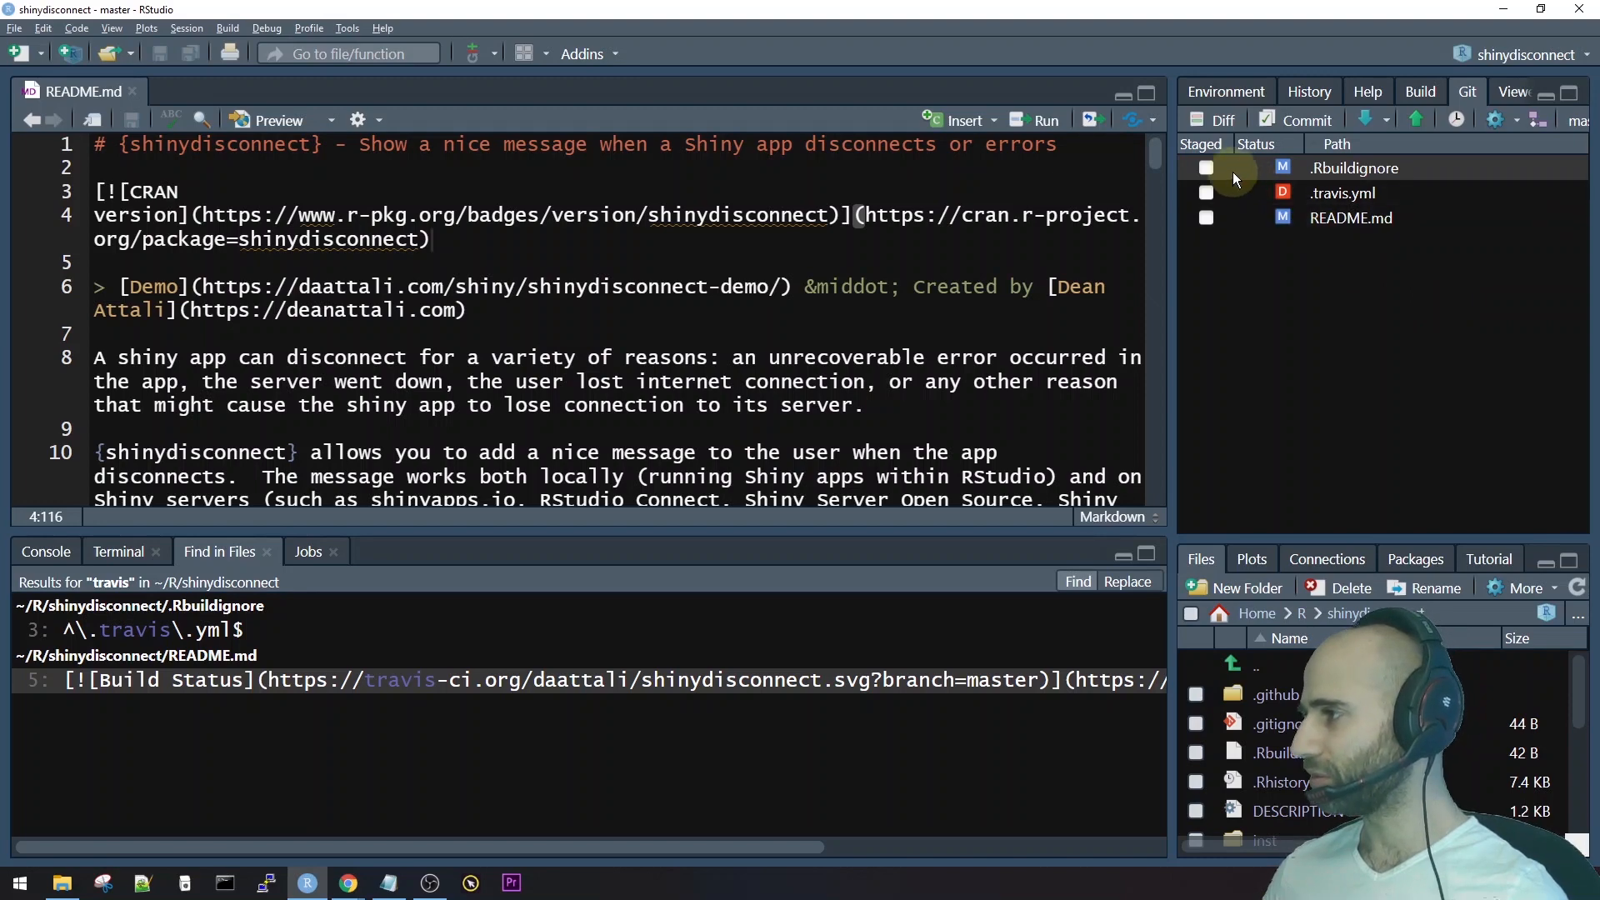
# Stage the three changed files and commit them with message 'removing travisCI'.
pyautogui.click(1206, 167)
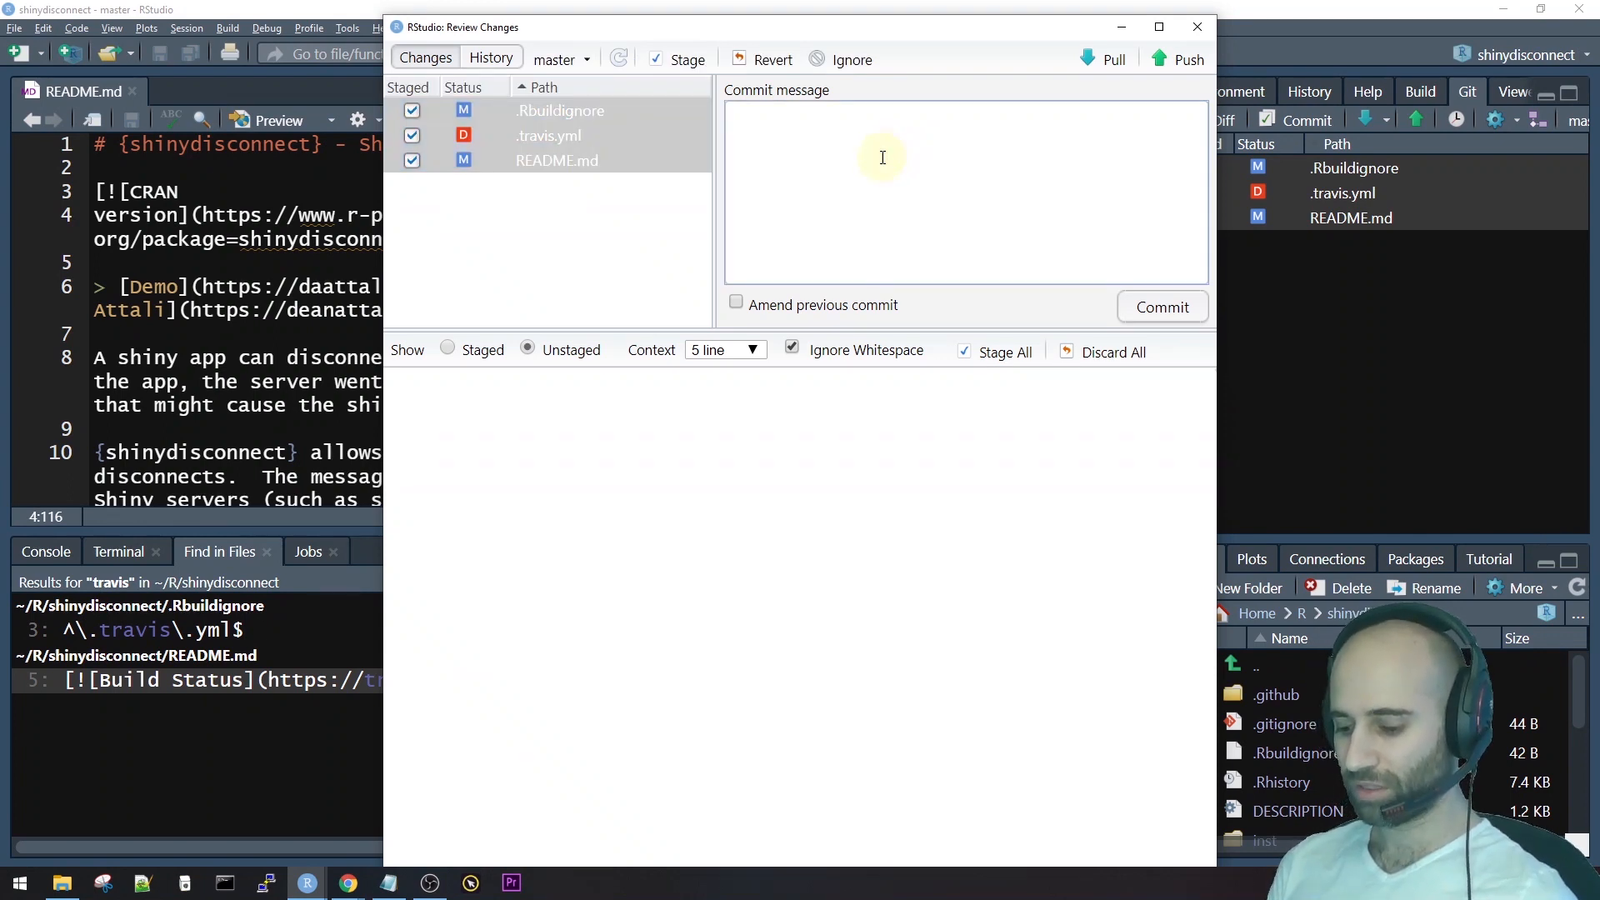
pyautogui.write('removing travis')
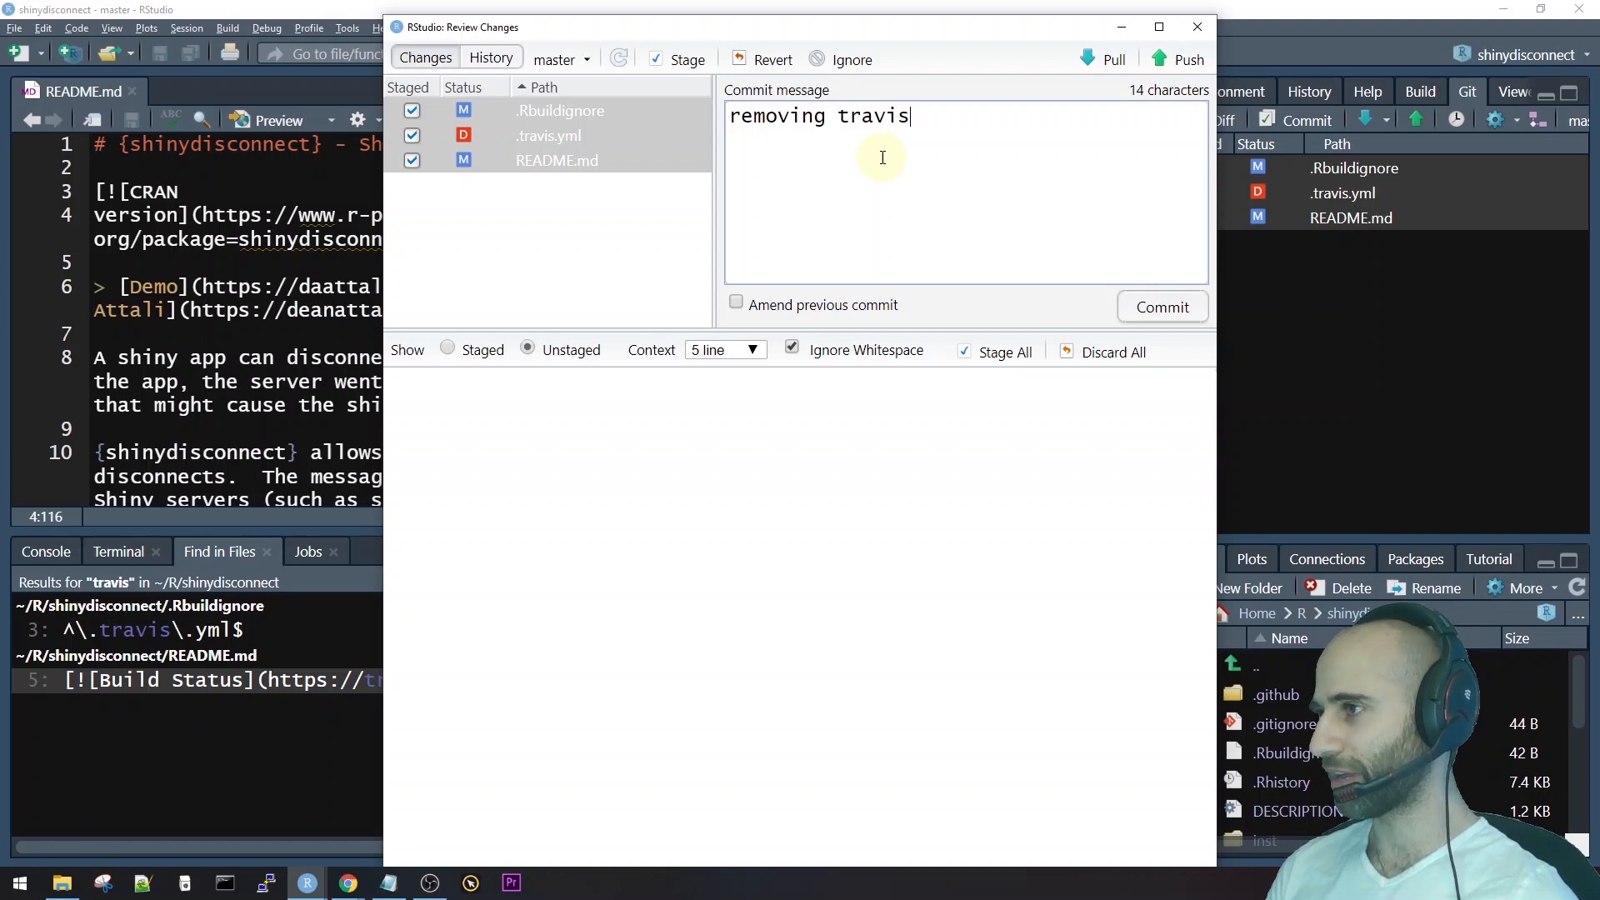
pyautogui.write('CI')
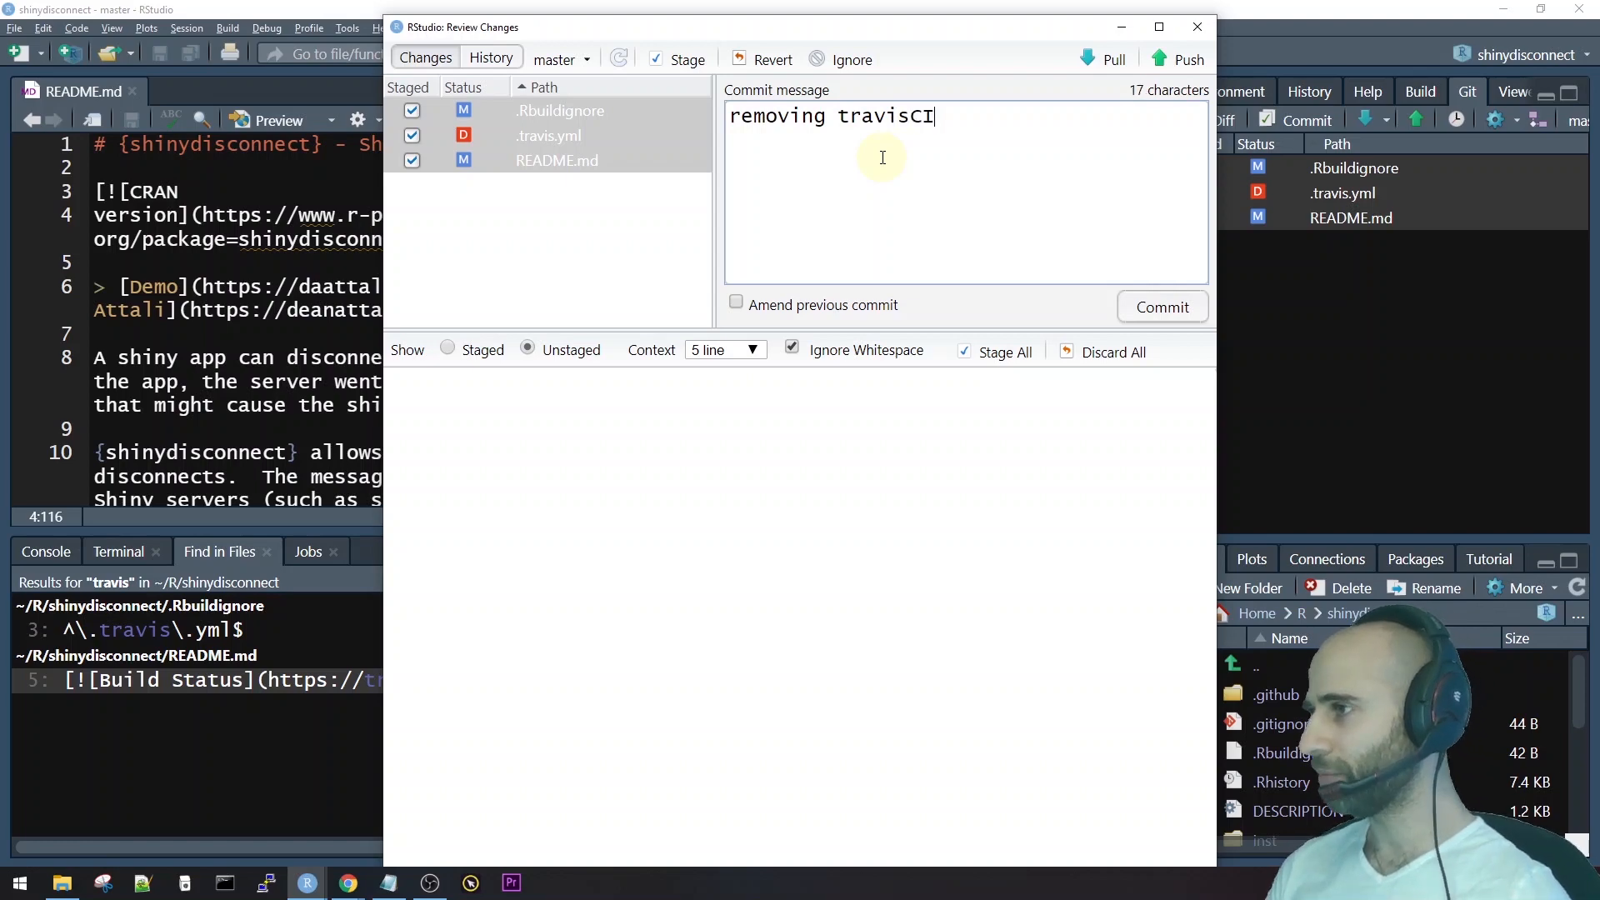
pyautogui.click(1161, 306)
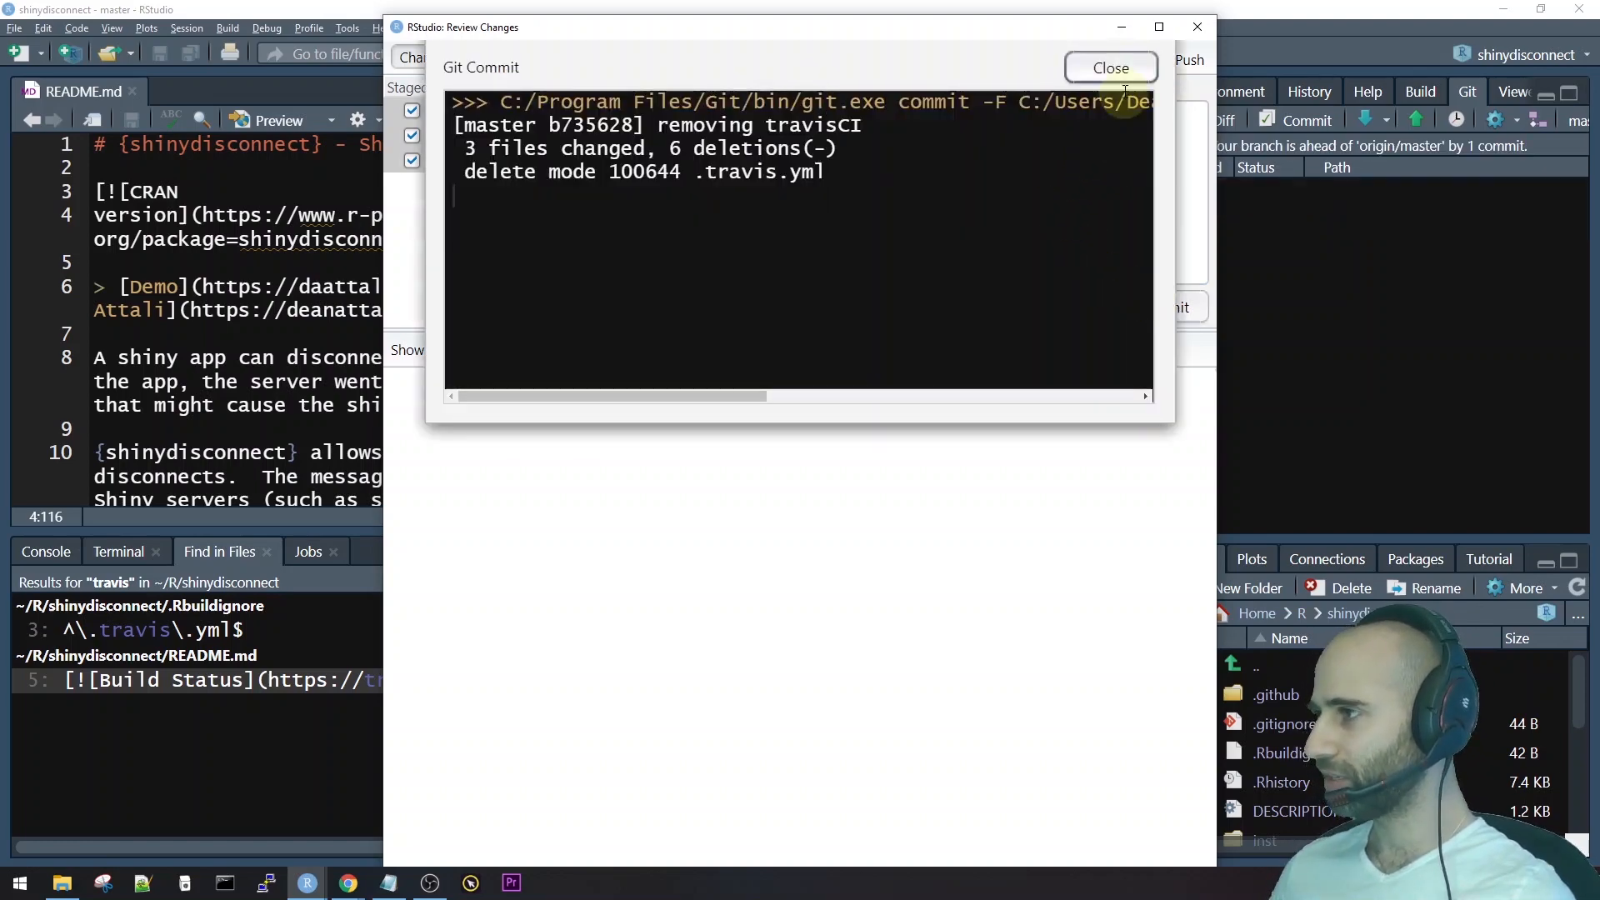
pyautogui.click(1110, 67)
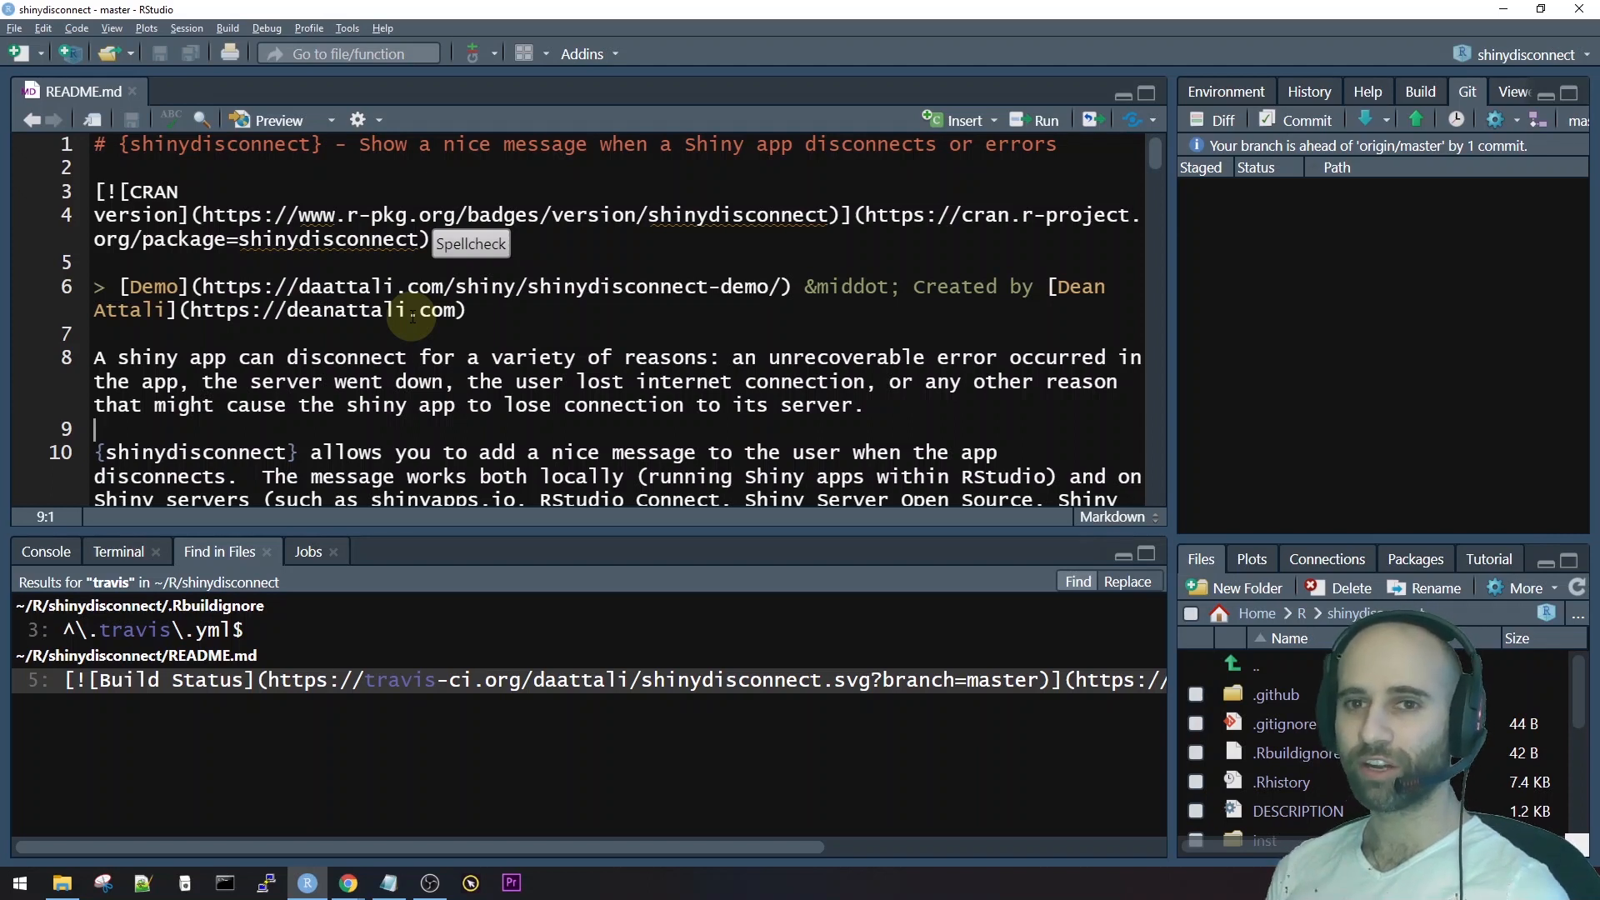
pyautogui.moveTo(265, 413)
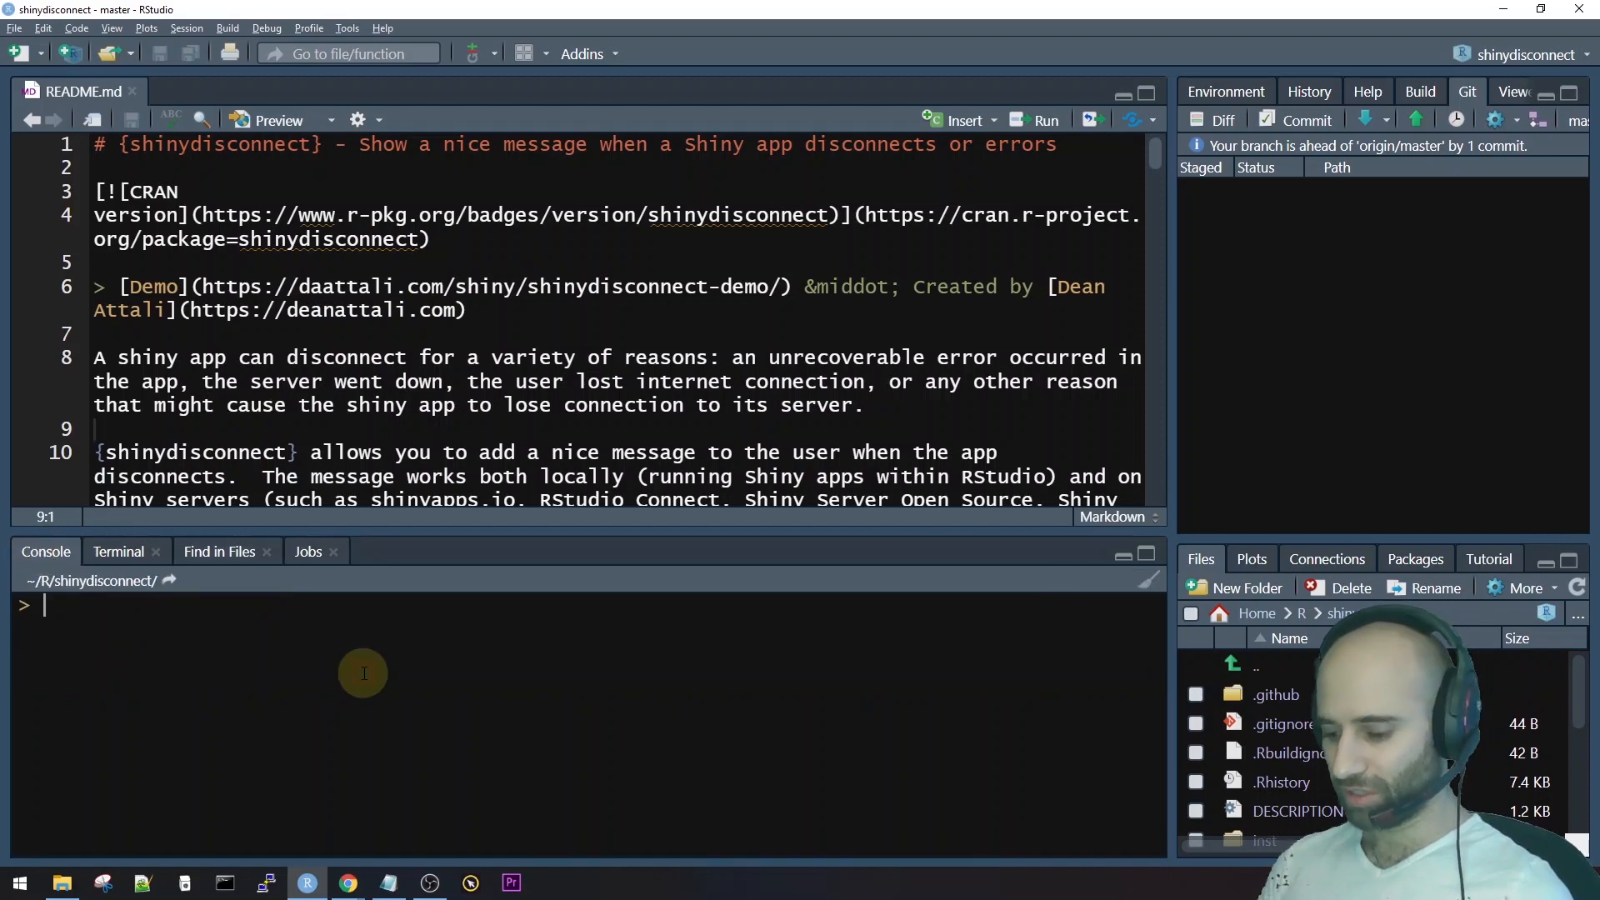
# Run usethis::use_github_action_check_standard() in the Console.
pyautogui.write('usethis::')
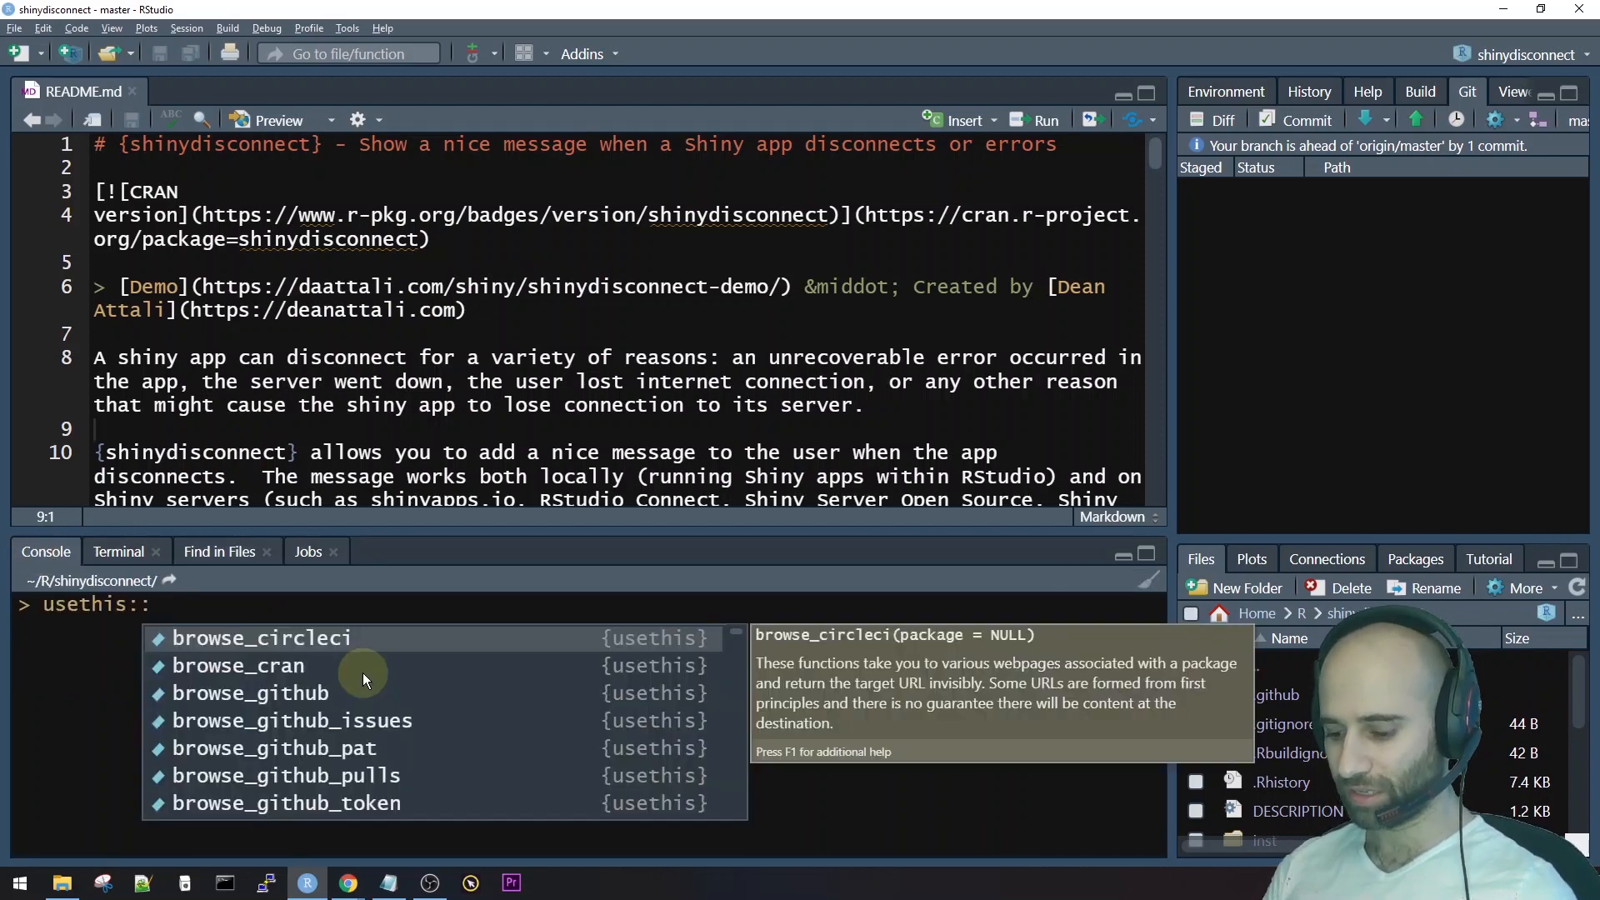
pyautogui.write('github')
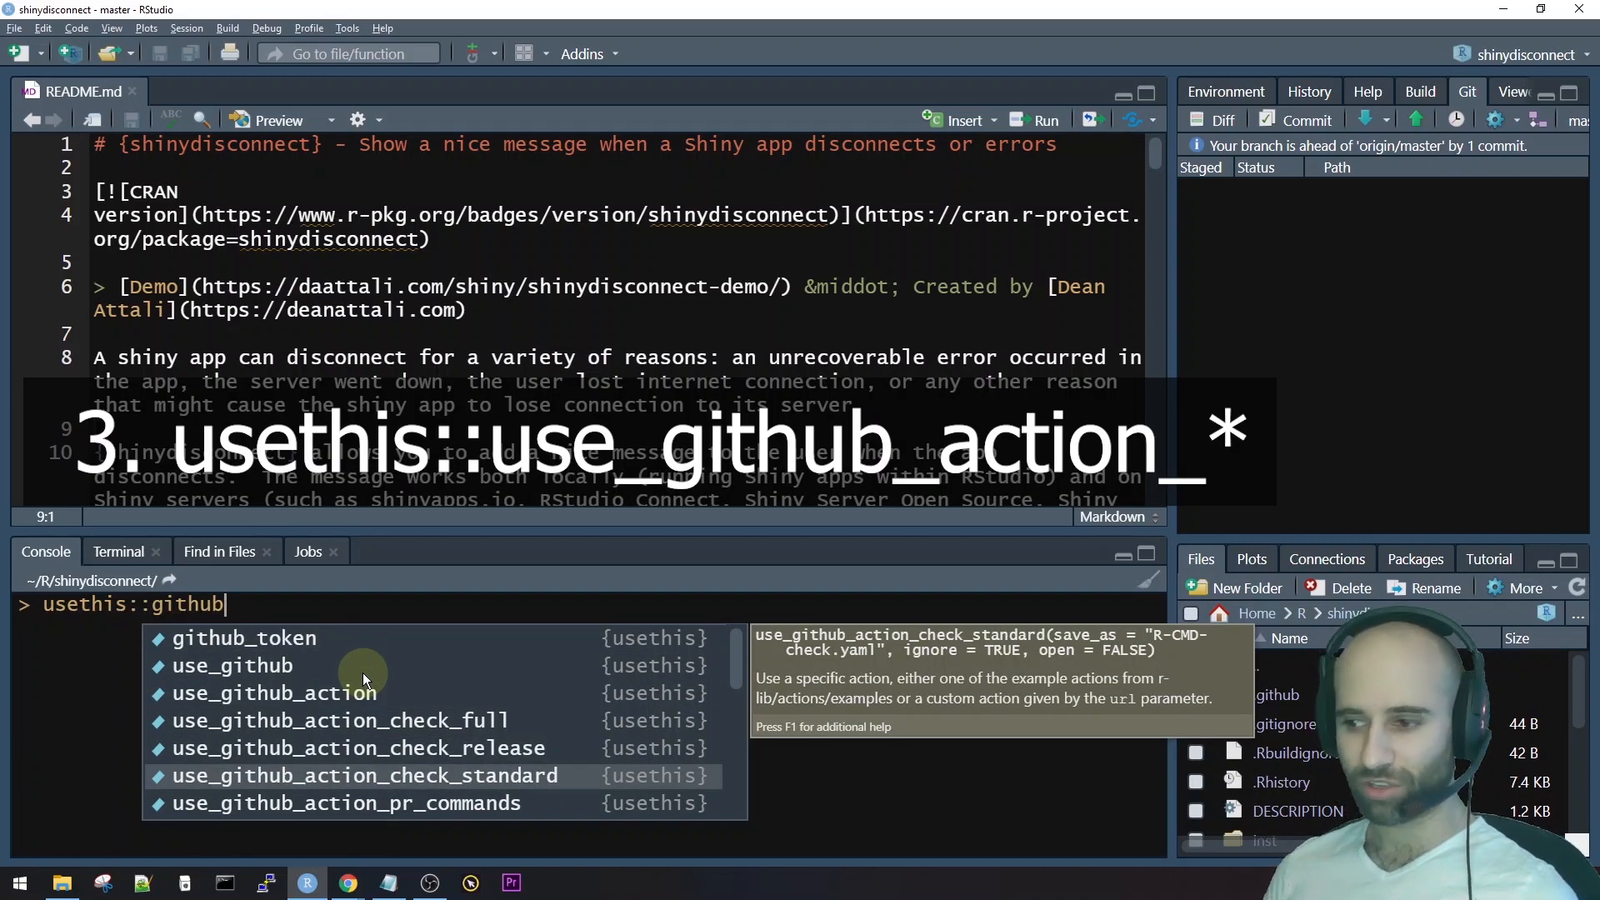
pyautogui.press('Return')
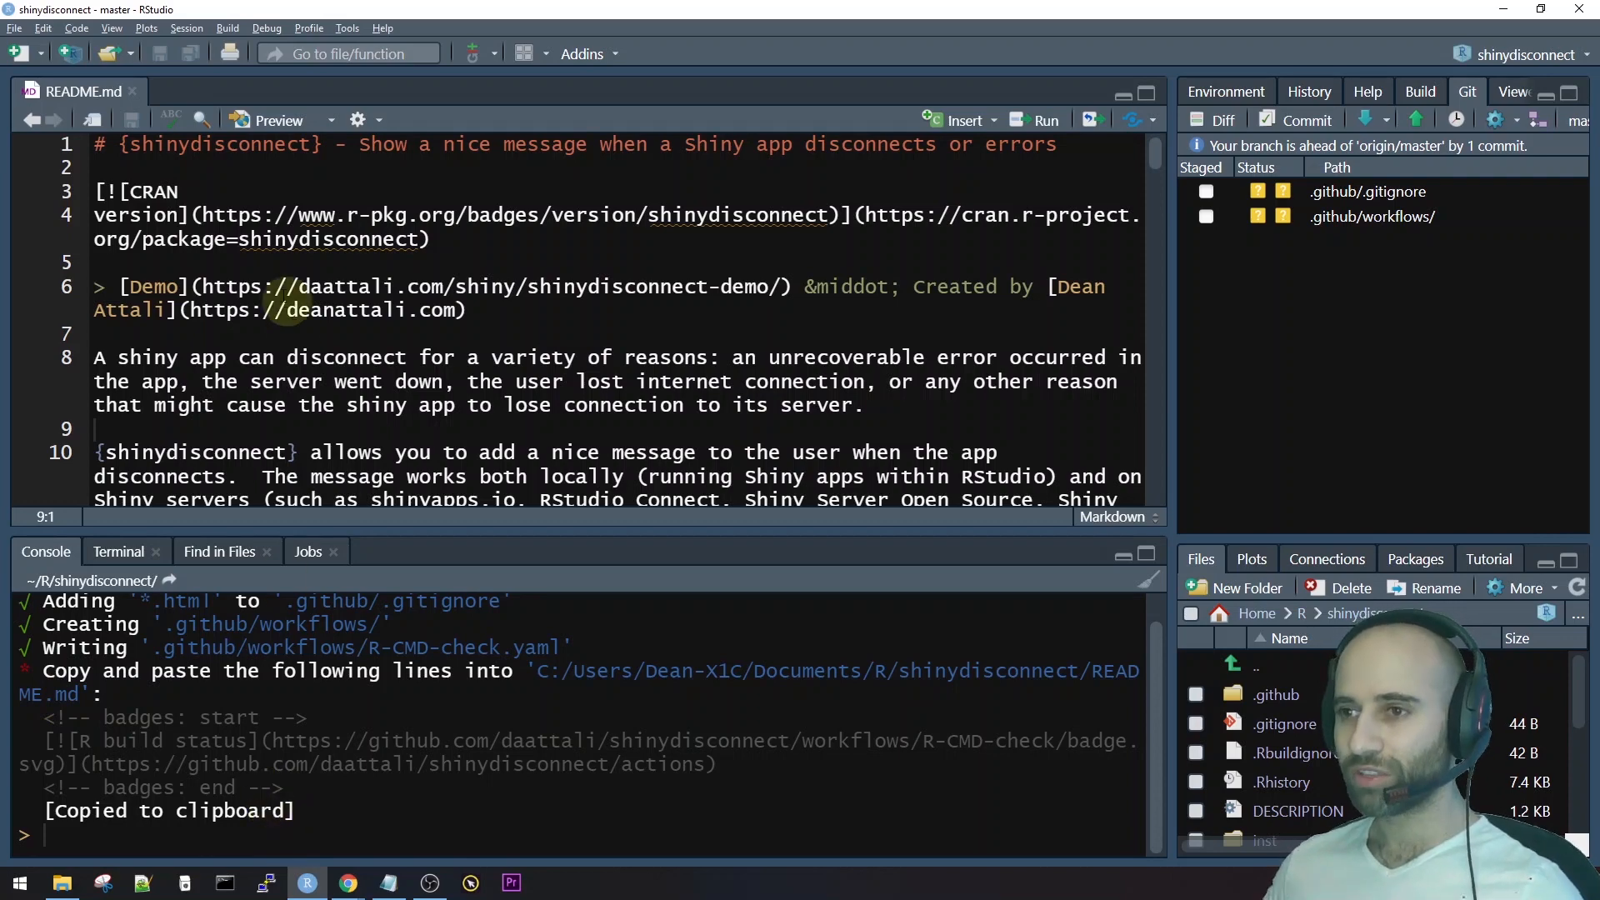
# Paste the R build status badge into README.md below the CRAN badge.
pyautogui.click(432, 239)
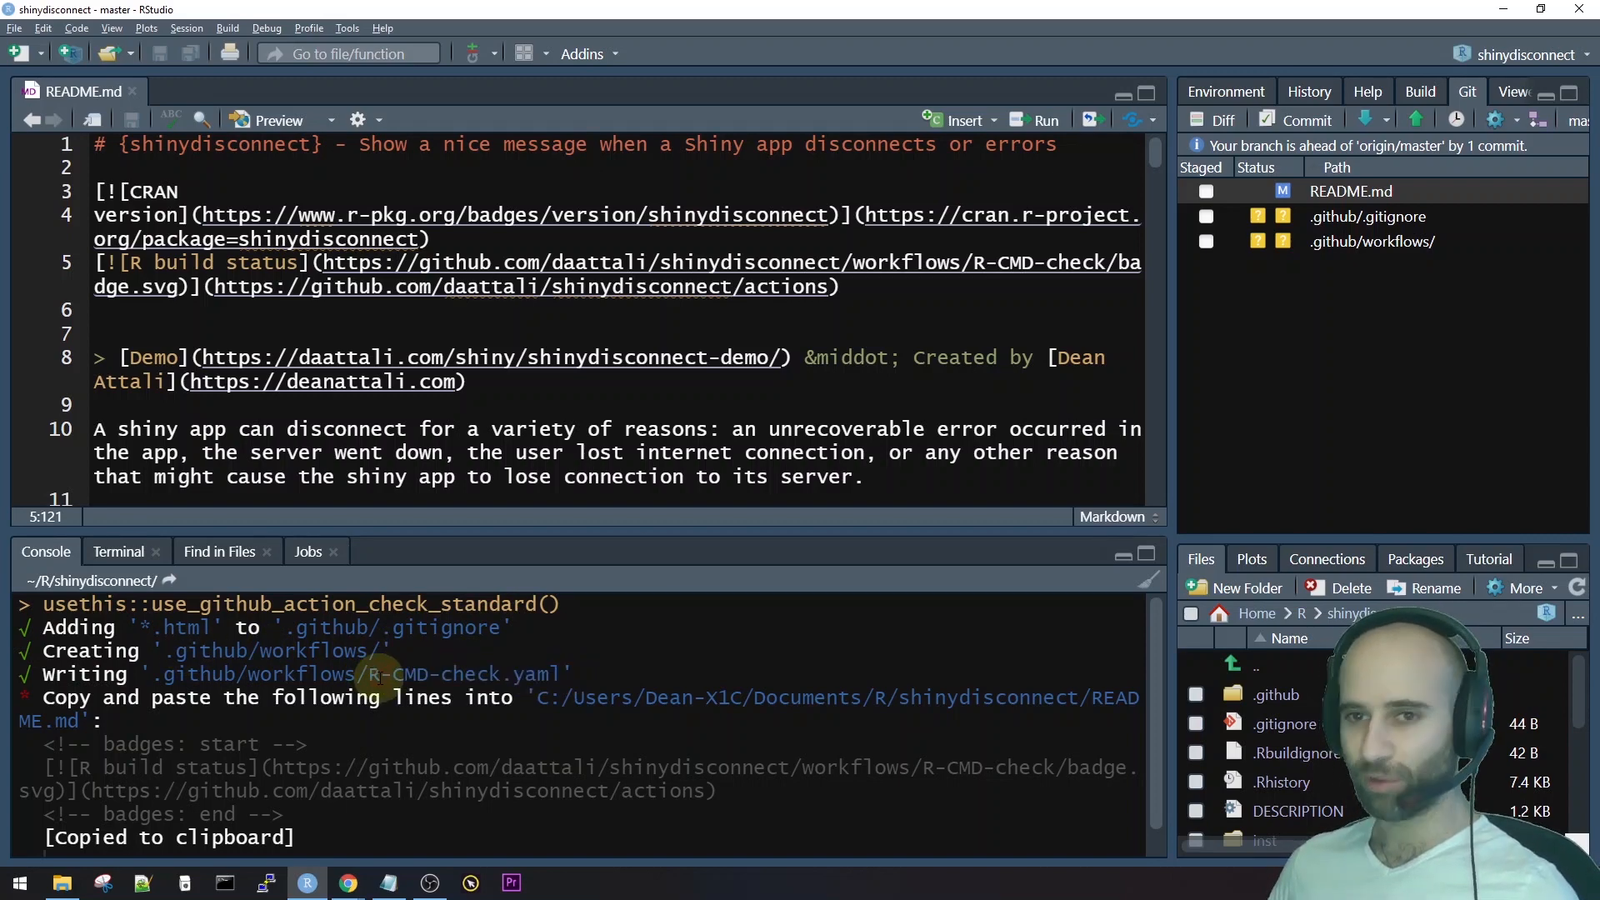
pyautogui.doubleClick(457, 674)
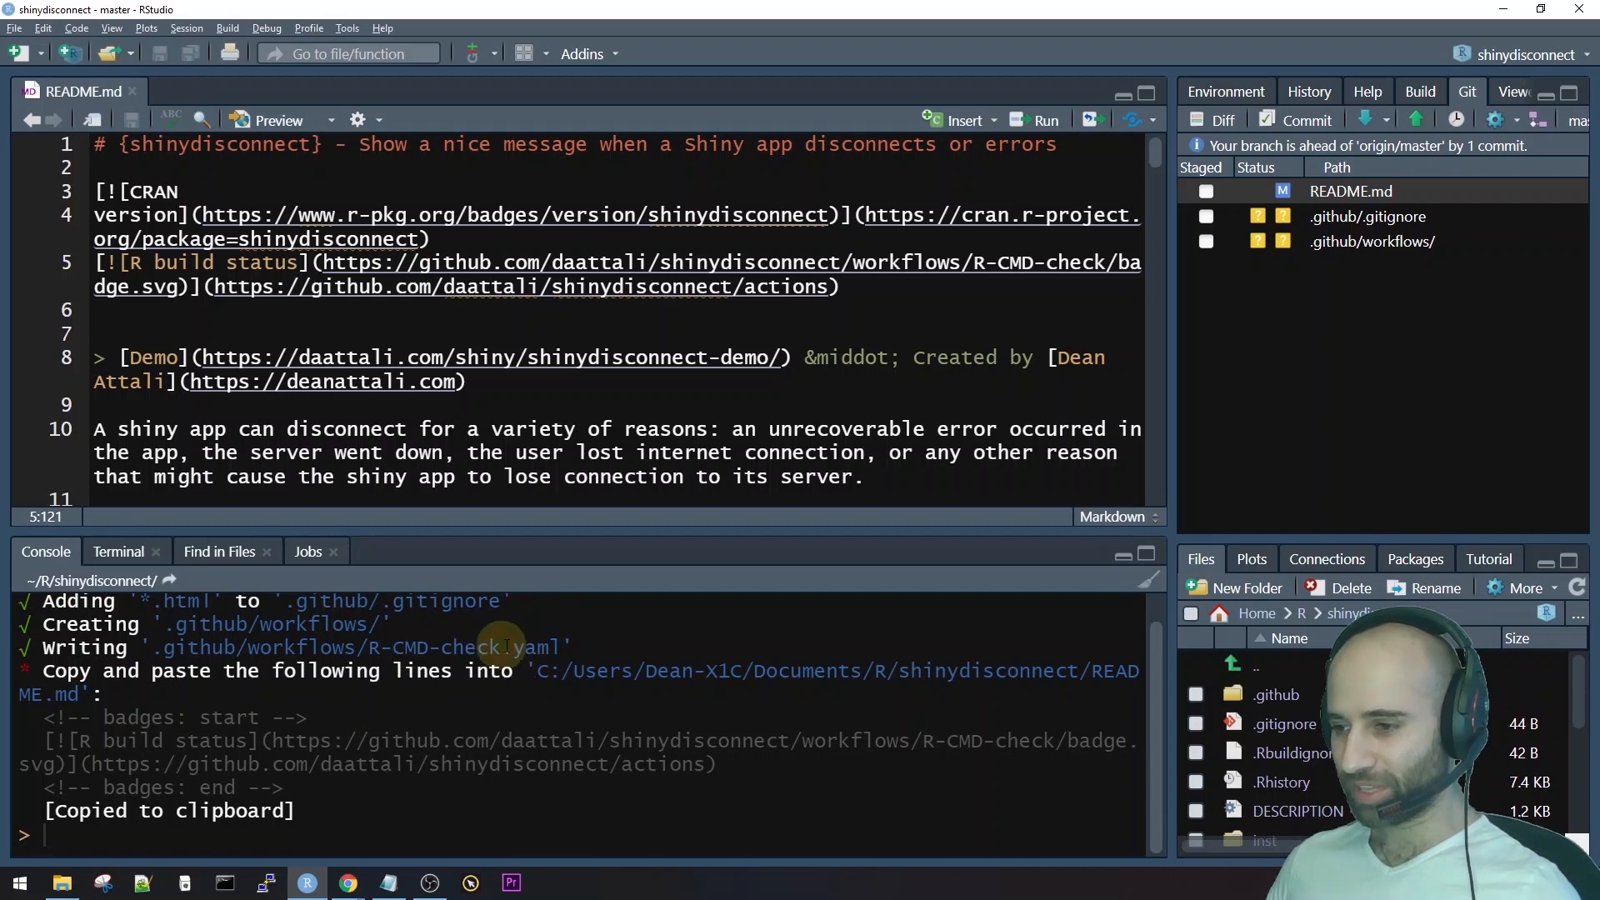
# Open R-CMD-check.yaml and drop the main branch from push and pull_request triggers.
pyautogui.write('rcmdc')
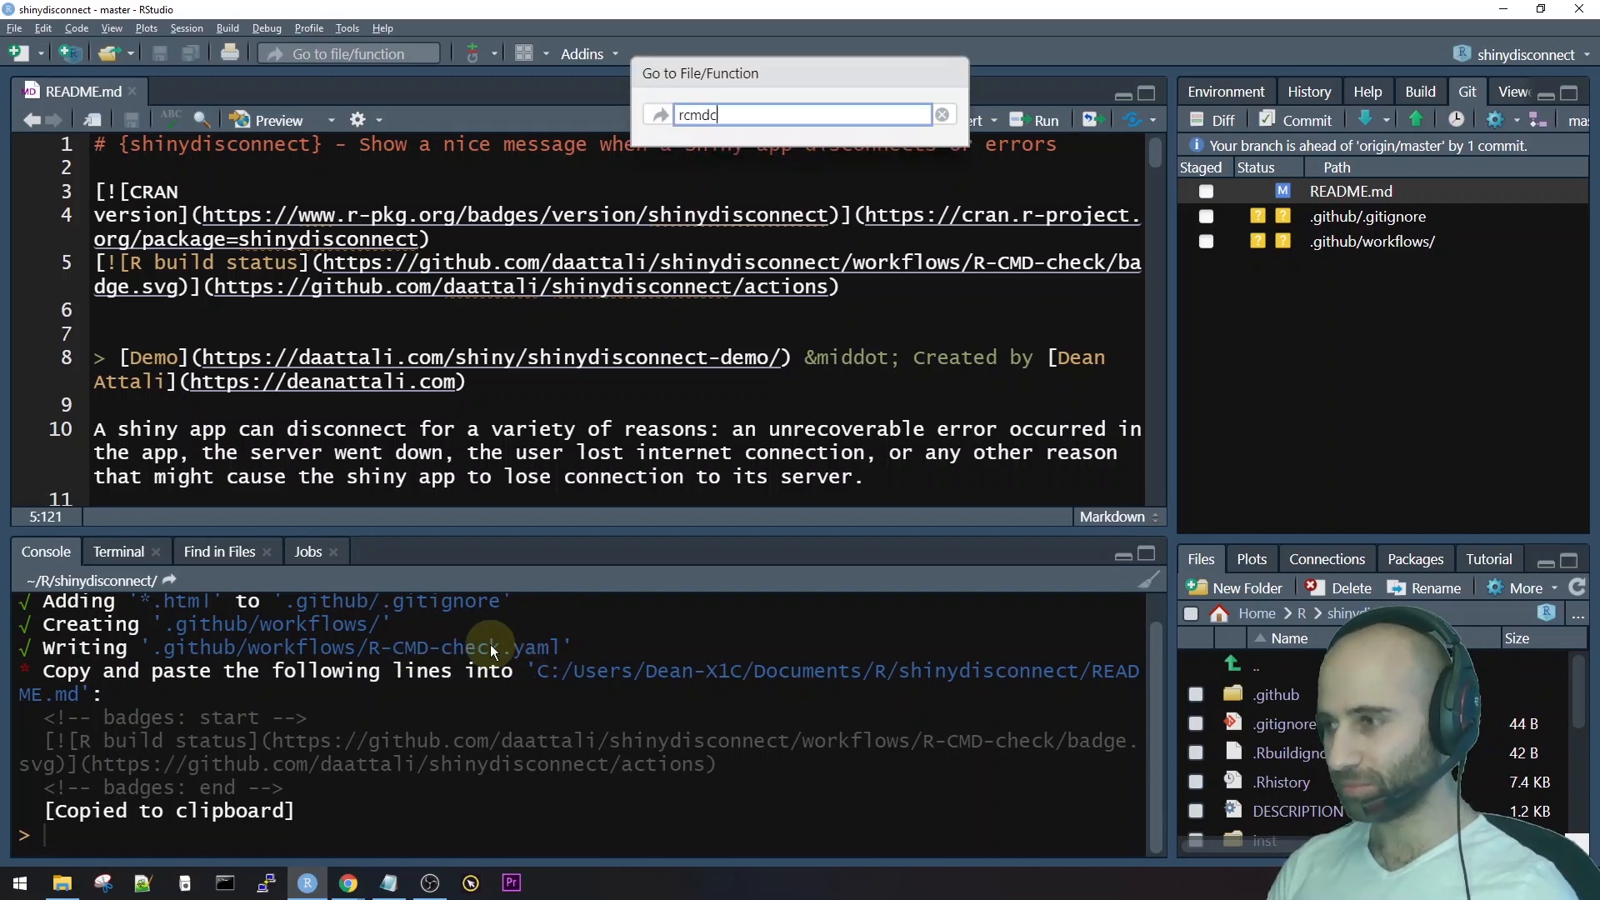
pyautogui.write('heckya')
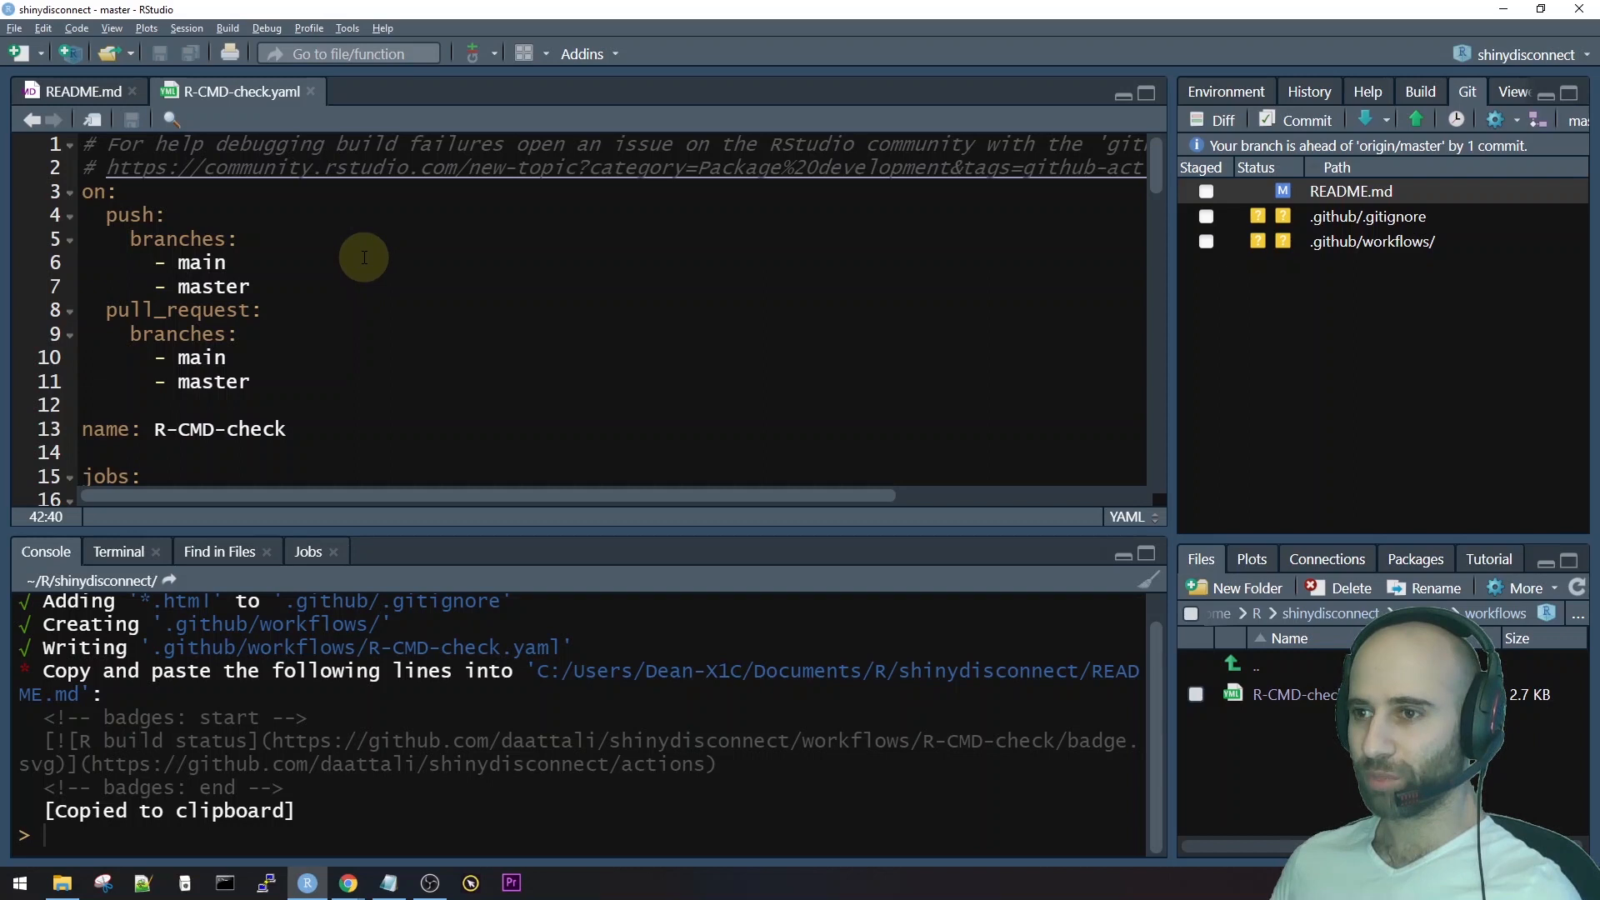
pyautogui.moveTo(310, 262)
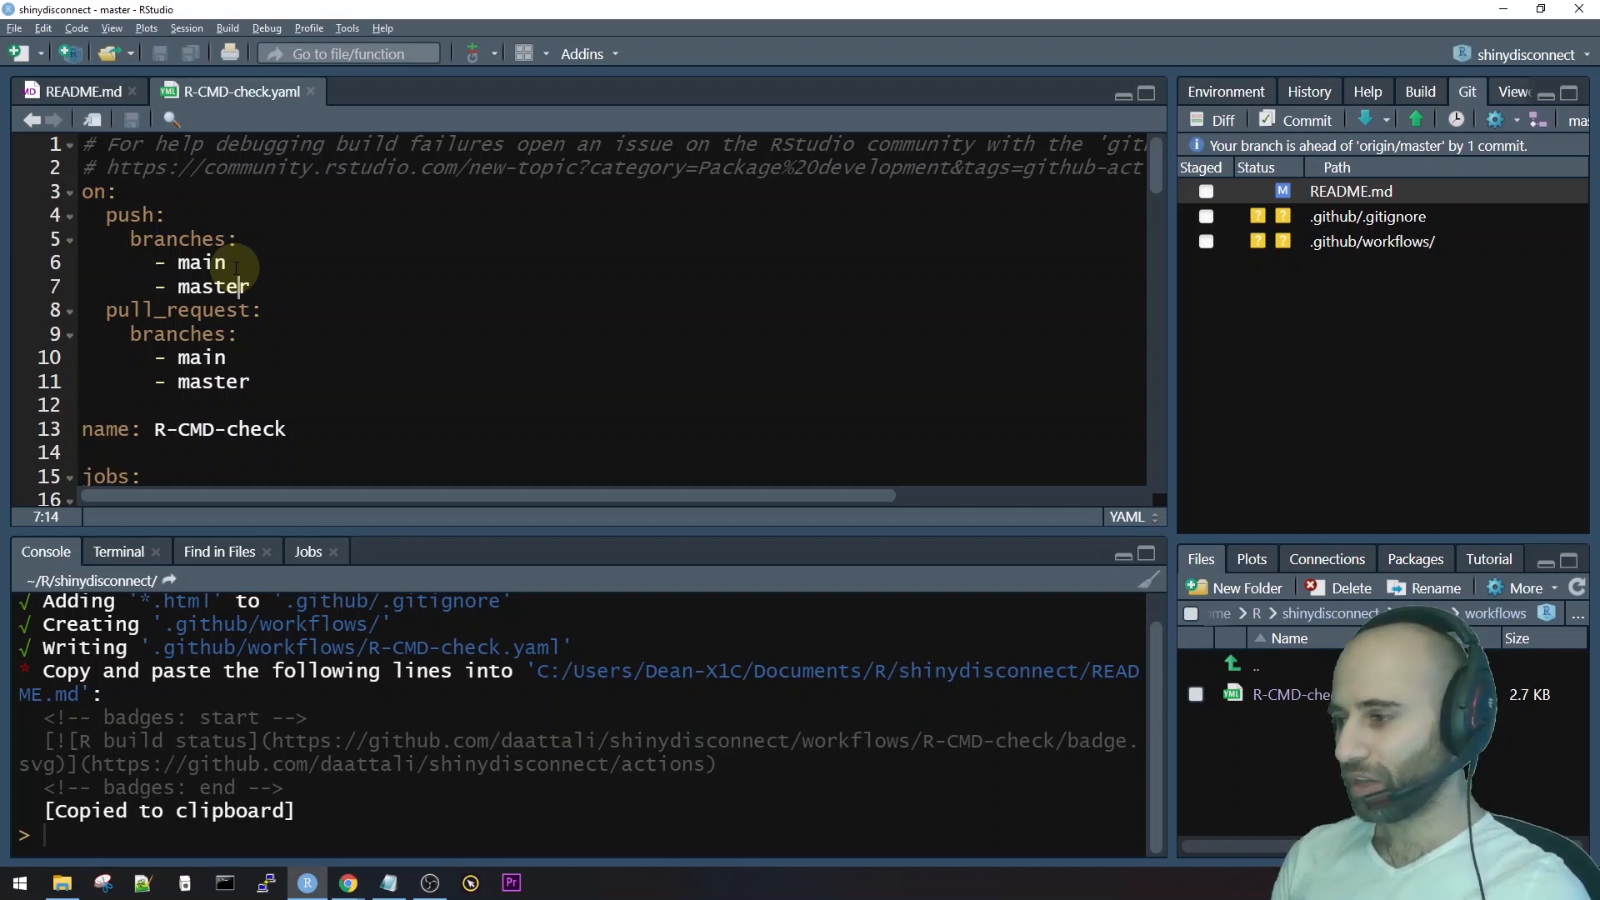
pyautogui.click(227, 262)
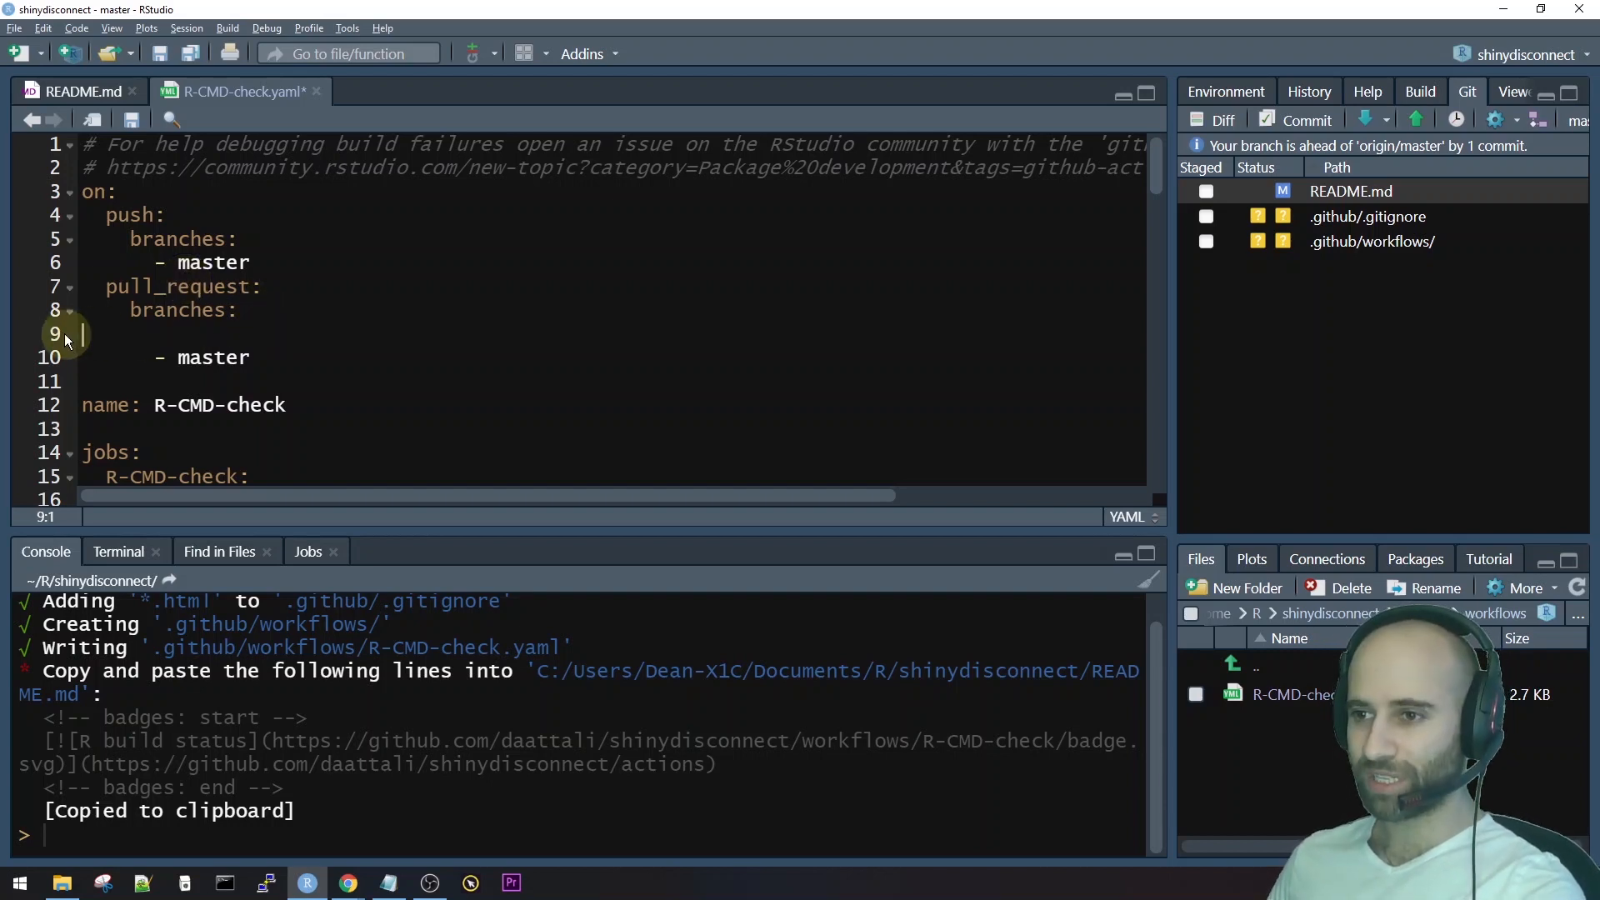
# Remove the blank pull_request branch line, then review the windows-latest and devel matrix entries.
pyautogui.doubleClick(213, 333)
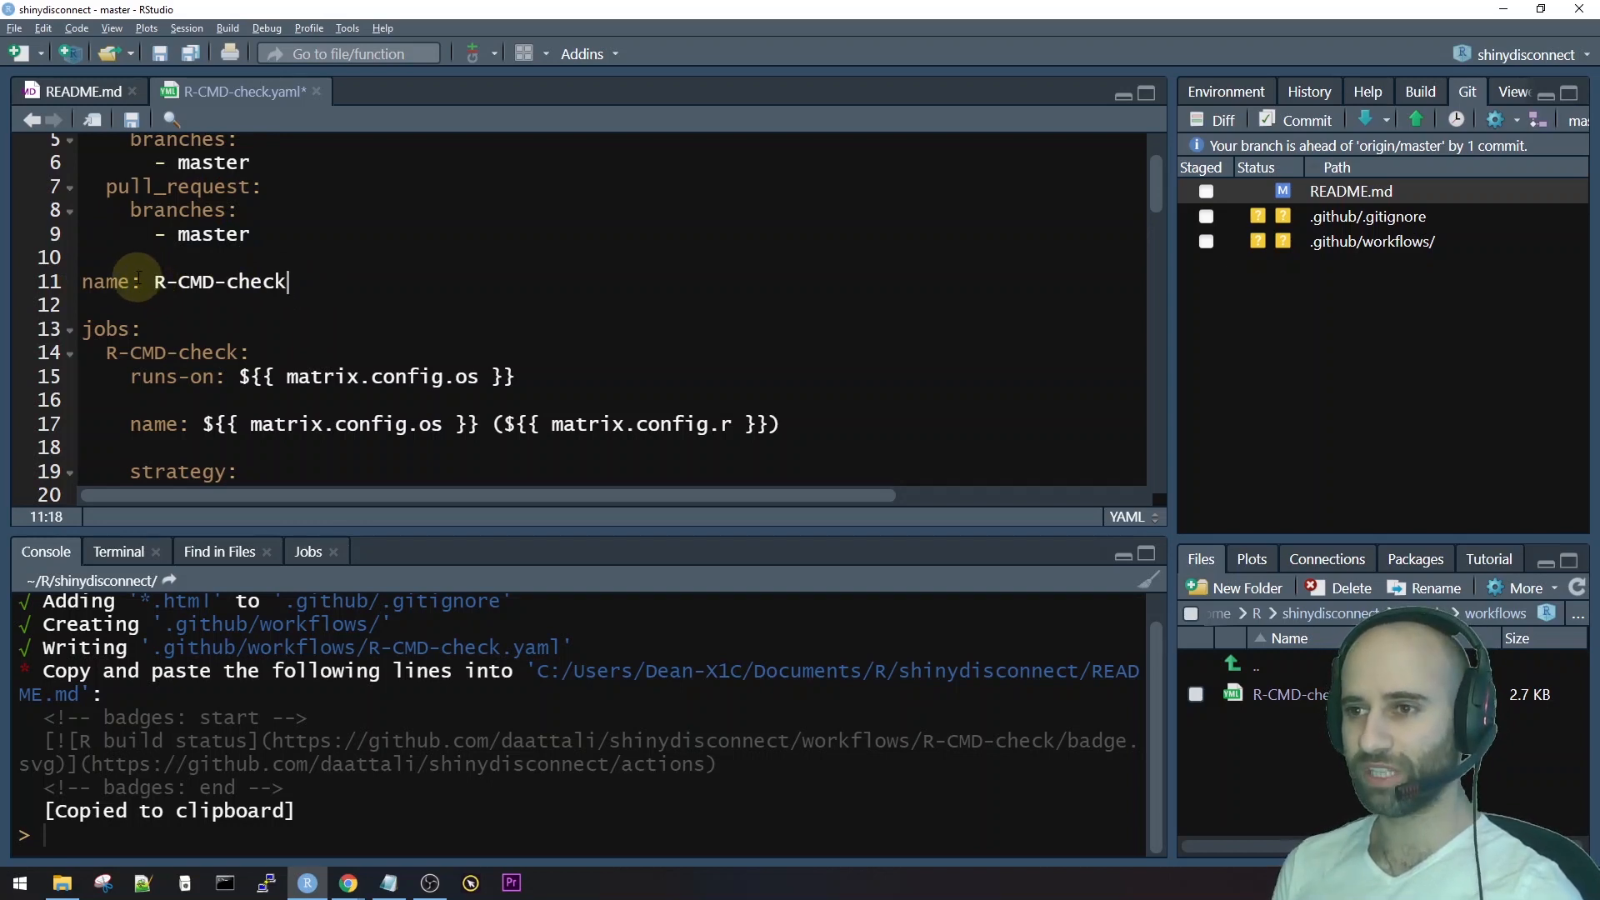
pyautogui.doubleClick(219, 281)
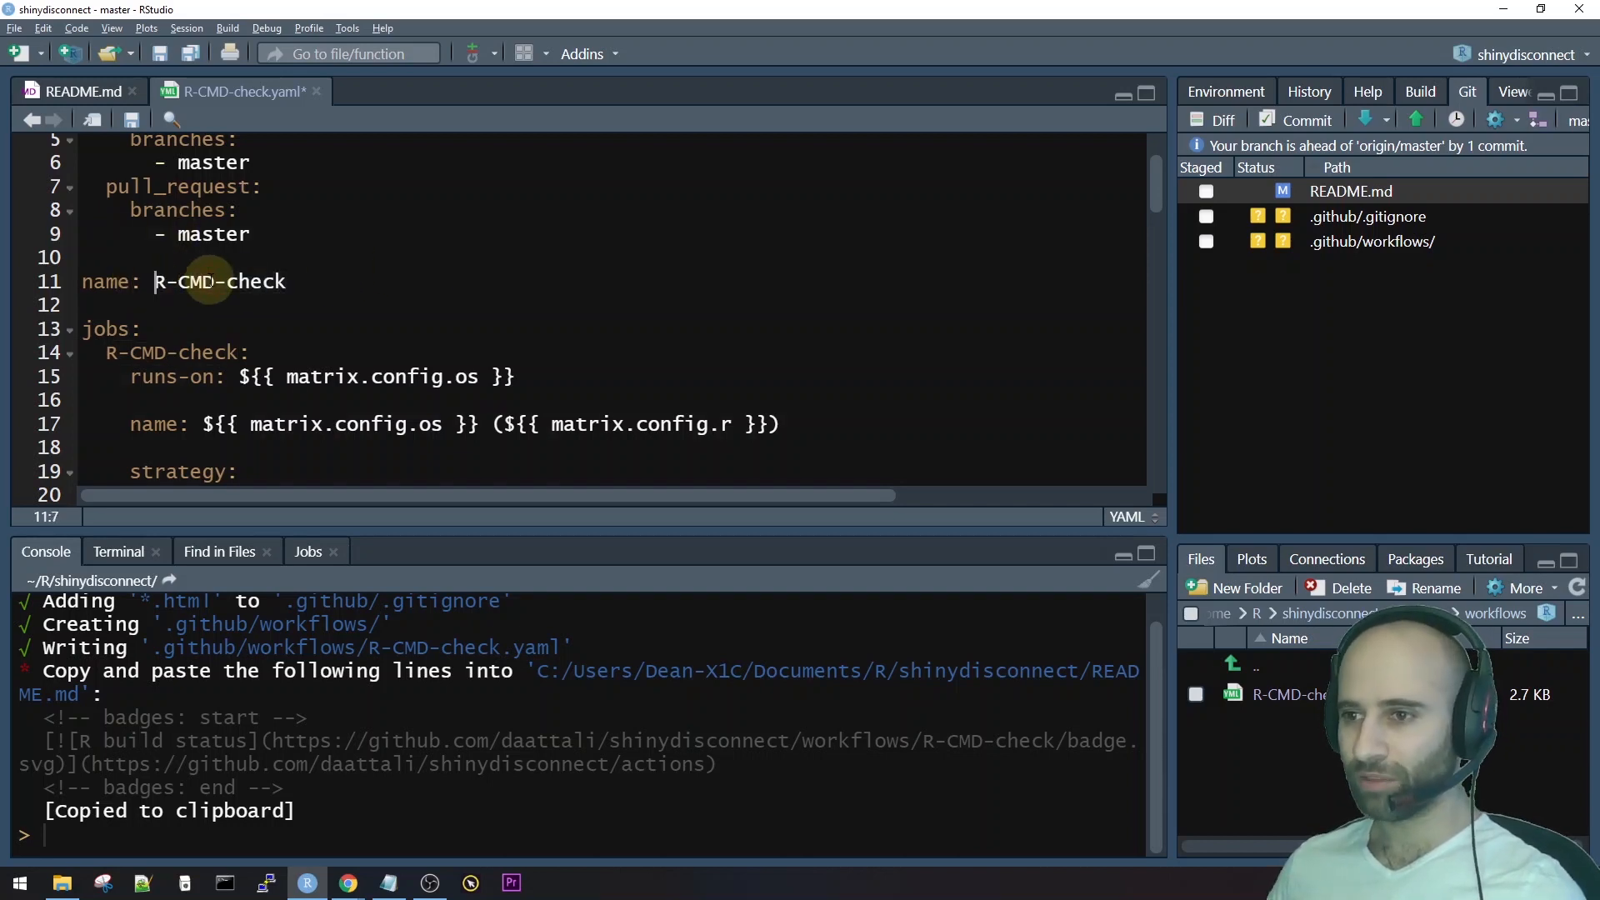
pyautogui.scroll(-3)
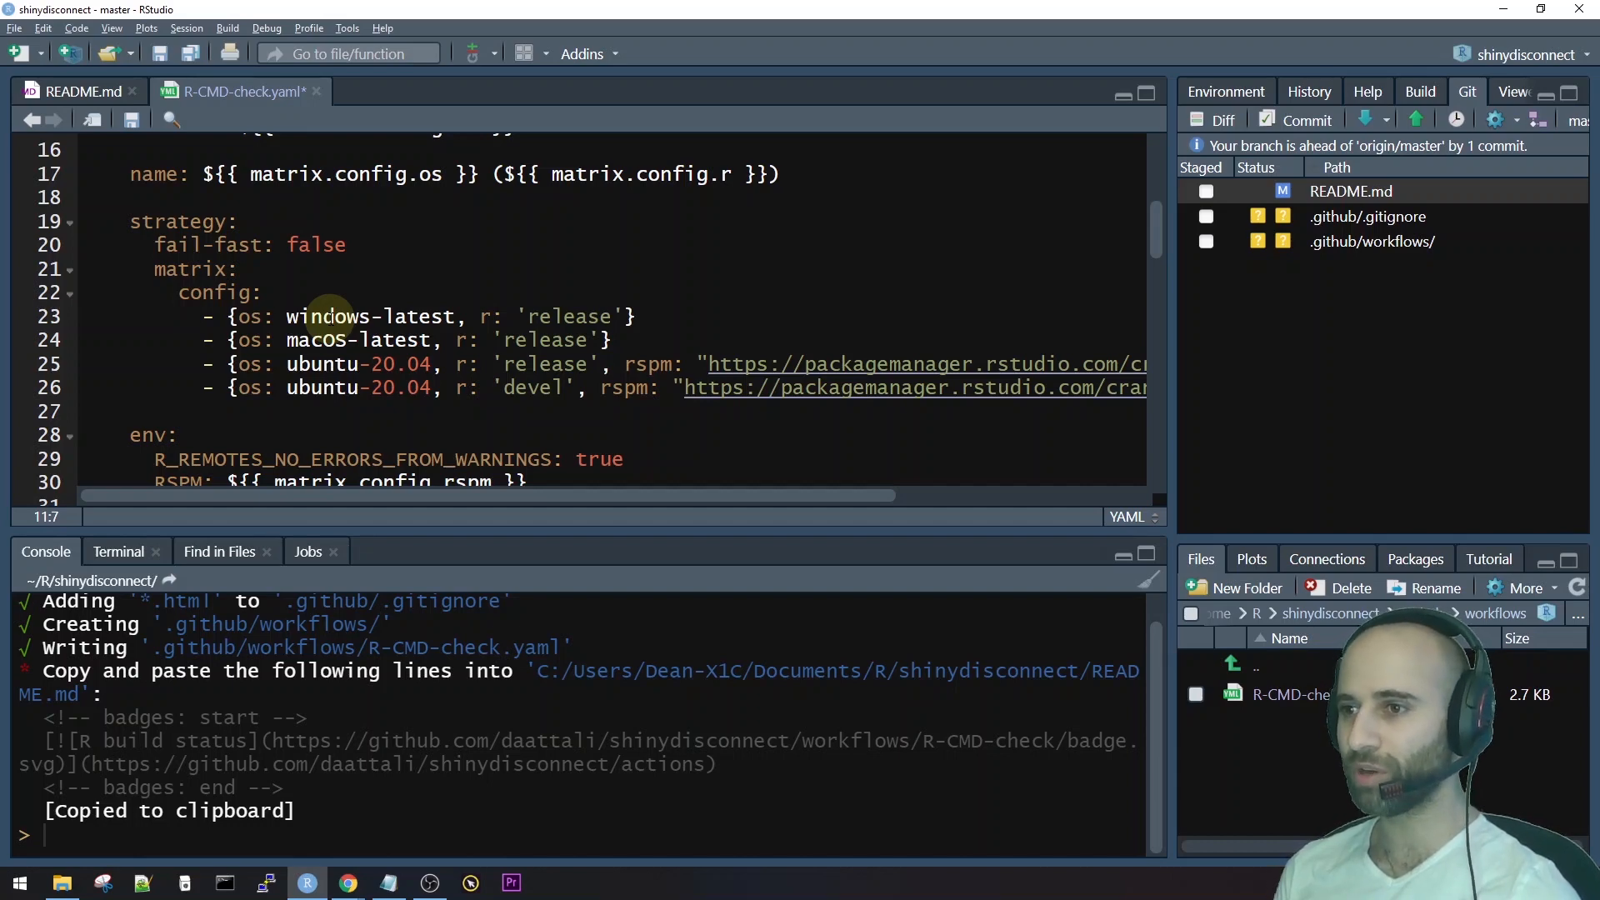
pyautogui.doubleClick(328, 316)
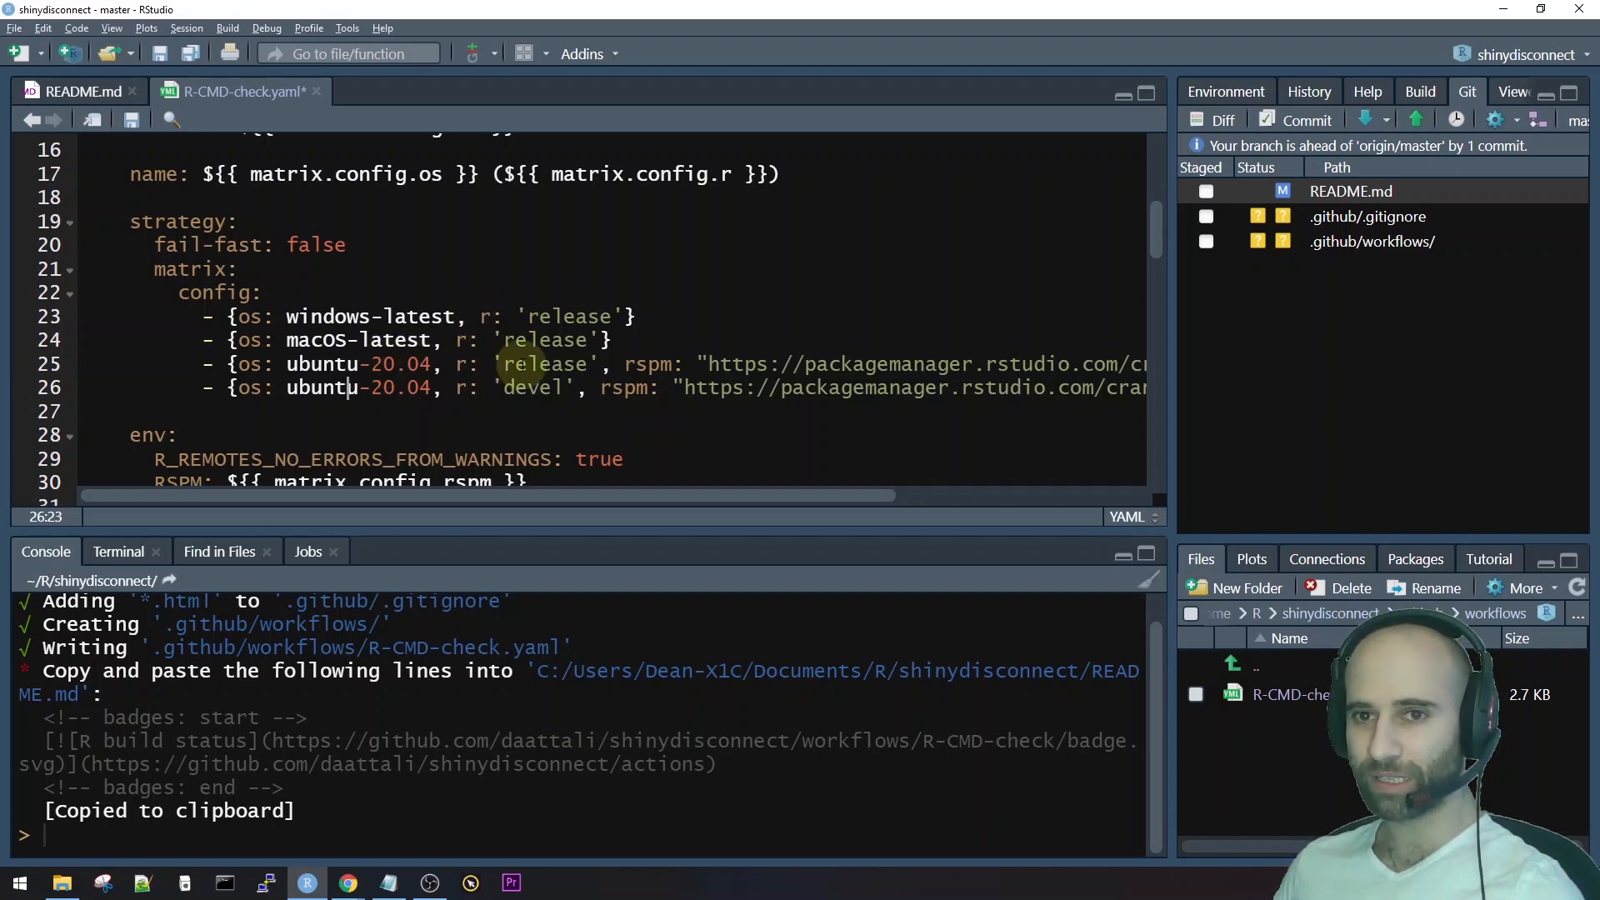
pyautogui.doubleClick(531, 387)
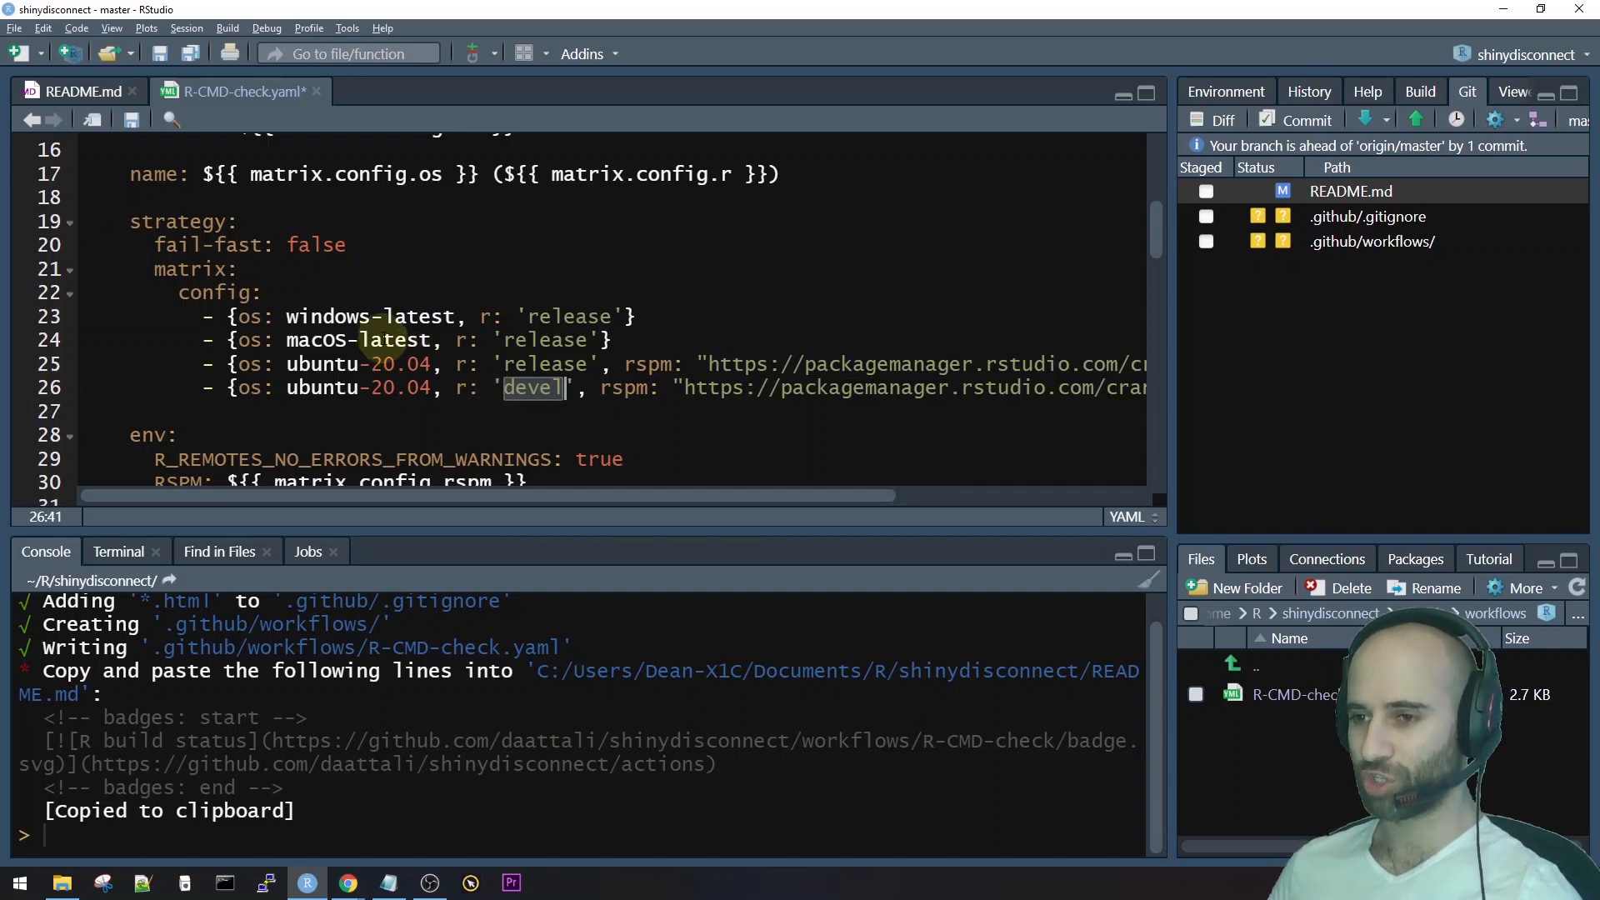
# Scroll to the workflow's env section and highlight R_REMOTES_NO_ERRORS_FROM_WARNINGS and the GITHUB_TOKEN secret.
pyautogui.scroll(-3)
pyautogui.write('GITHUB_PAT: ${{ secrets.GITHUB_TOKEN }}')
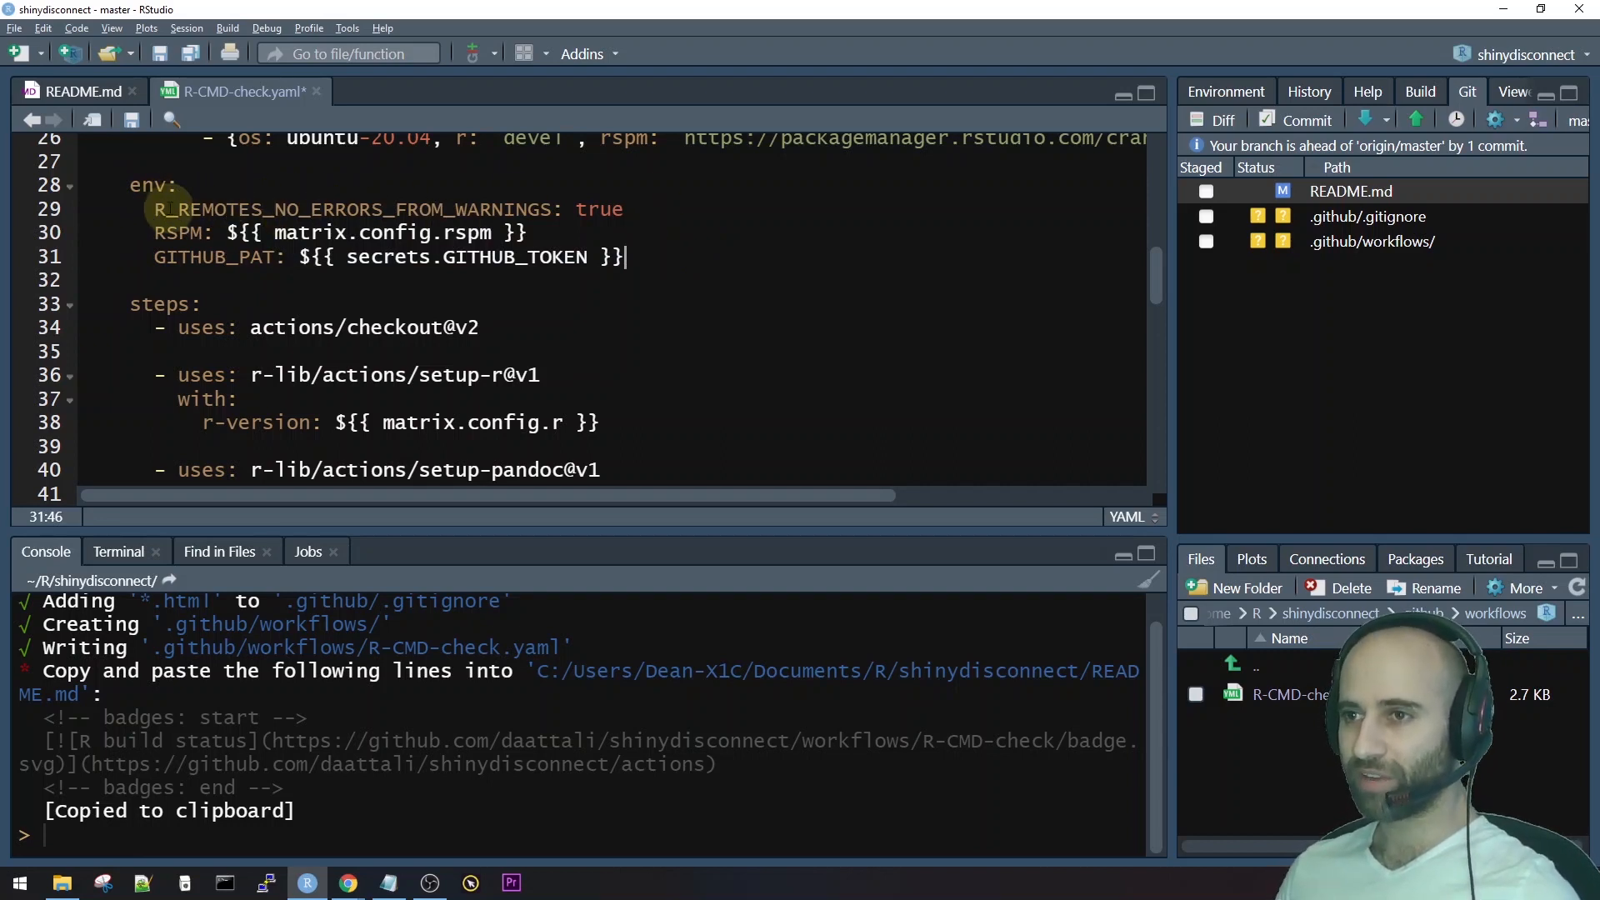
pyautogui.doubleClick(351, 209)
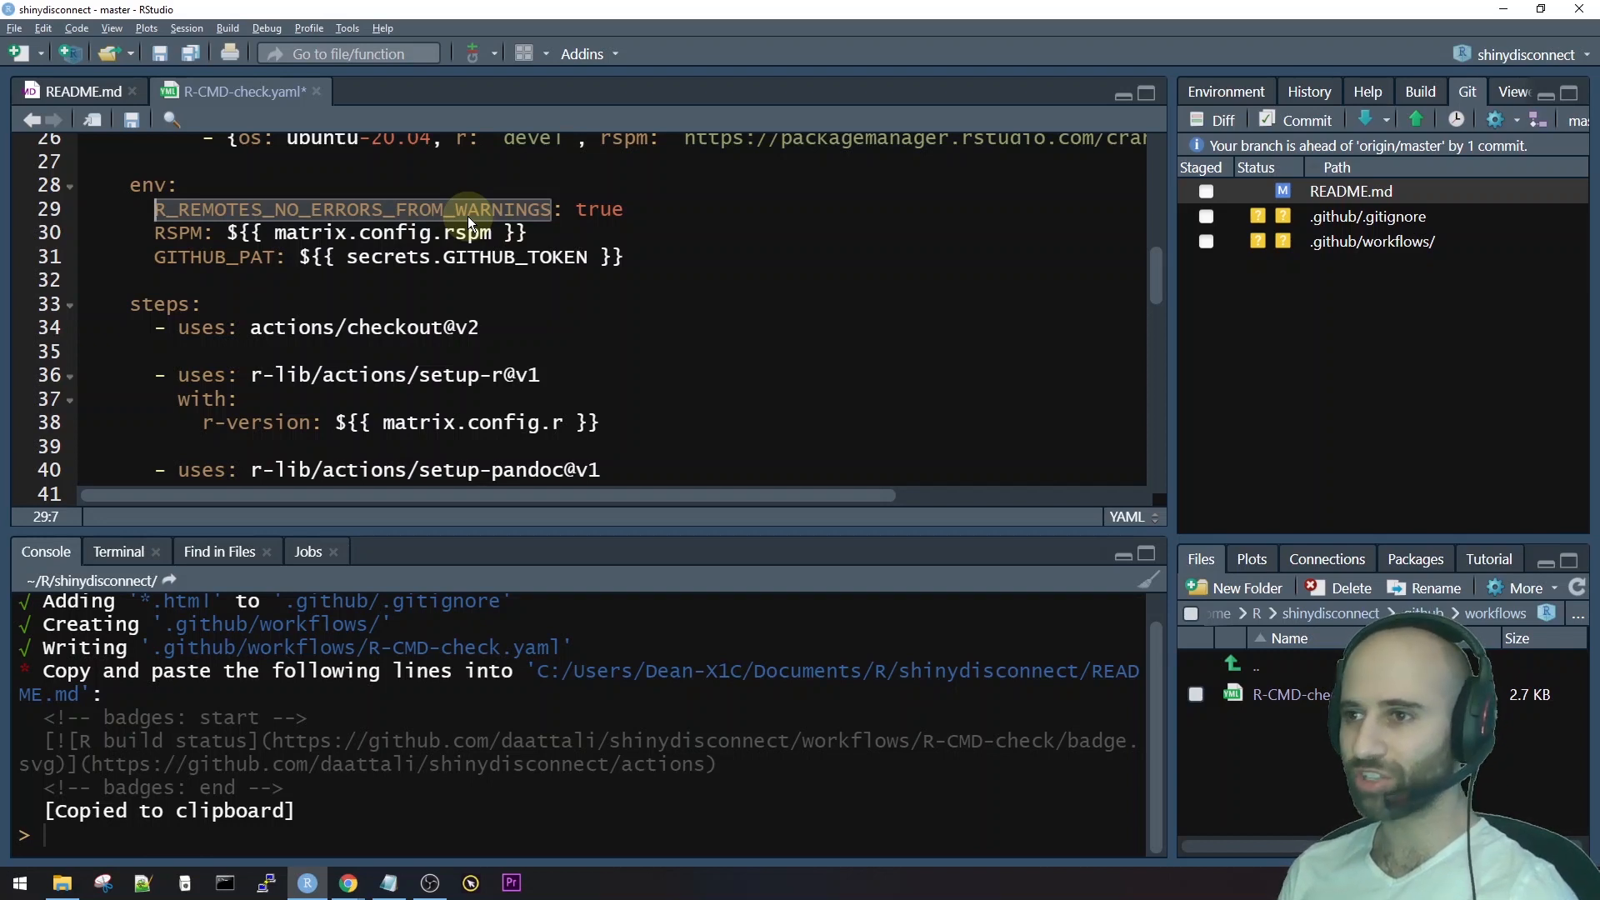
pyautogui.click(624, 255)
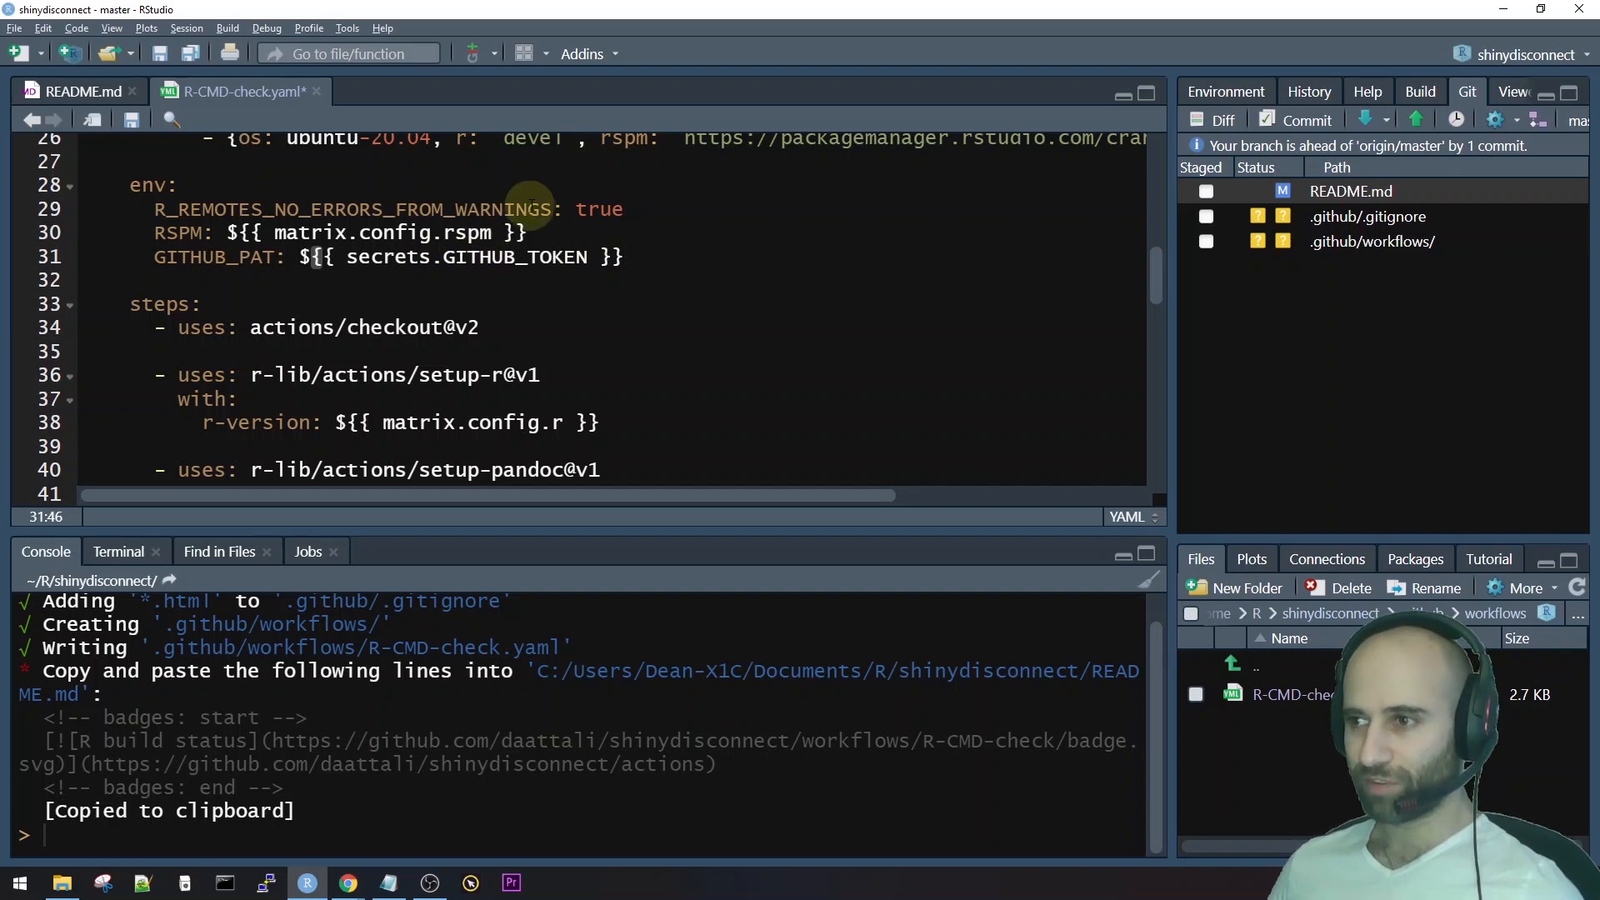
pyautogui.moveTo(352, 257)
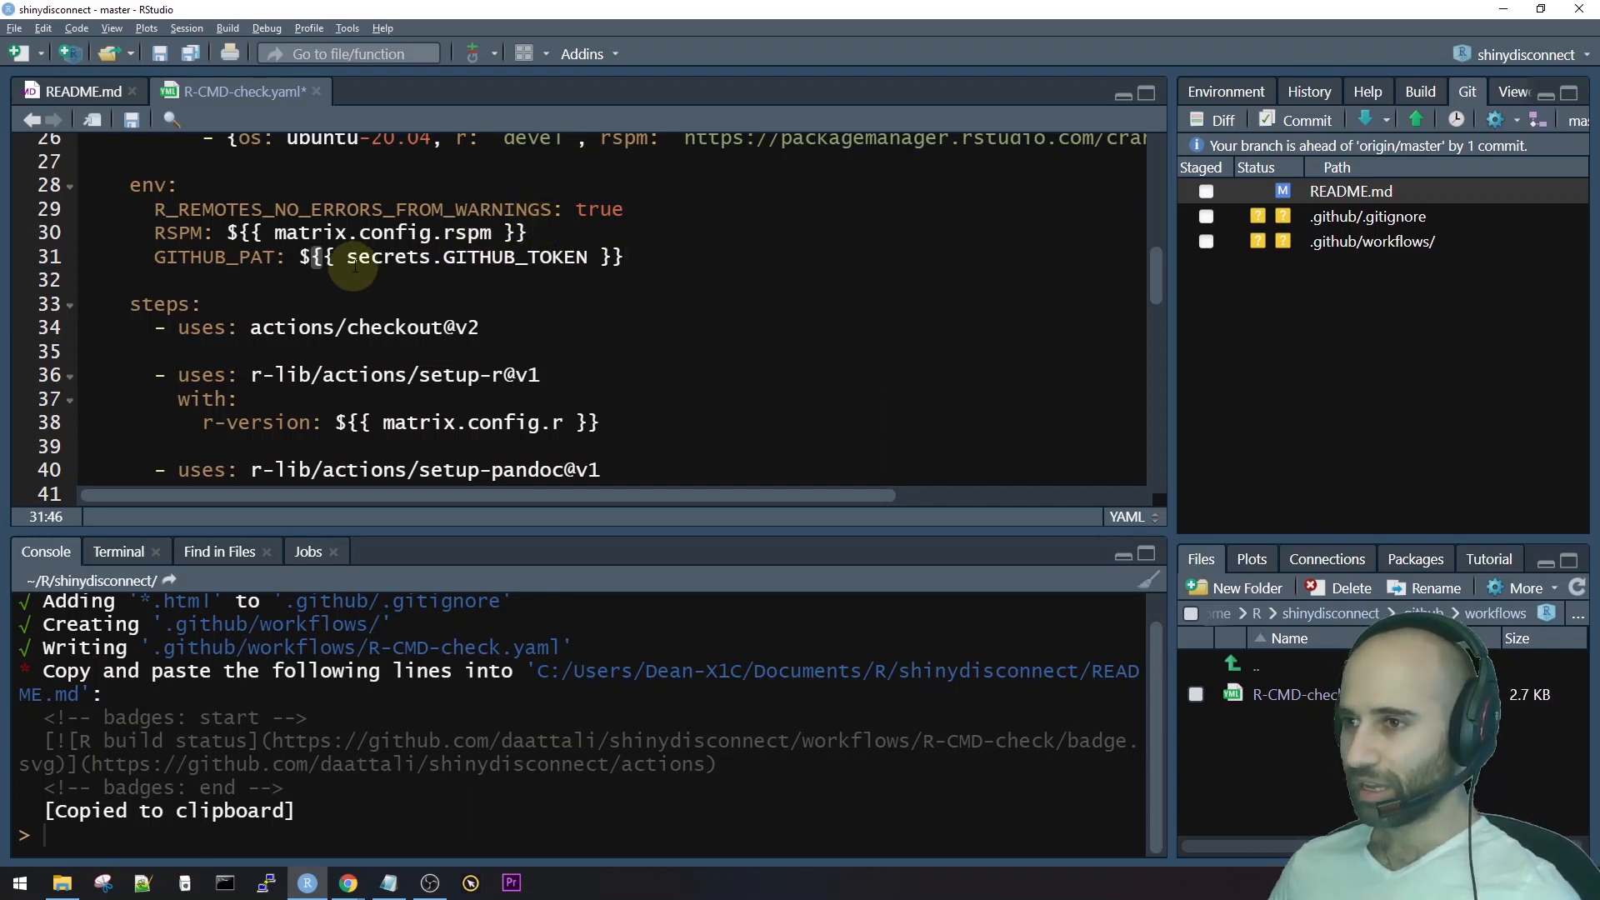
pyautogui.doubleClick(386, 255)
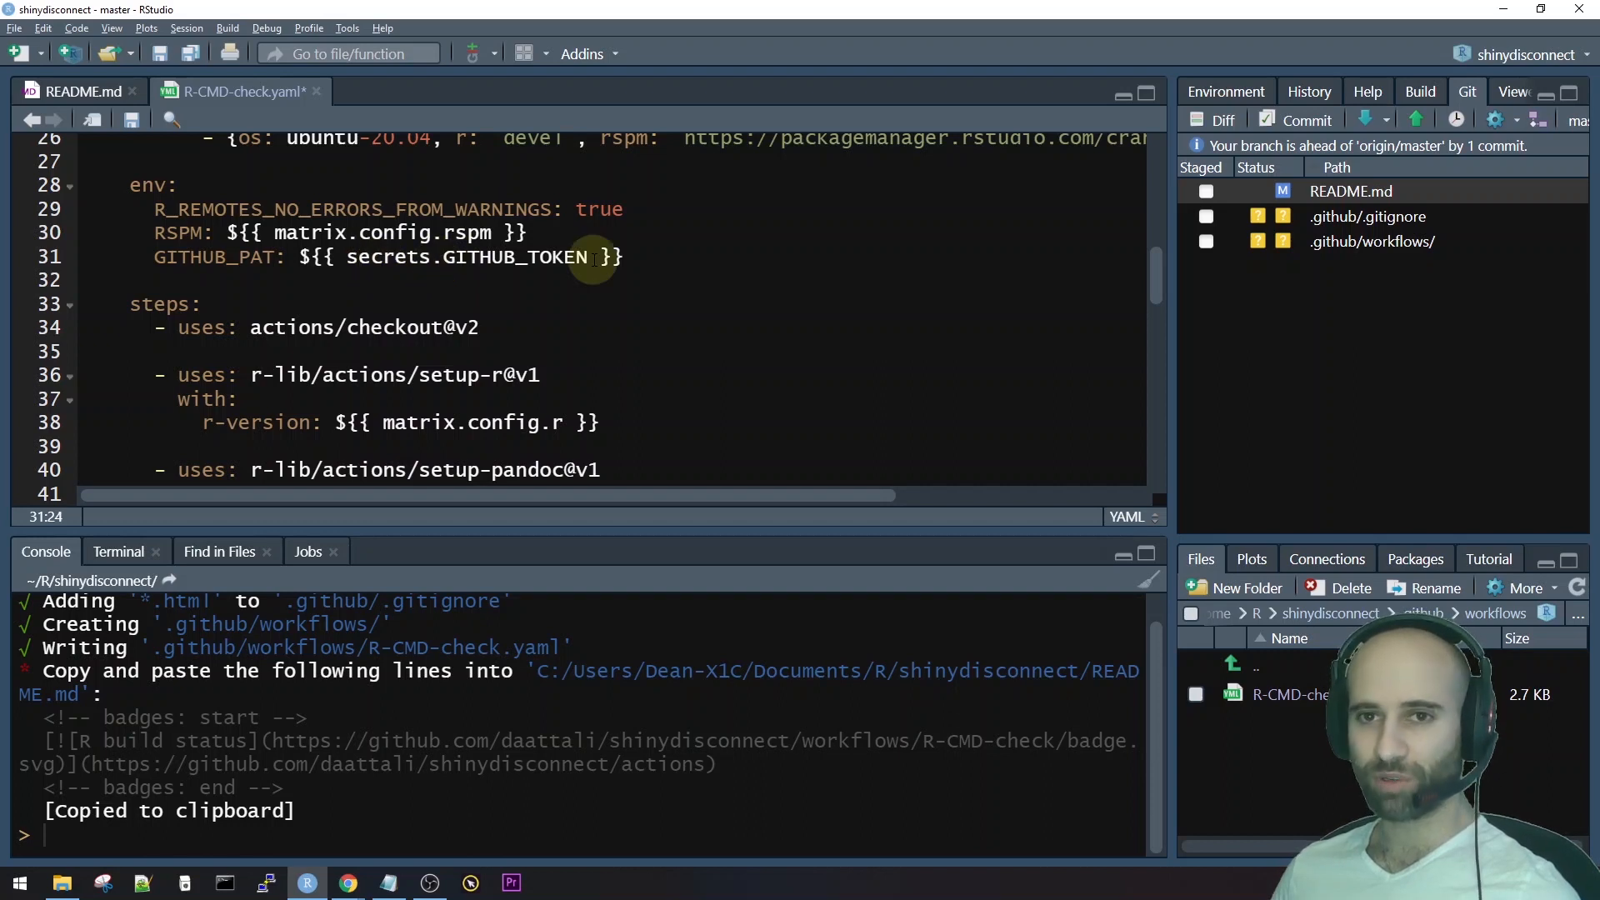
pyautogui.doubleClick(387, 255)
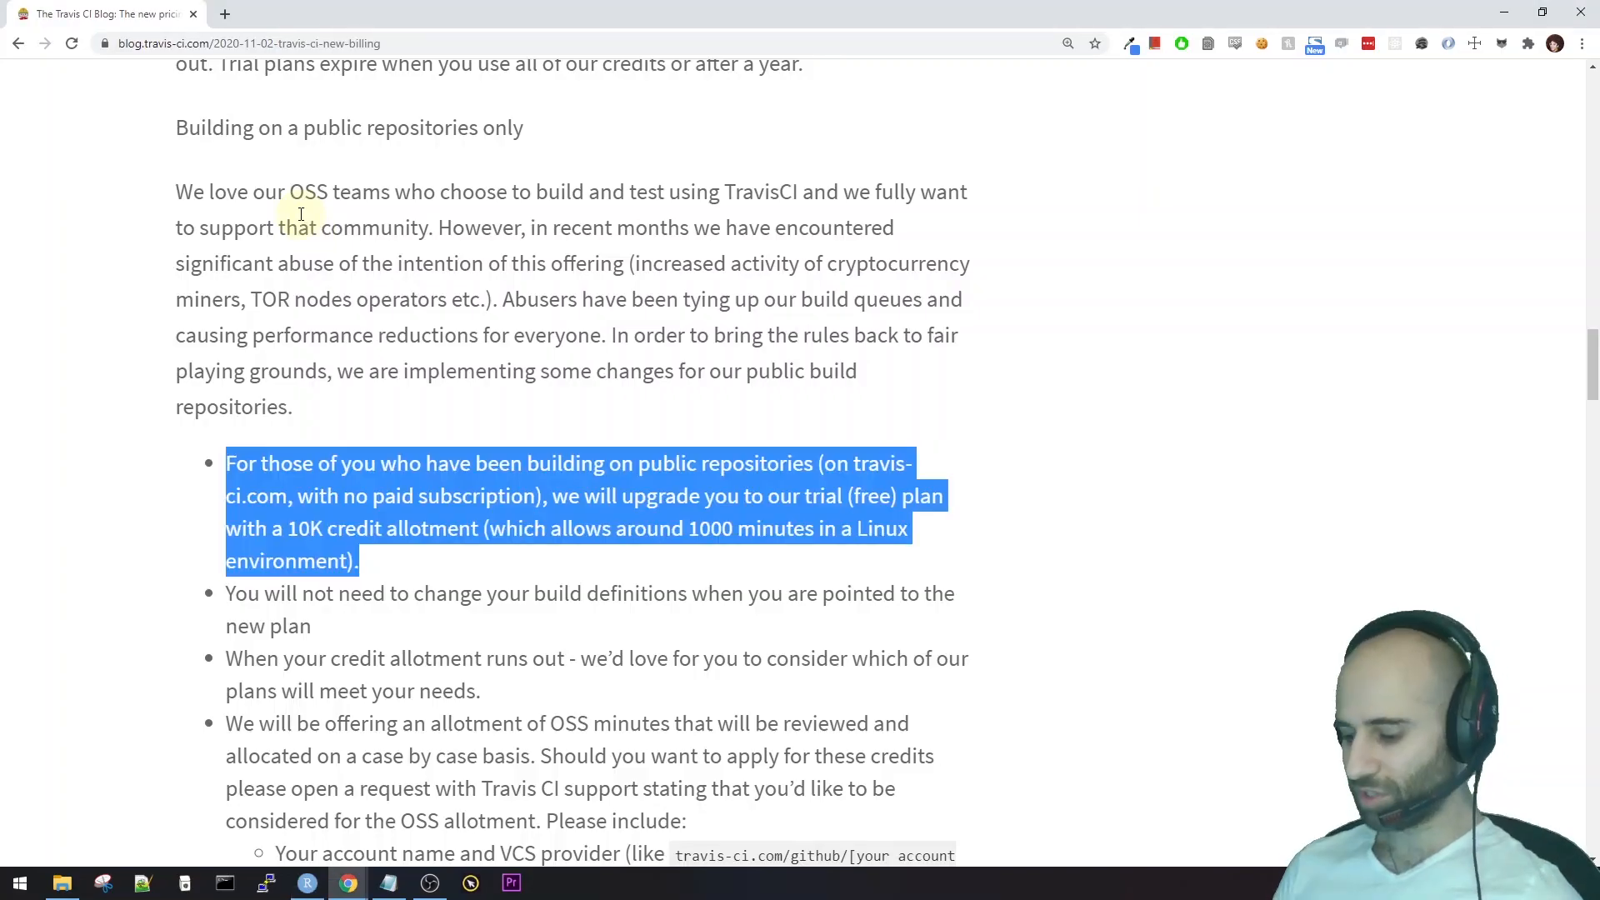
# Find the shinydisconnect repository and view its Secrets settings, which list no secrets.
pyautogui.write('shinydisconnect/')
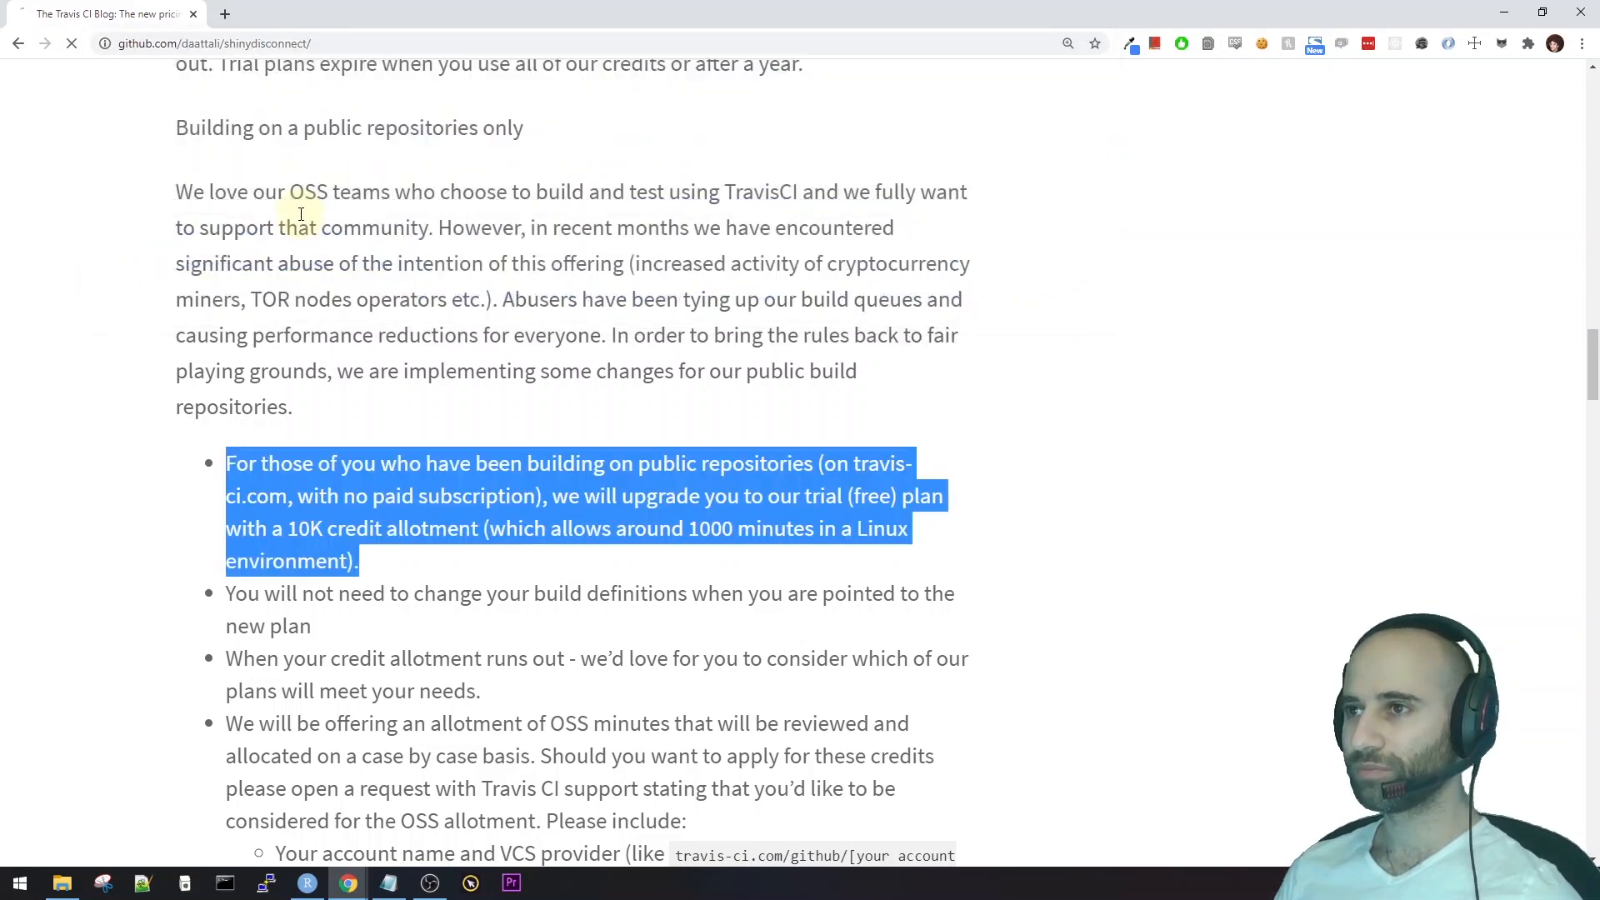
pyautogui.click(18, 43)
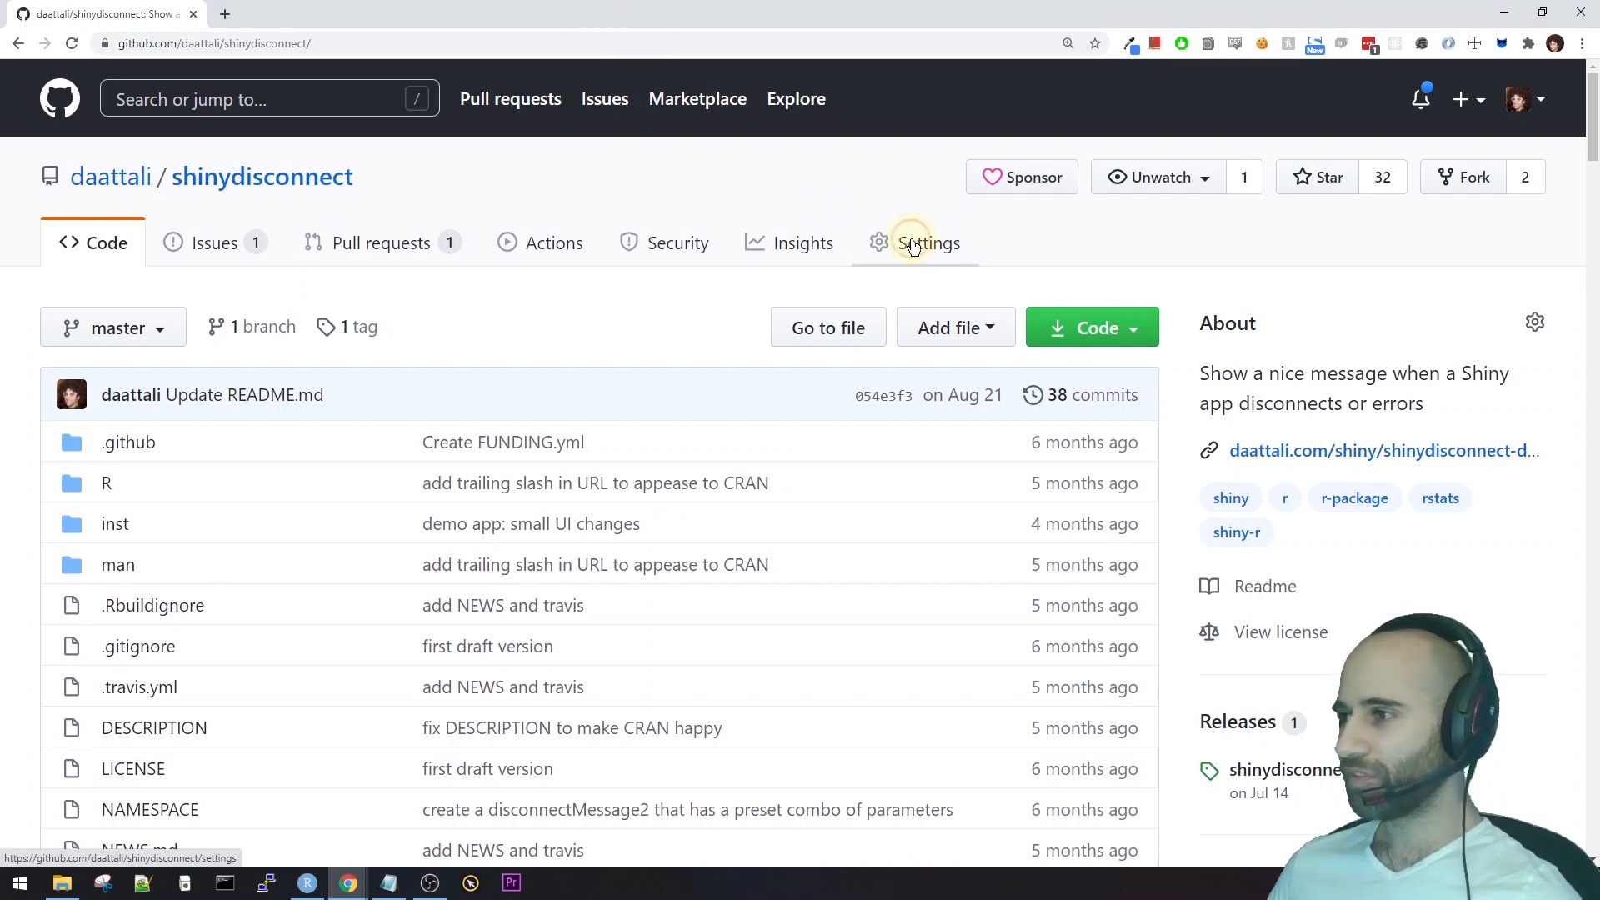
pyautogui.click(927, 243)
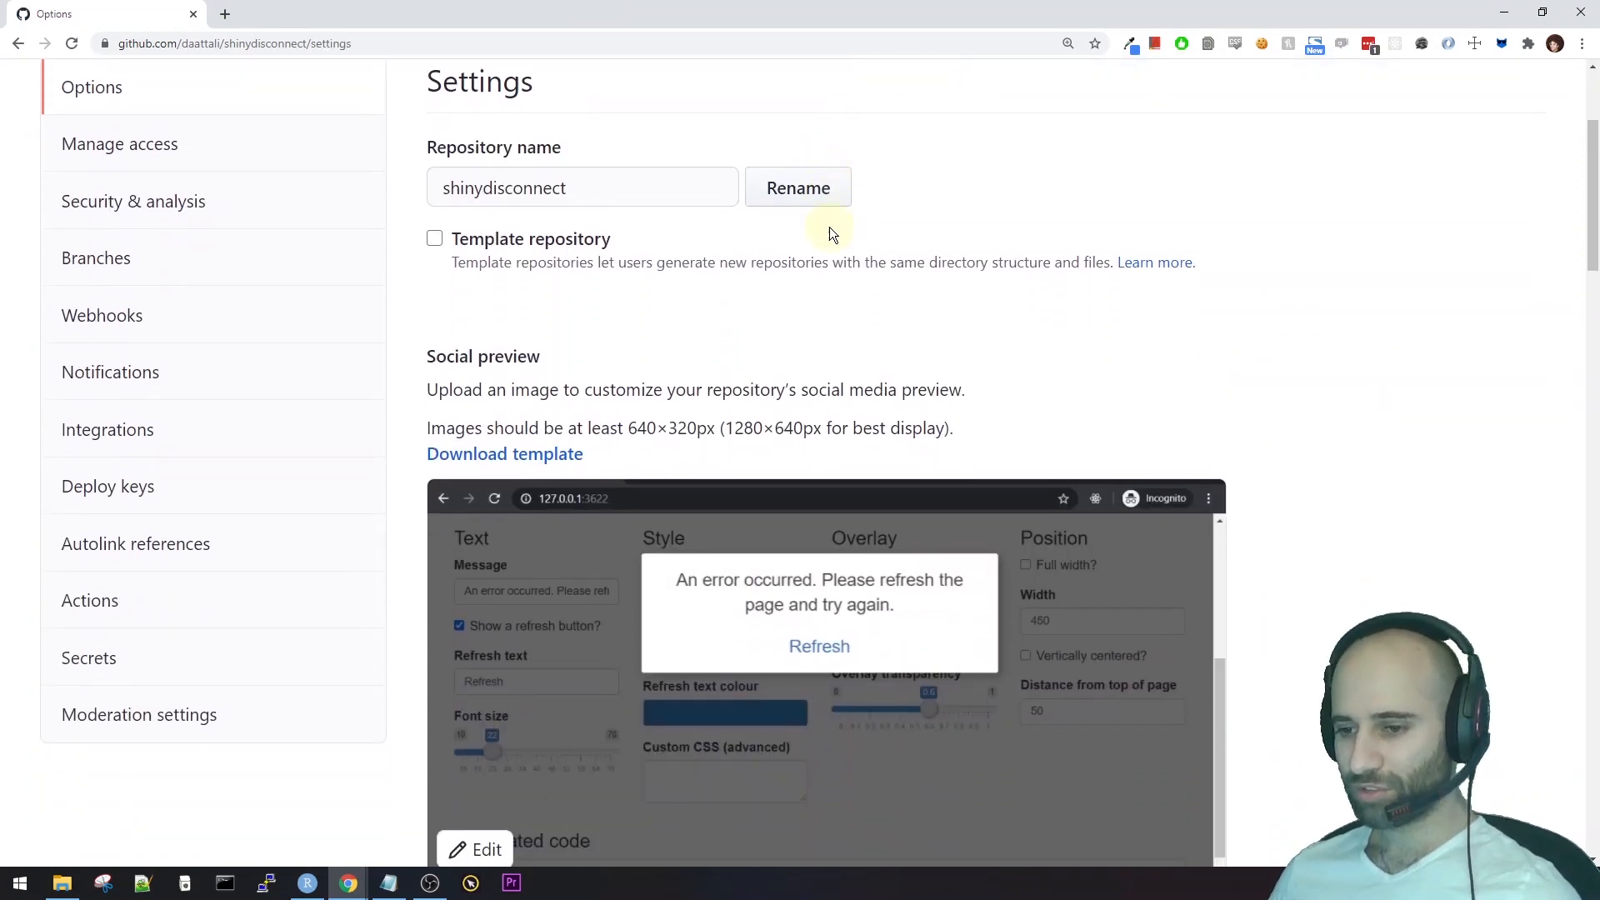
pyautogui.click(89, 657)
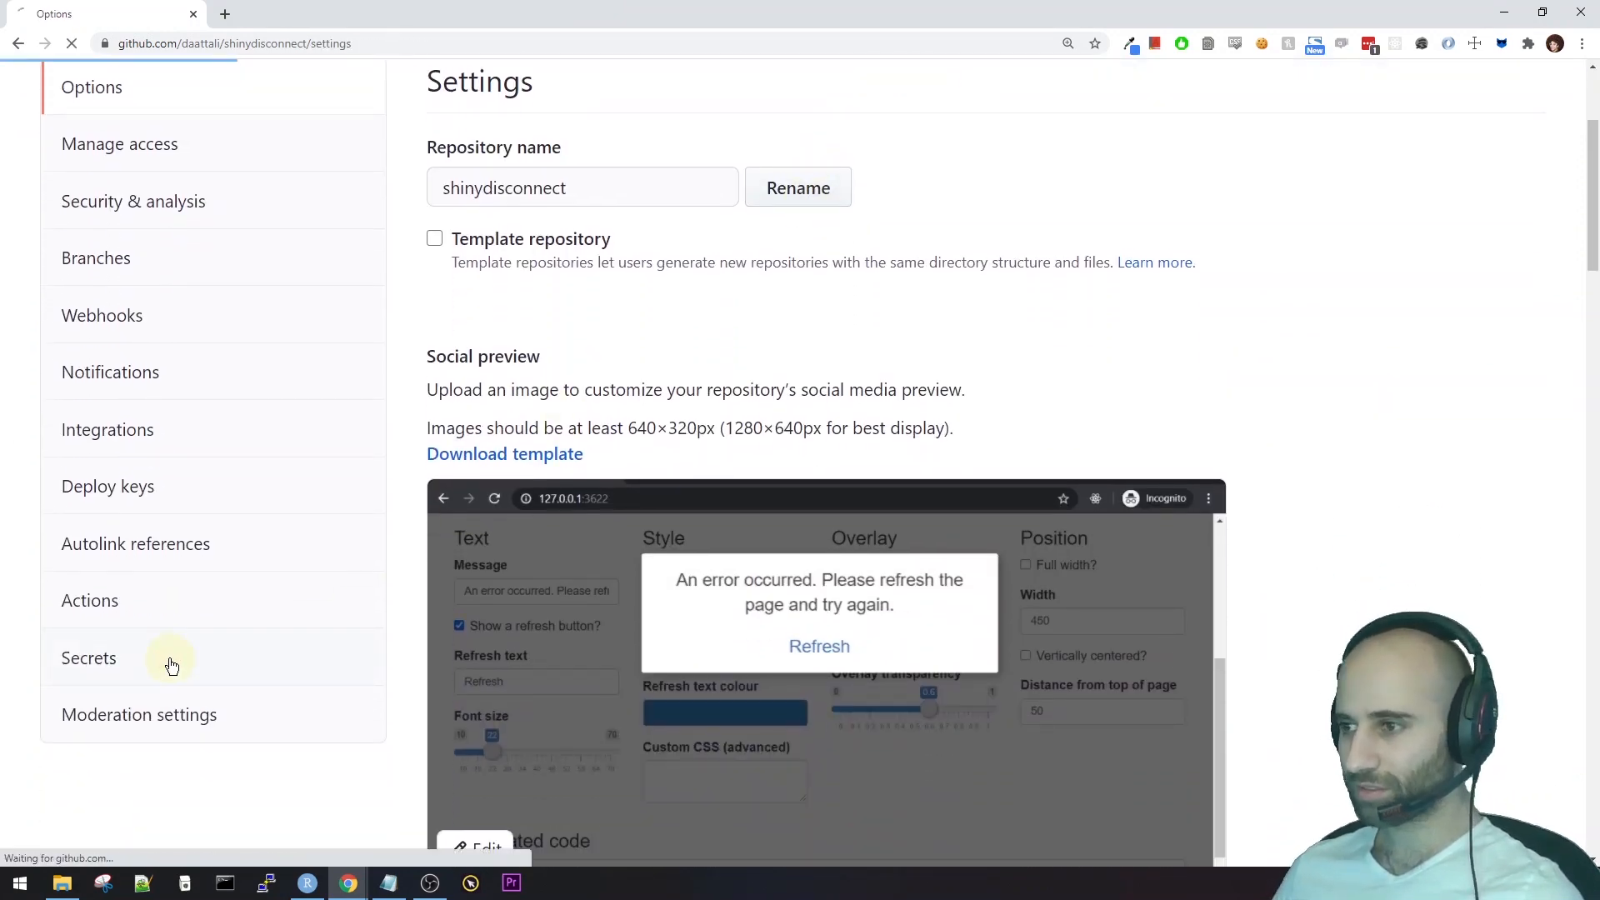
pyautogui.click(89, 657)
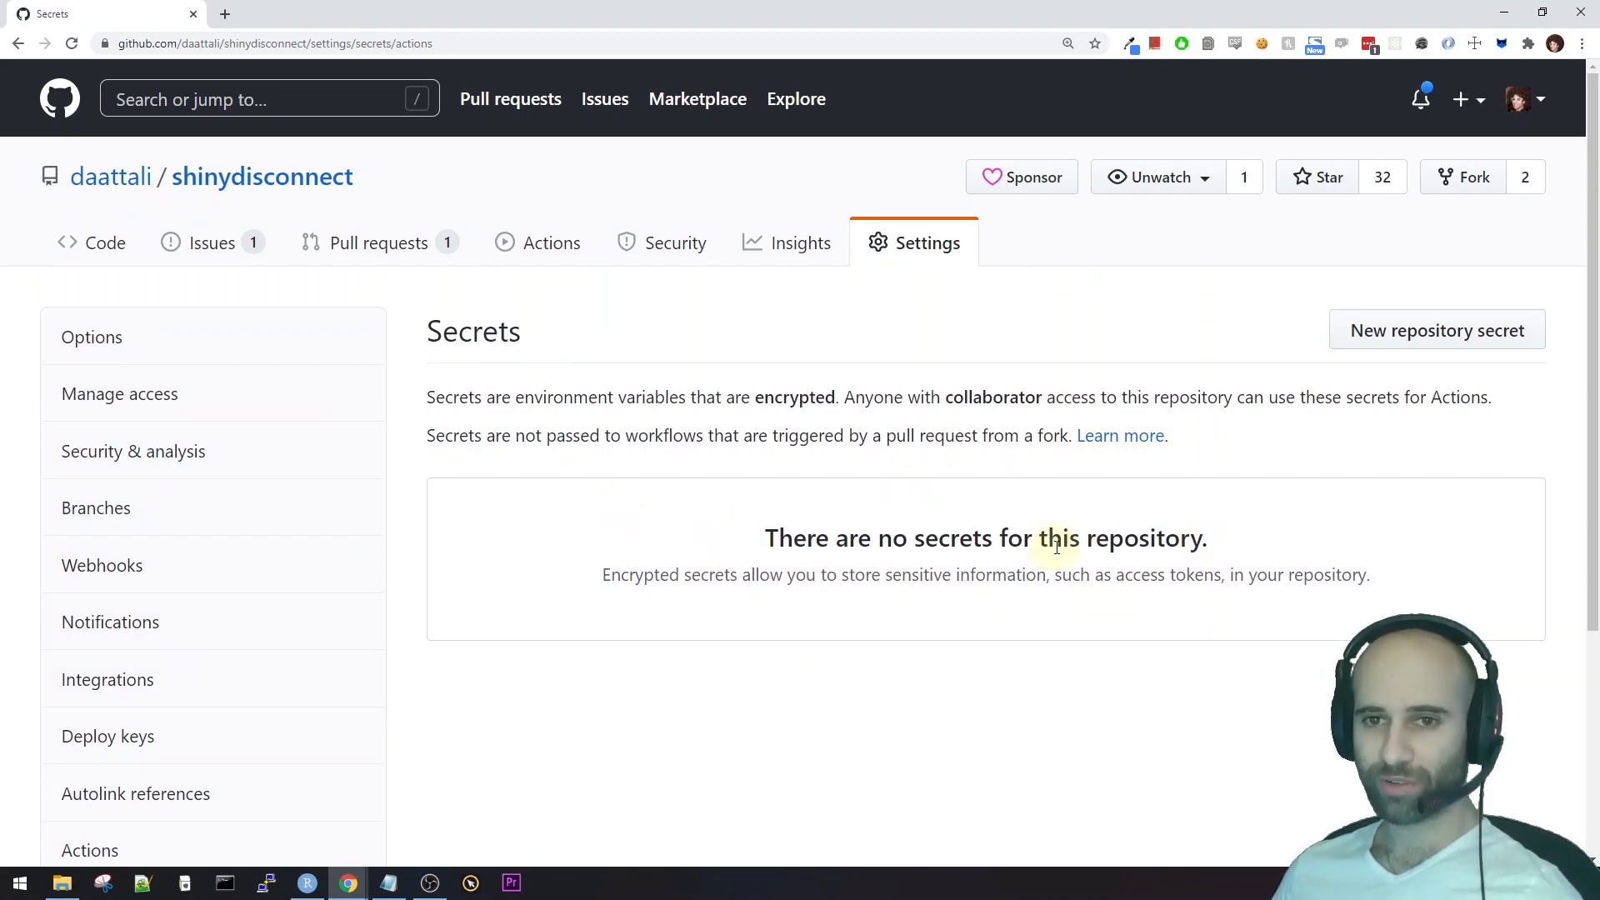
pyautogui.moveTo(1030, 531)
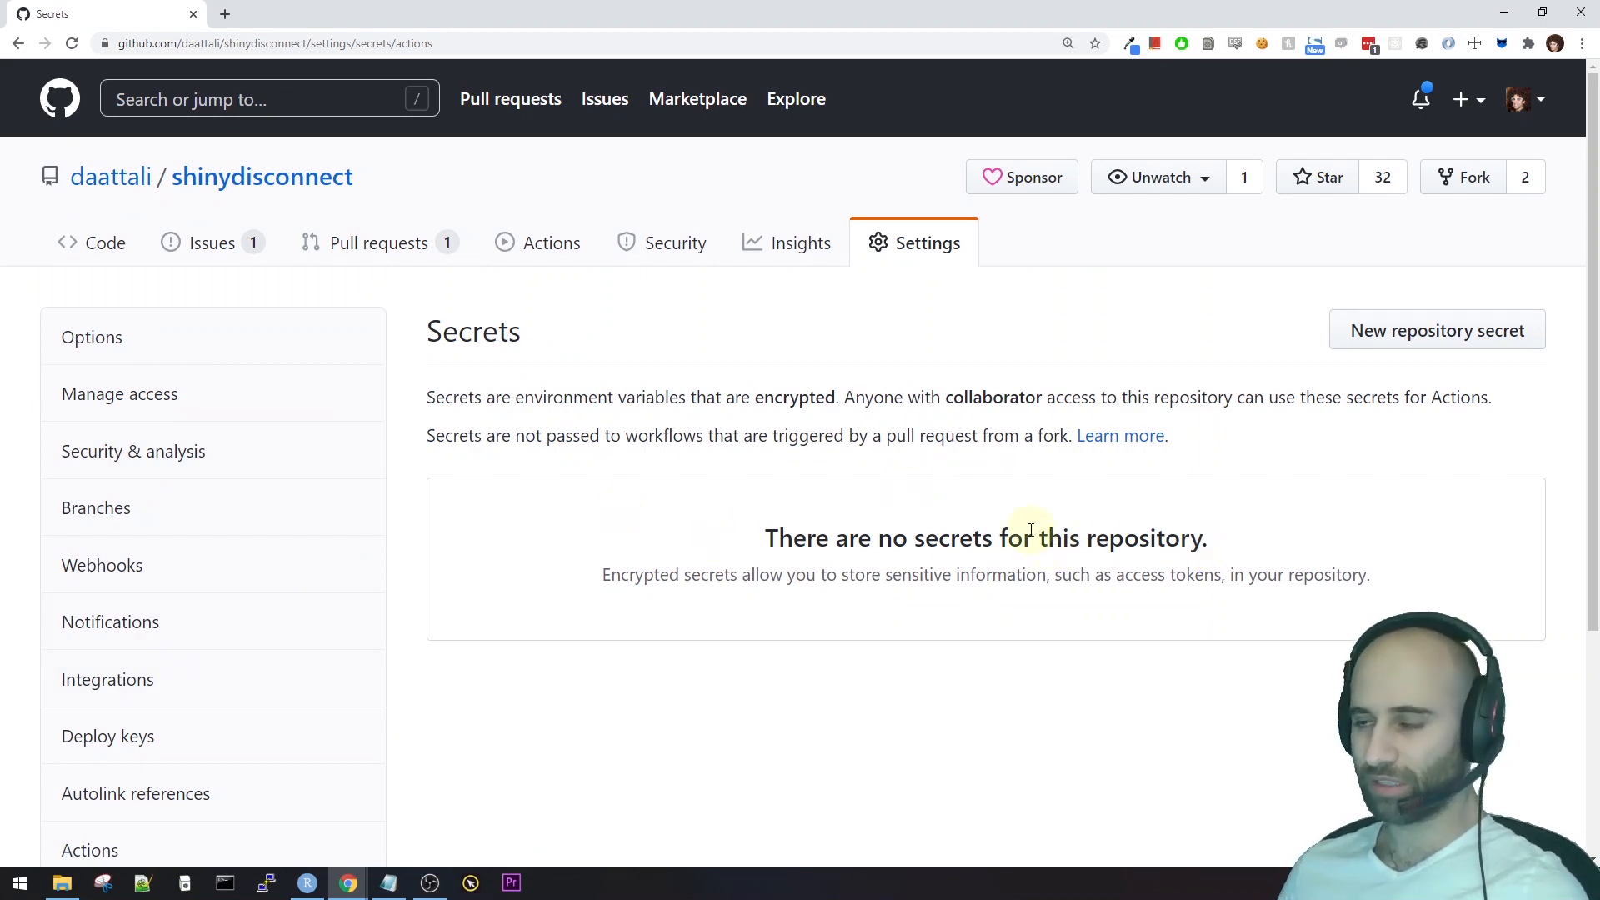
pyautogui.moveTo(954, 523)
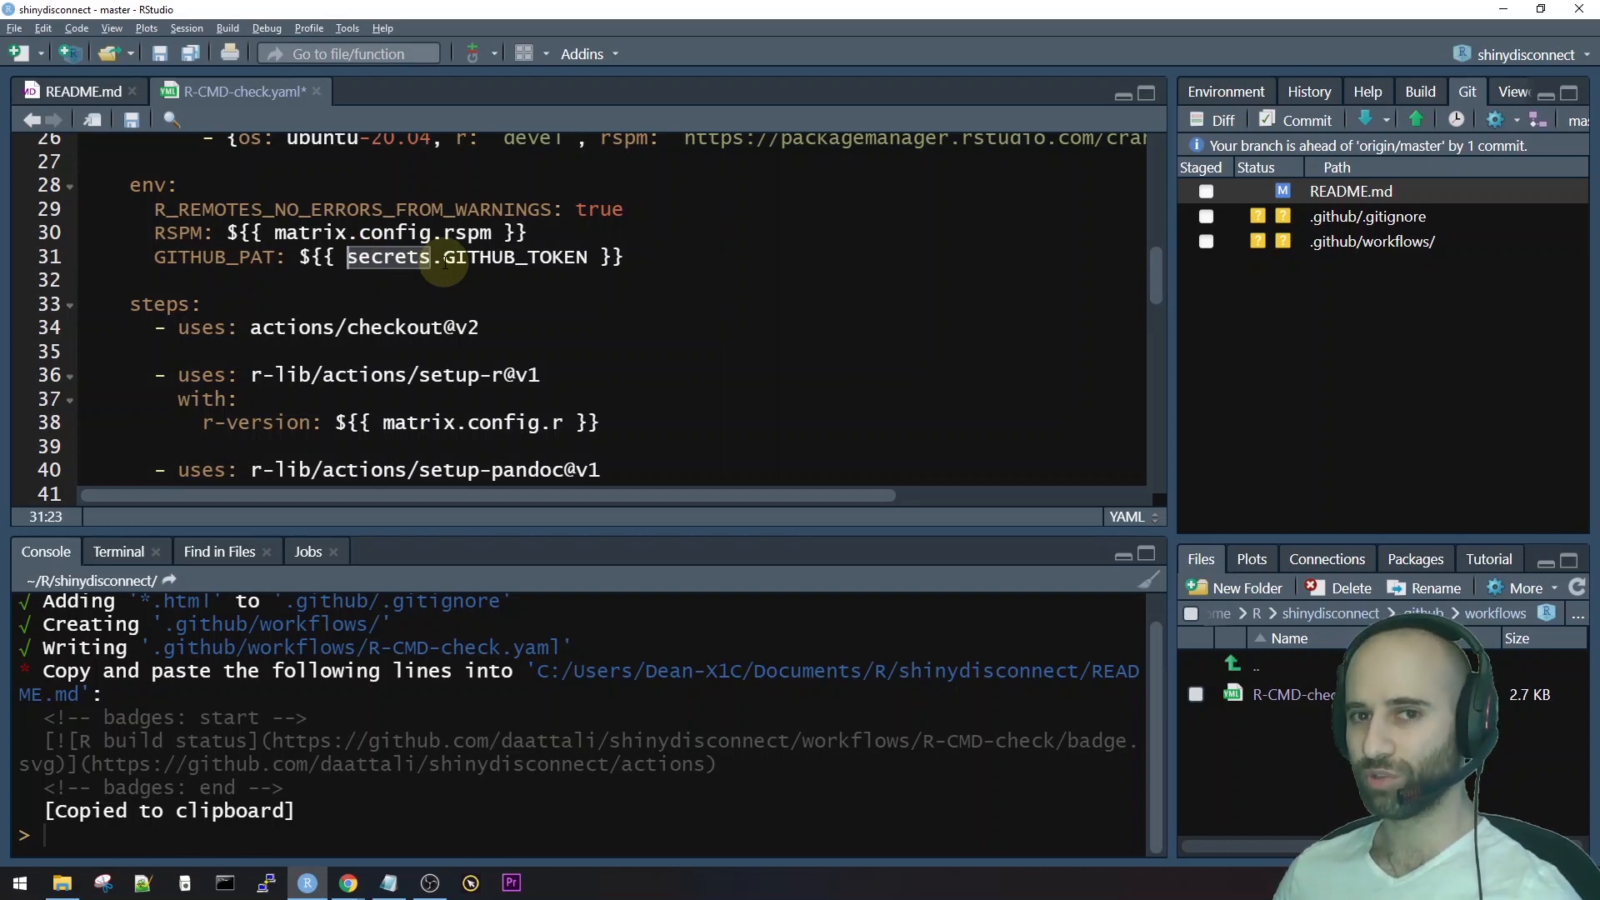
pyautogui.moveTo(418, 258)
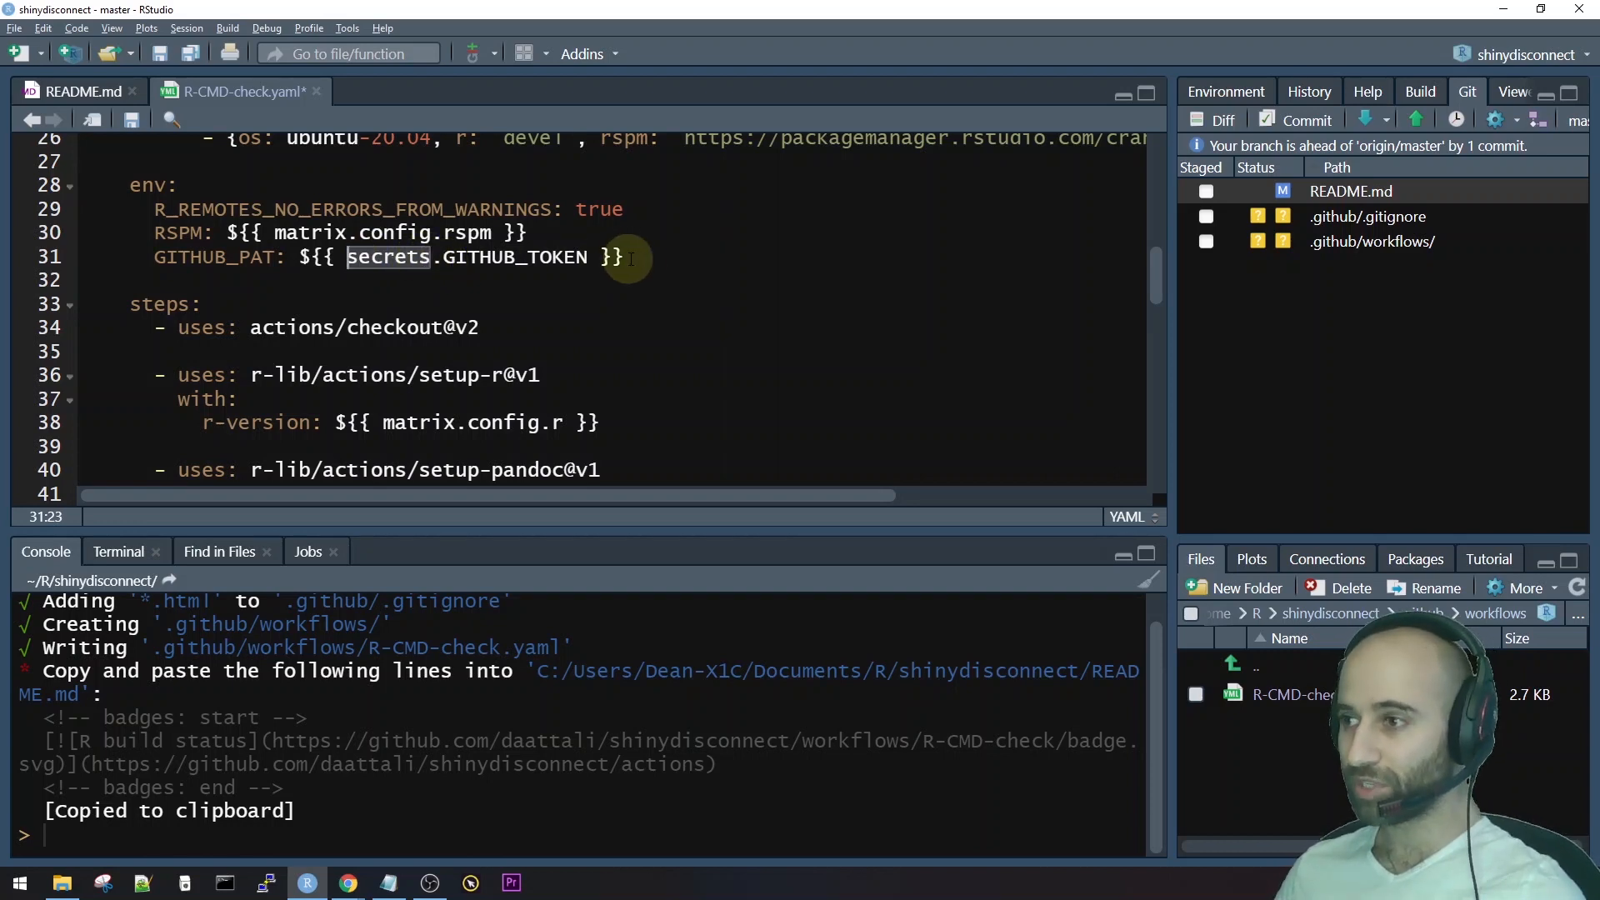
# Scroll through R-CMD-check.yaml's steps down to the final check and upload-results steps.
pyautogui.scroll(-3)
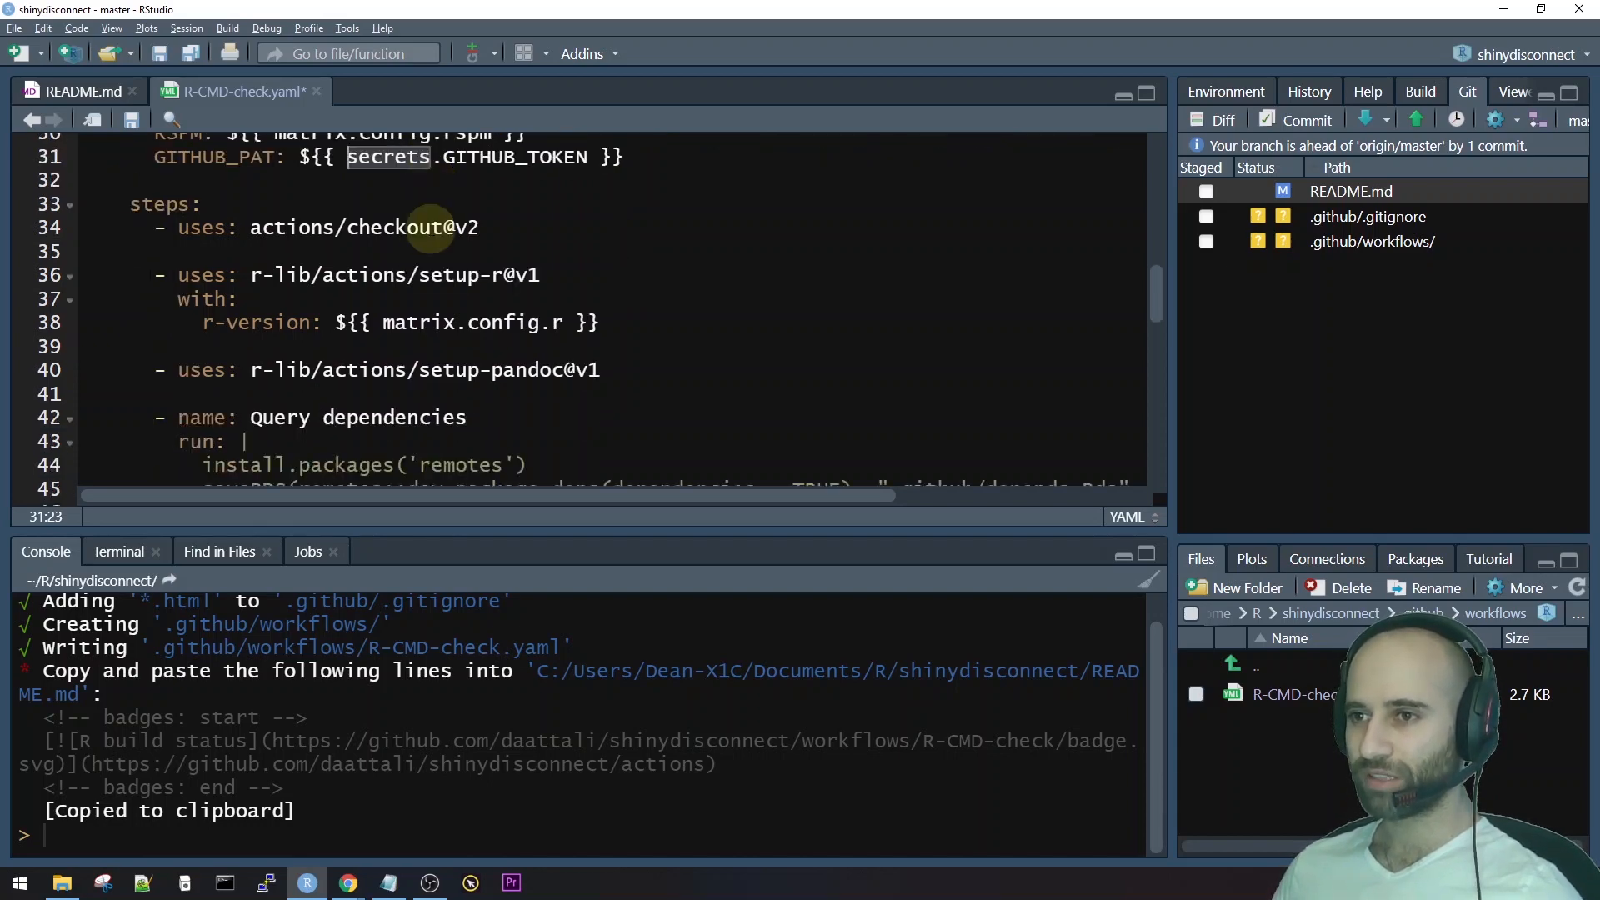
pyautogui.scroll(-3)
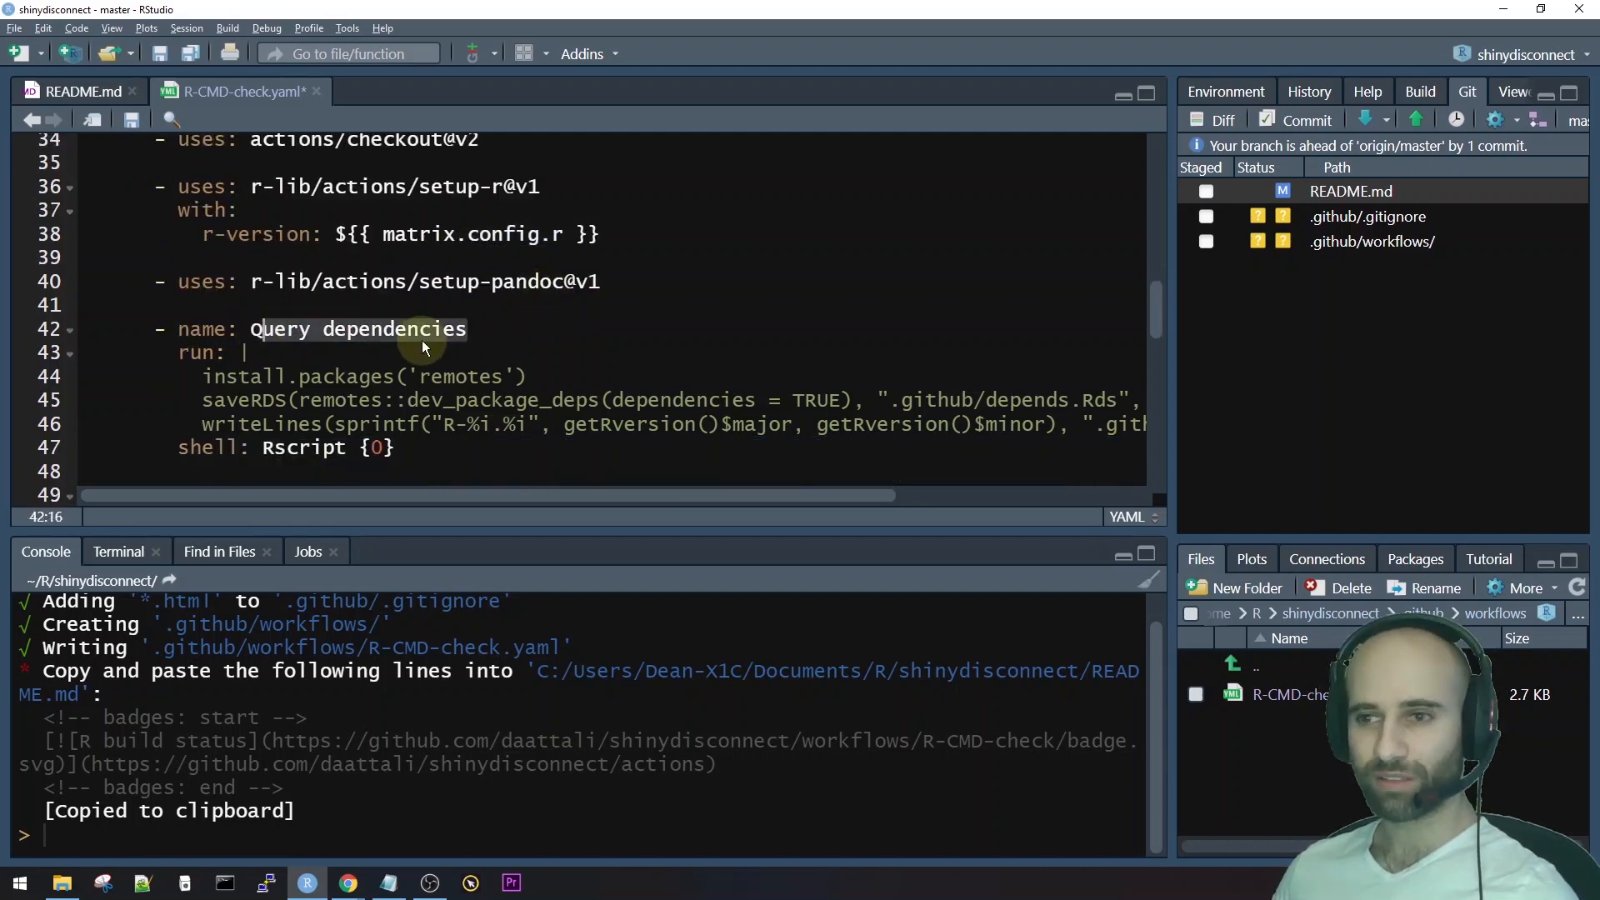
pyautogui.scroll(-3)
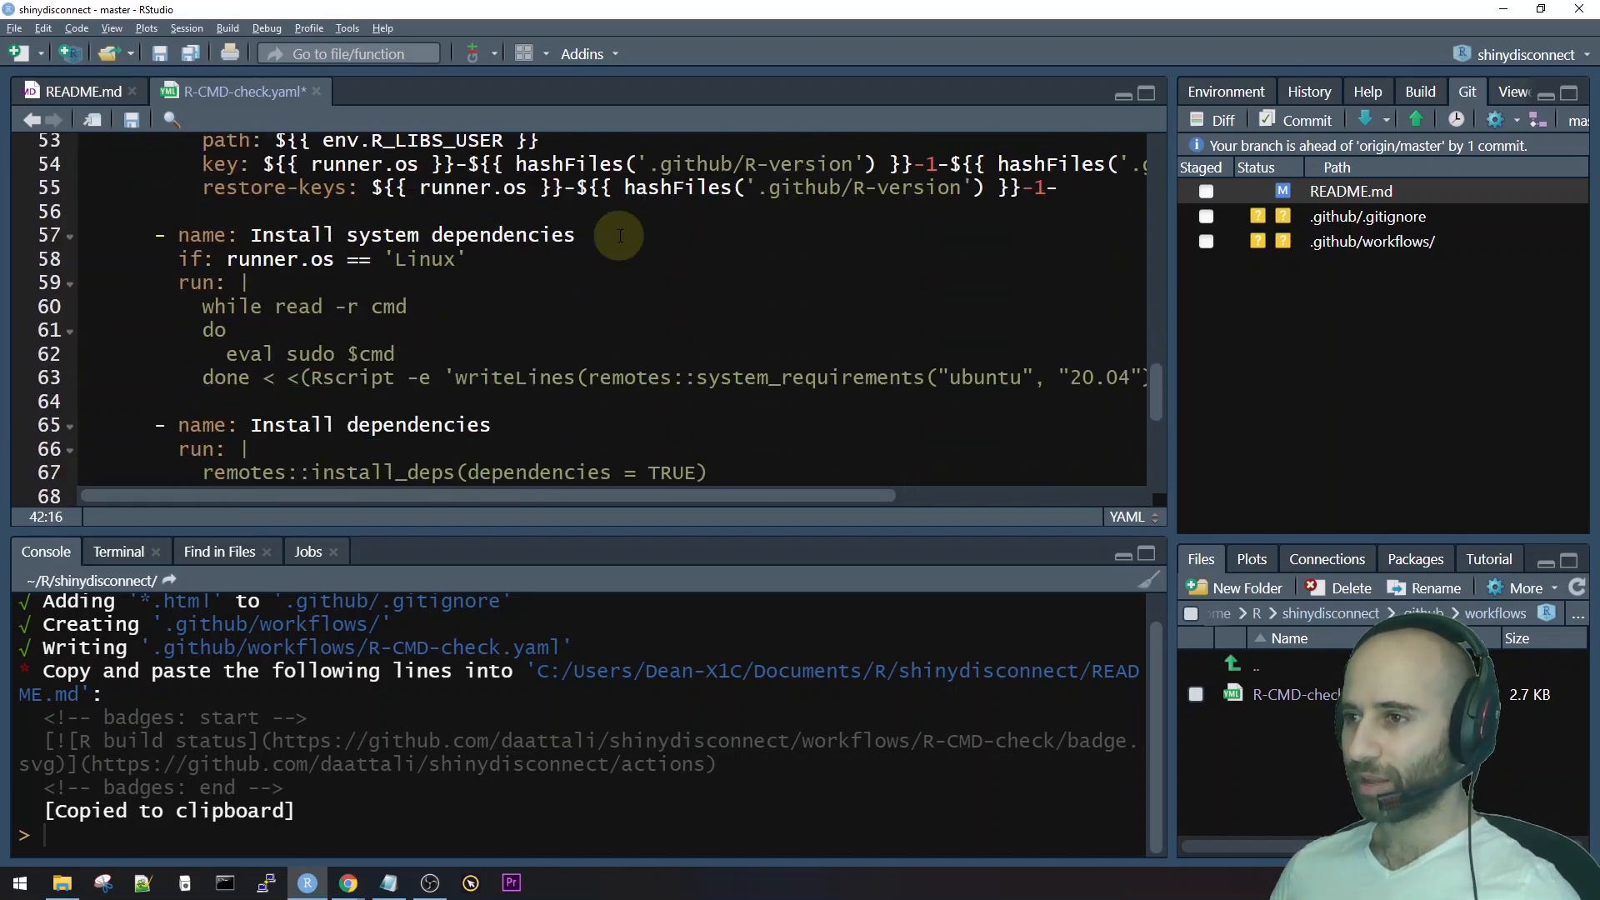
pyautogui.moveTo(571, 233)
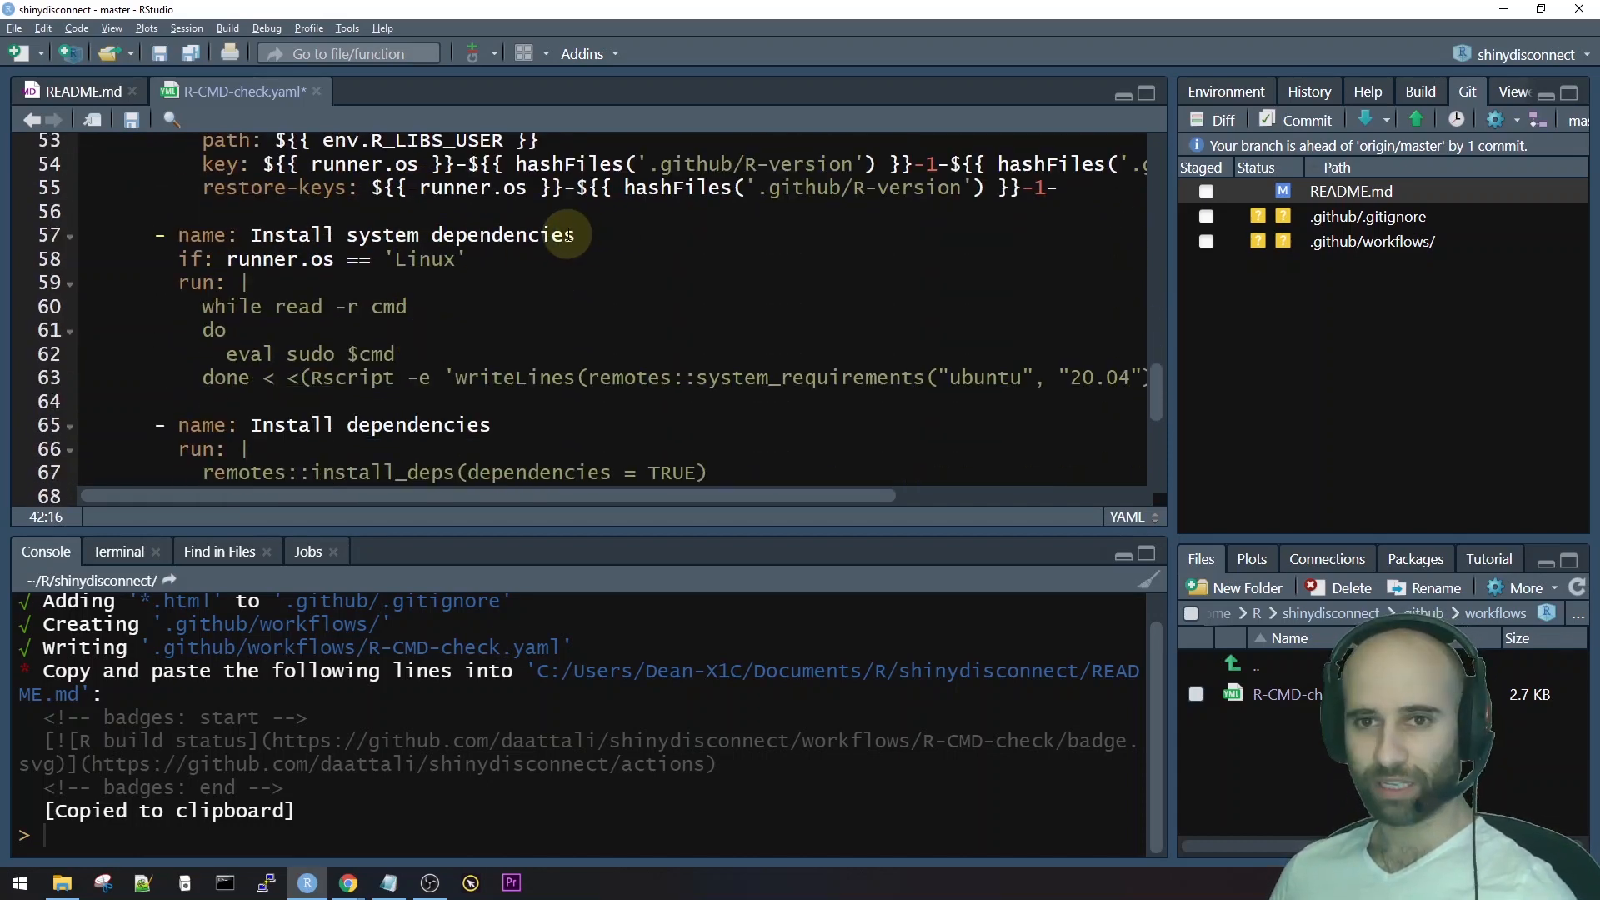
pyautogui.moveTo(546, 234)
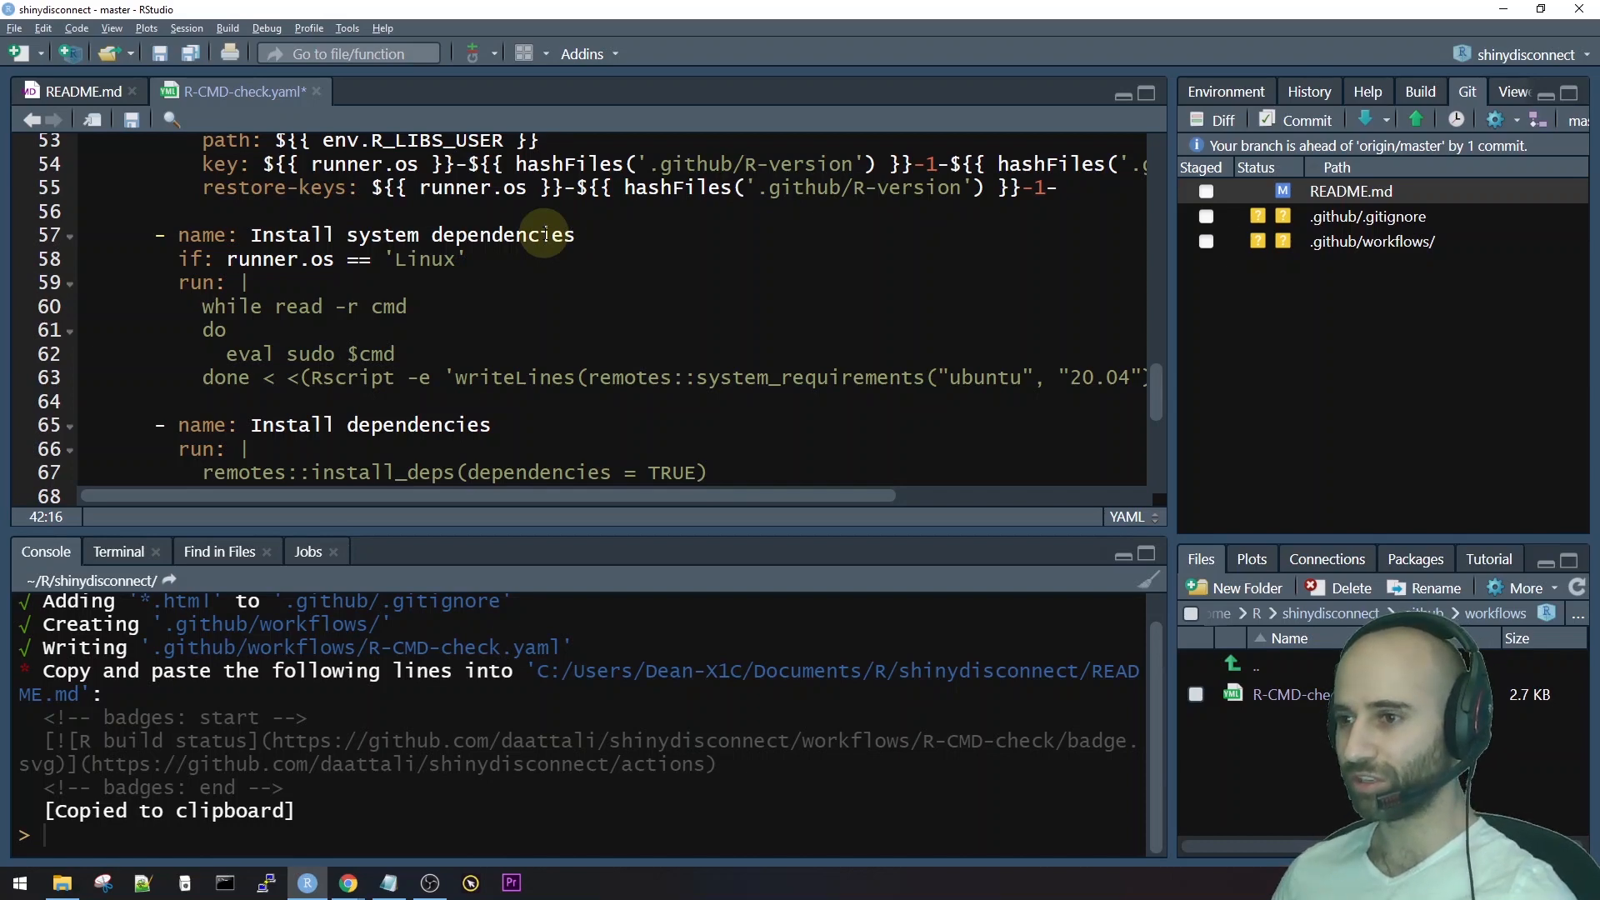
pyautogui.scroll(-3)
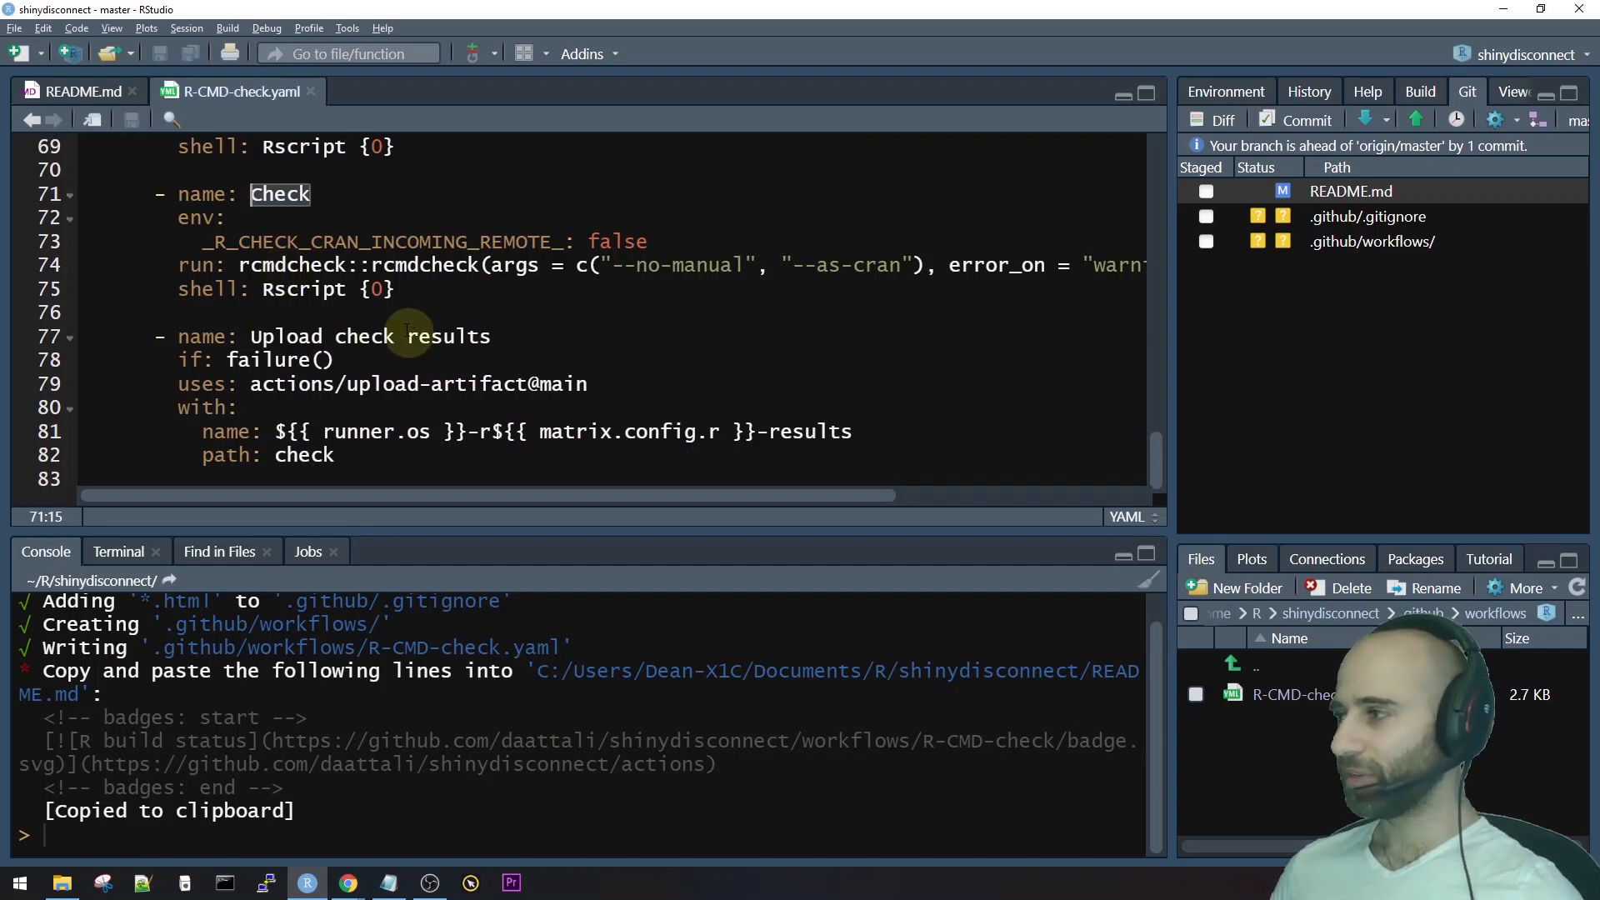
pyautogui.moveTo(1305, 120)
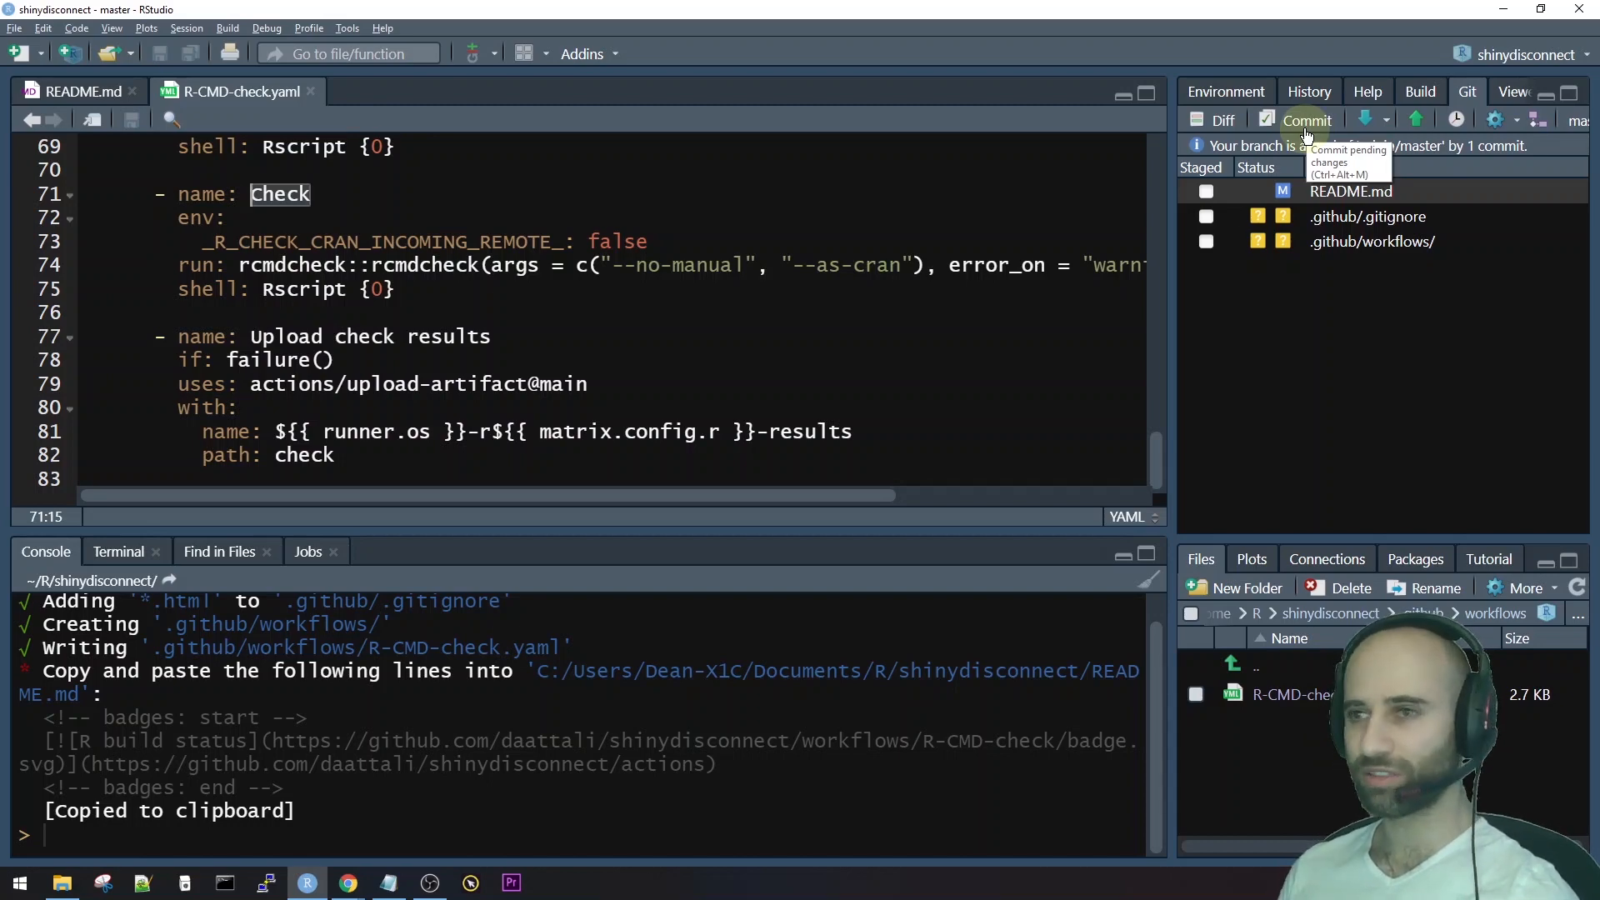
# Stage all three changed files and commit them as 'use github actions to check package'.
pyautogui.click(1305, 120)
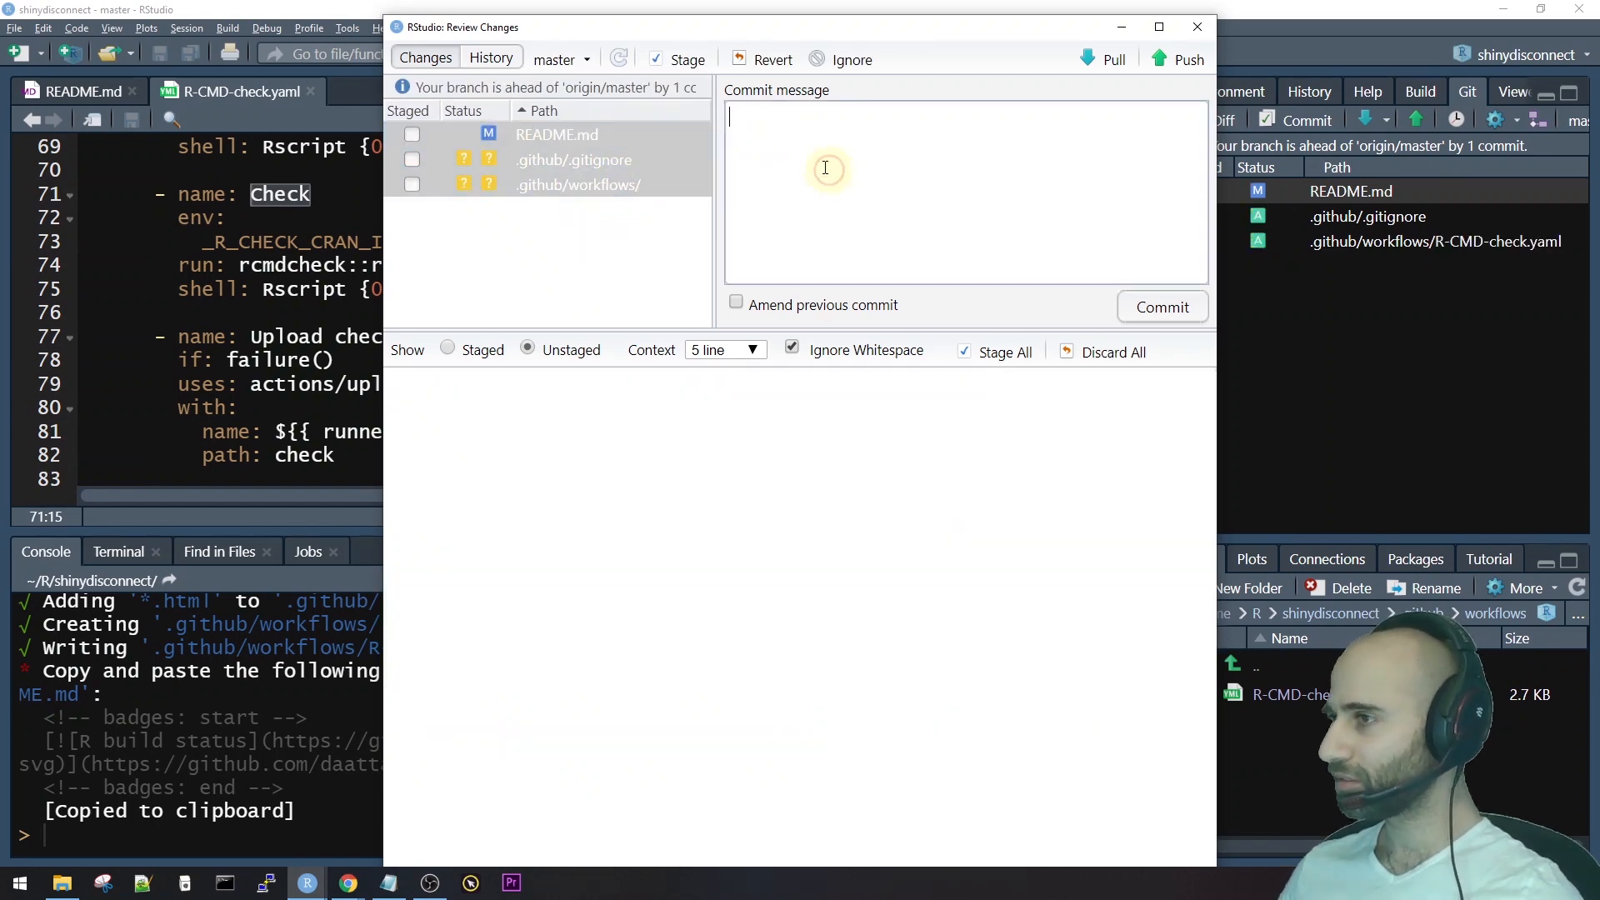
pyautogui.click(960, 351)
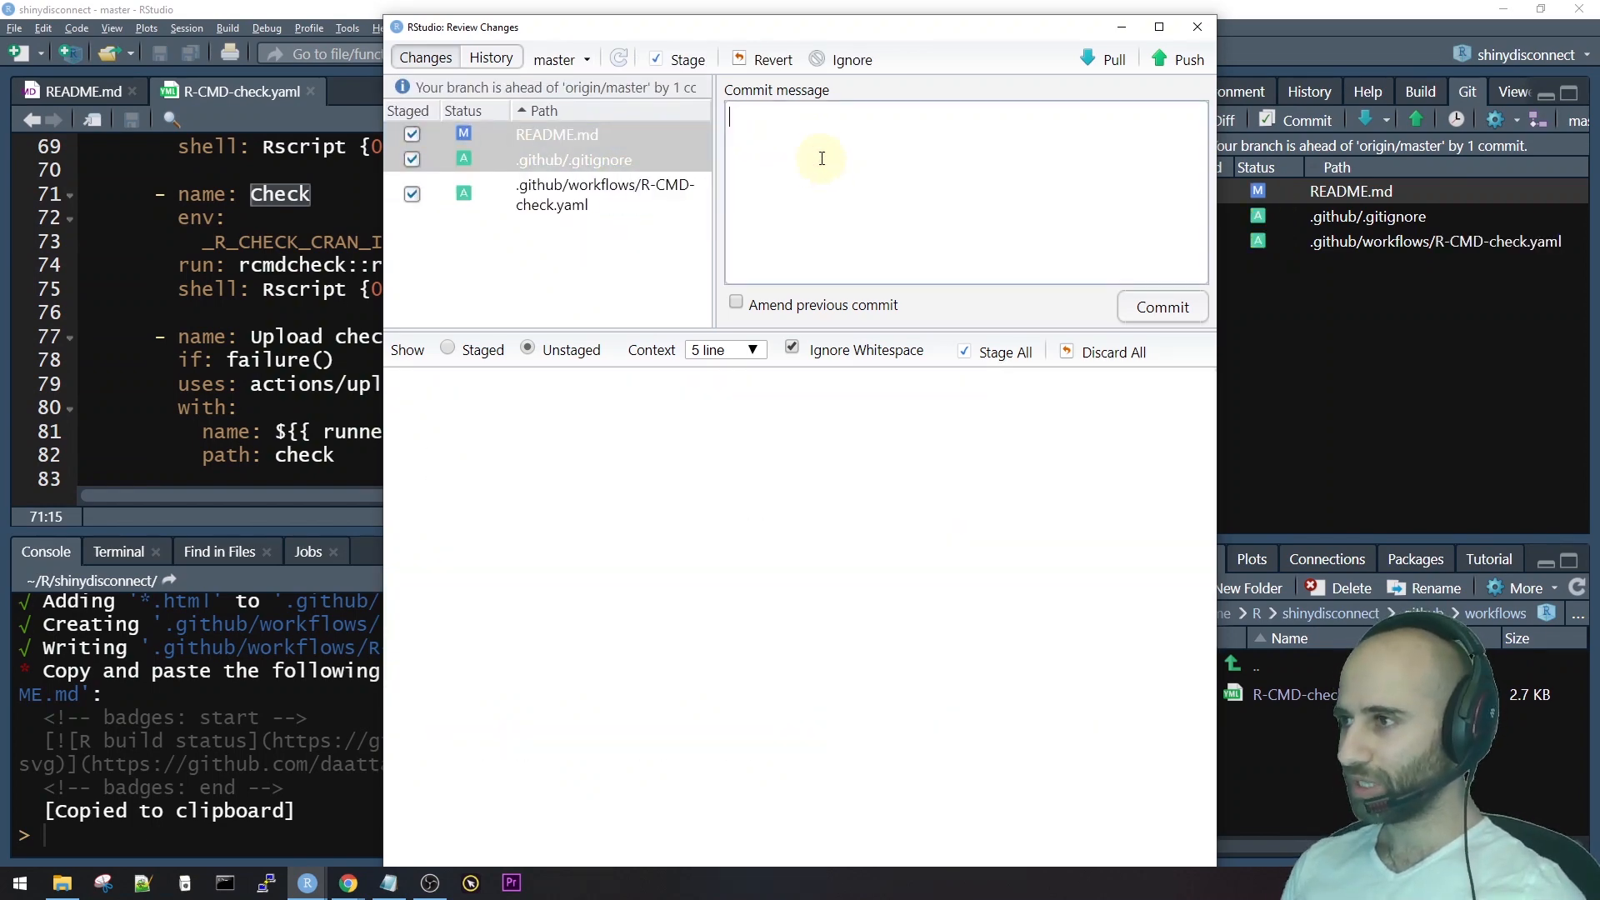
pyautogui.write('use github')
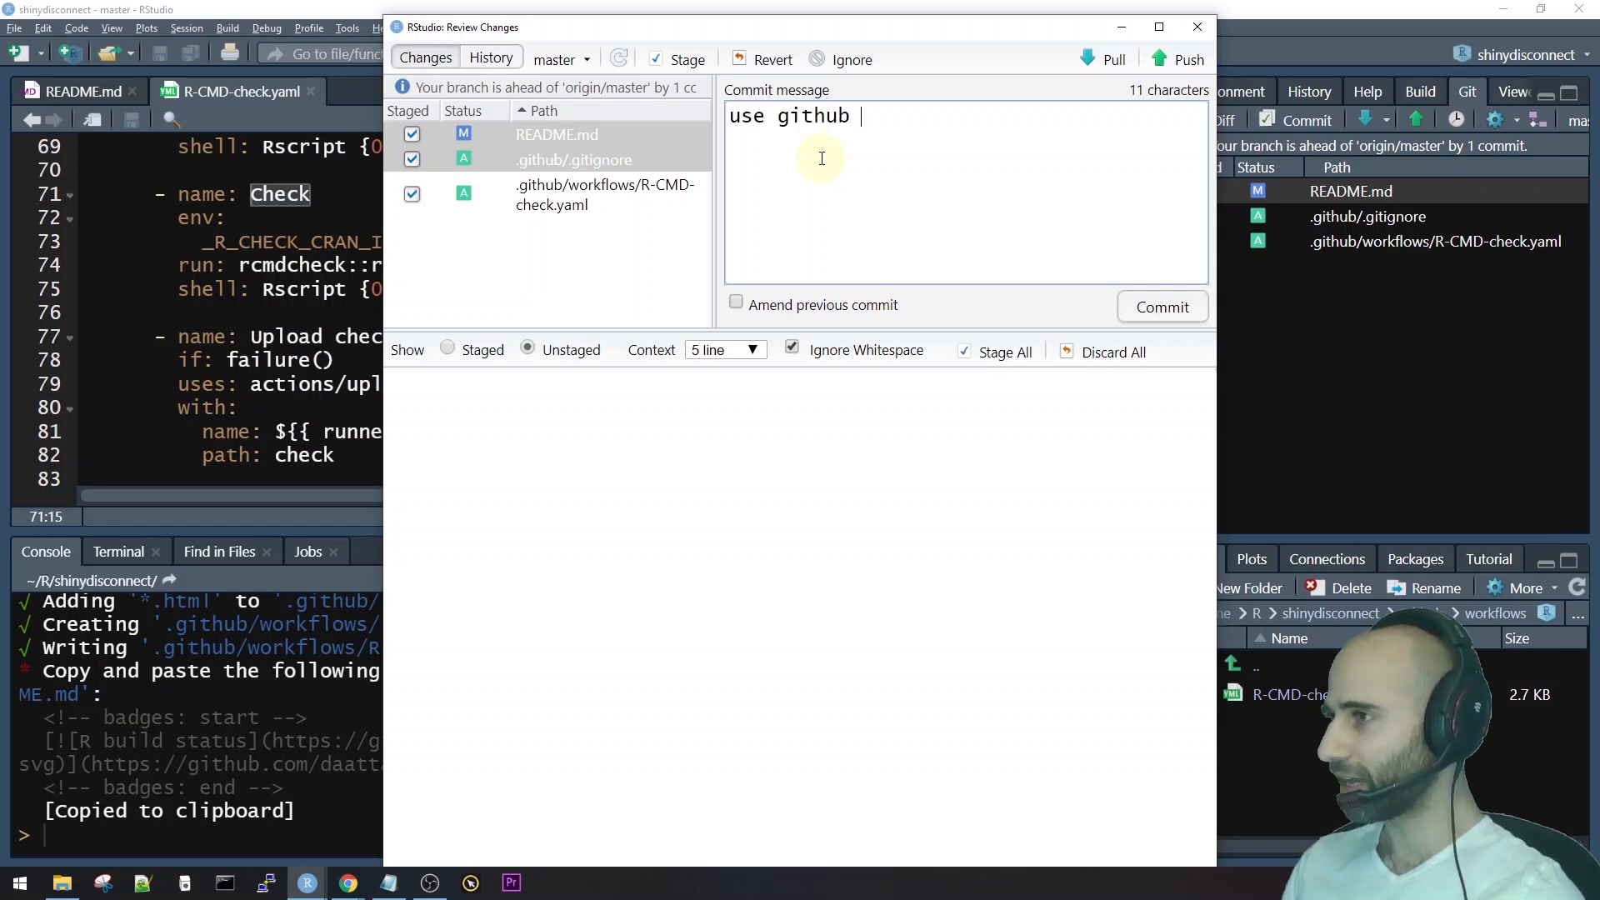
pyautogui.write('actions to check p')
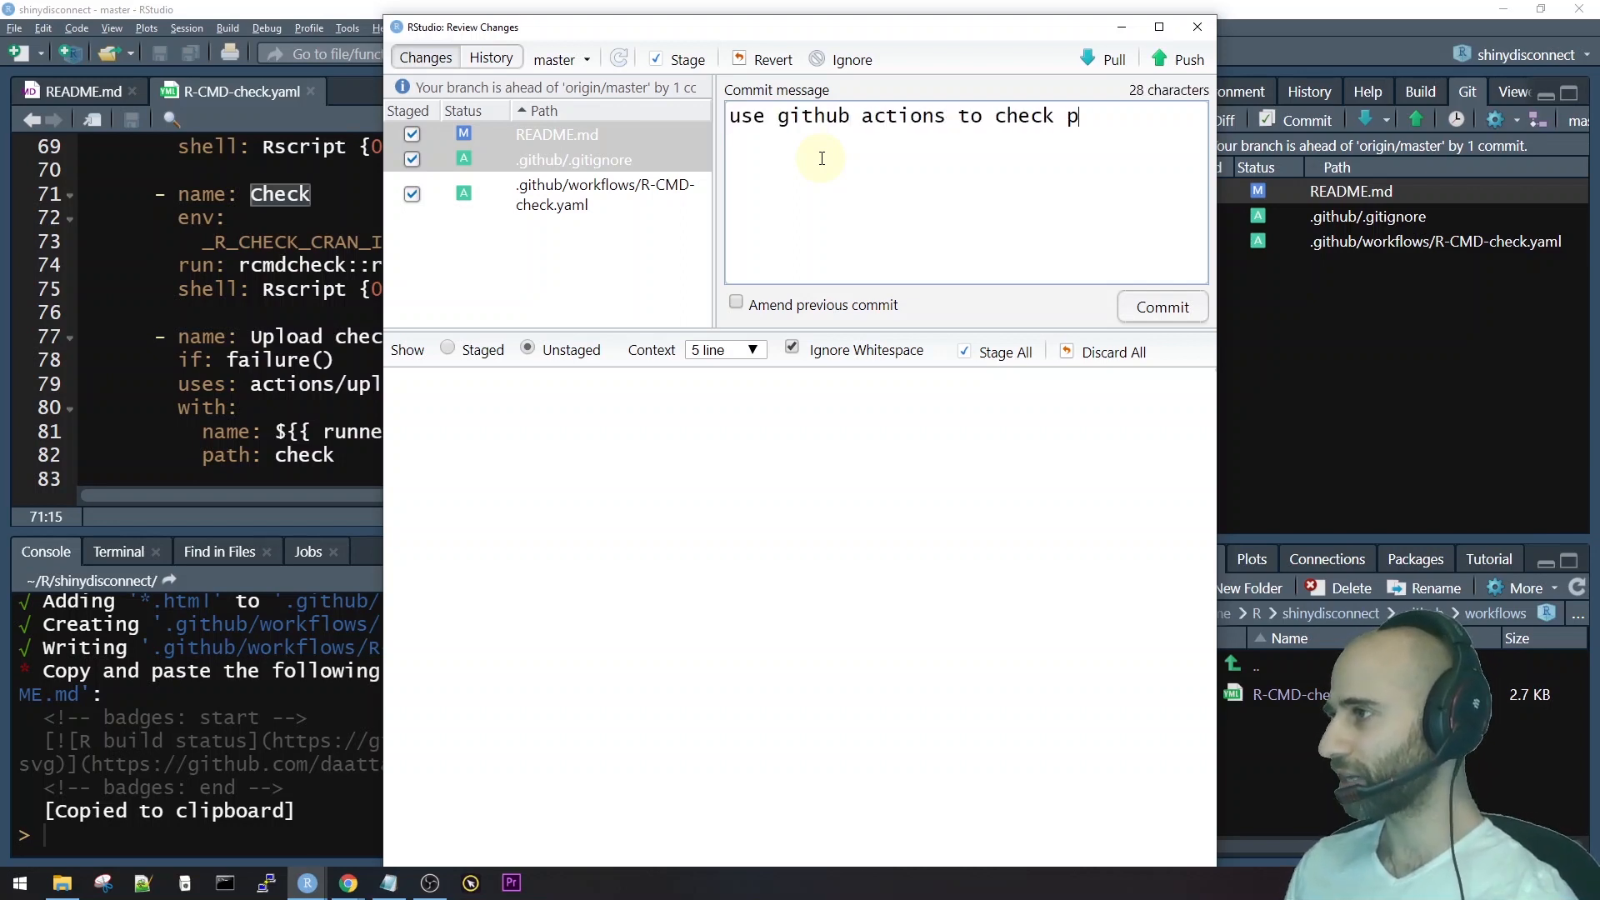
pyautogui.click(1161, 307)
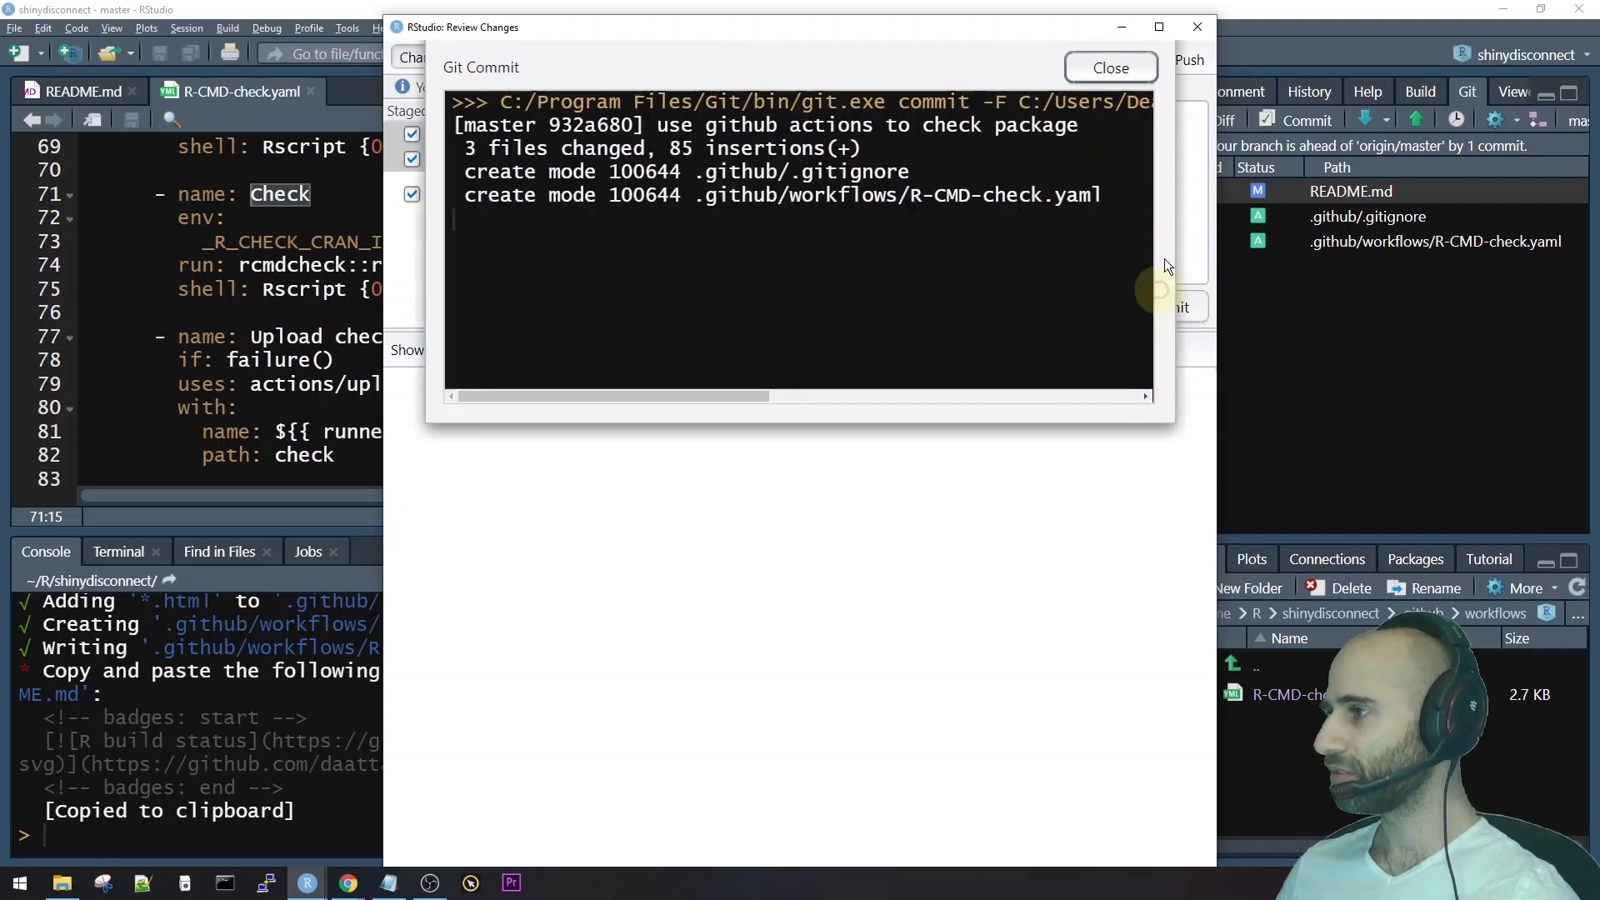
pyautogui.click(1187, 60)
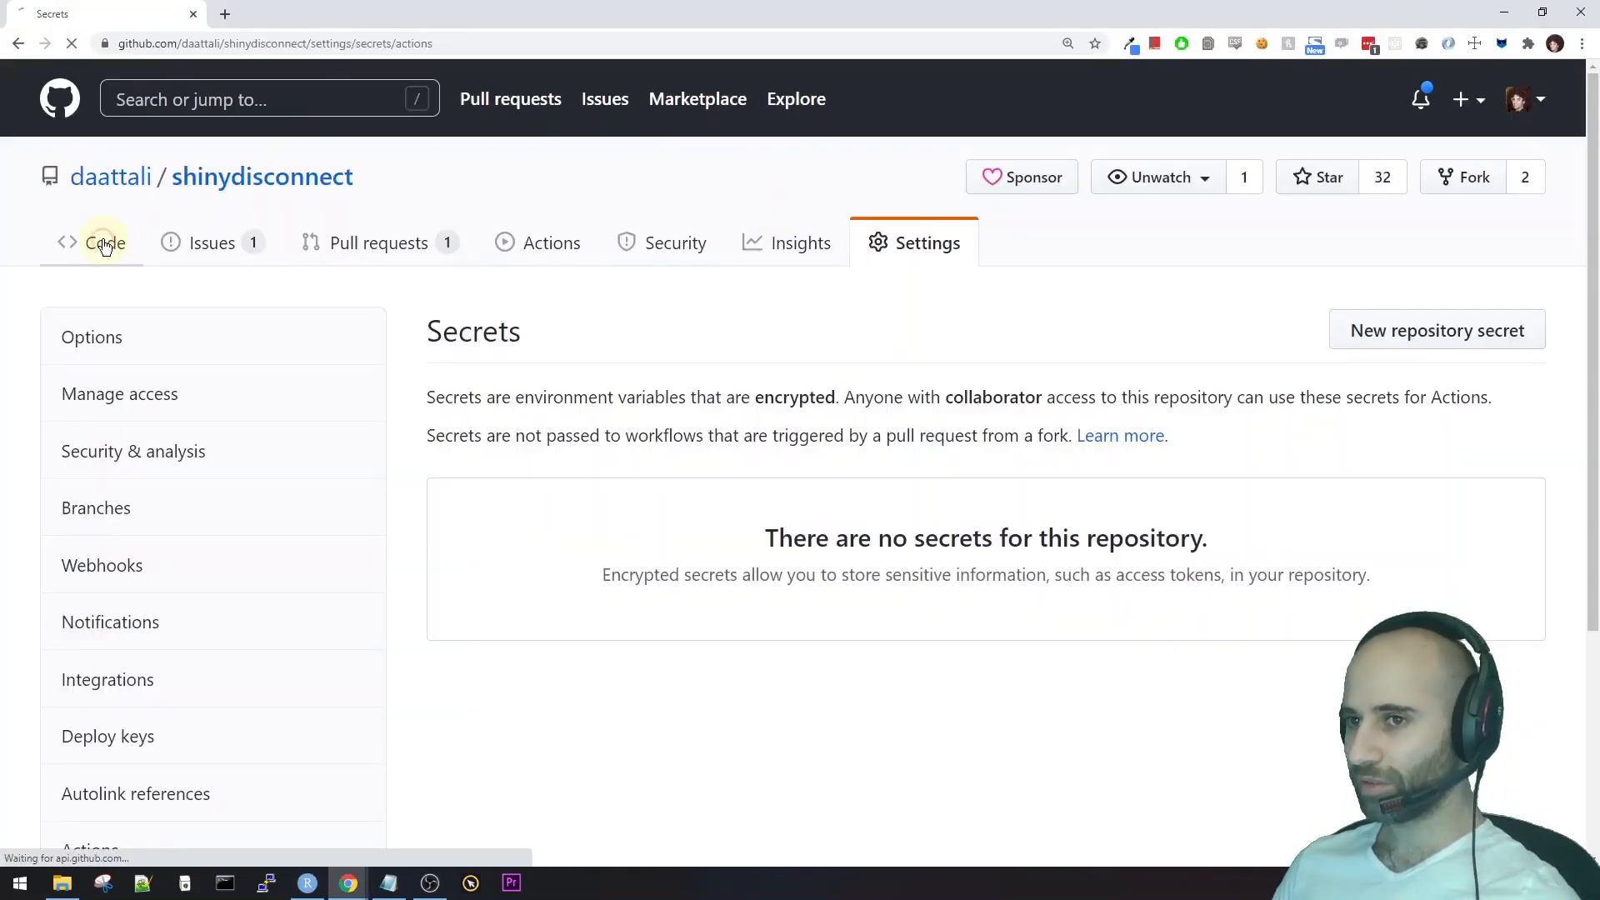
# Return to the repository Code page and view the latest commit's queued checks.
pyautogui.click(105, 242)
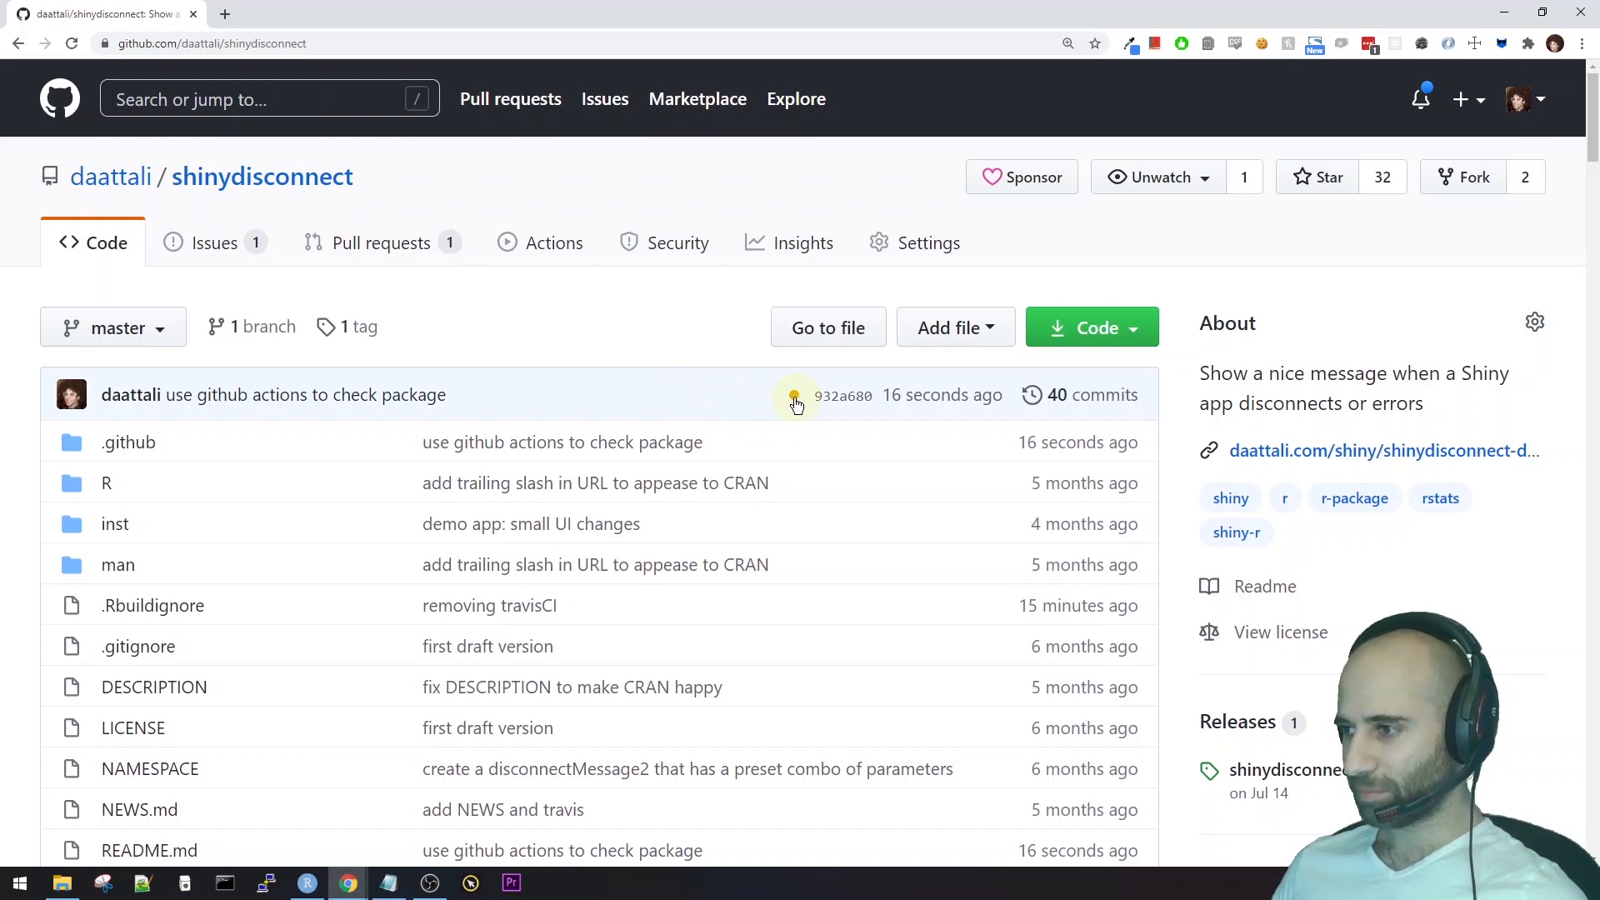
pyautogui.click(795, 396)
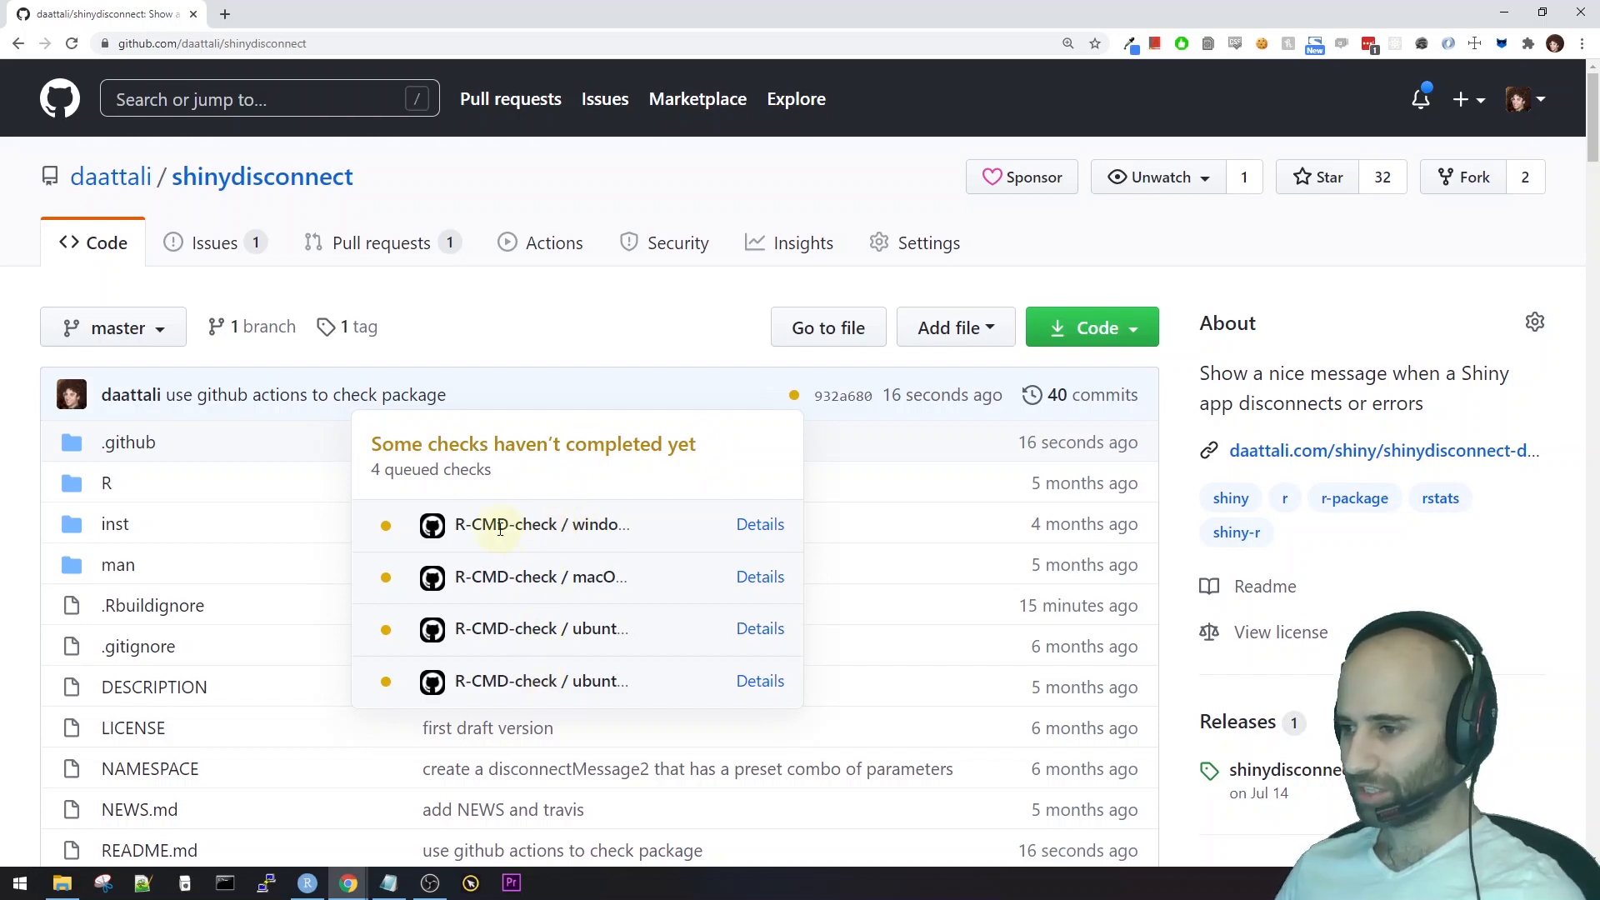
pyautogui.moveTo(626, 570)
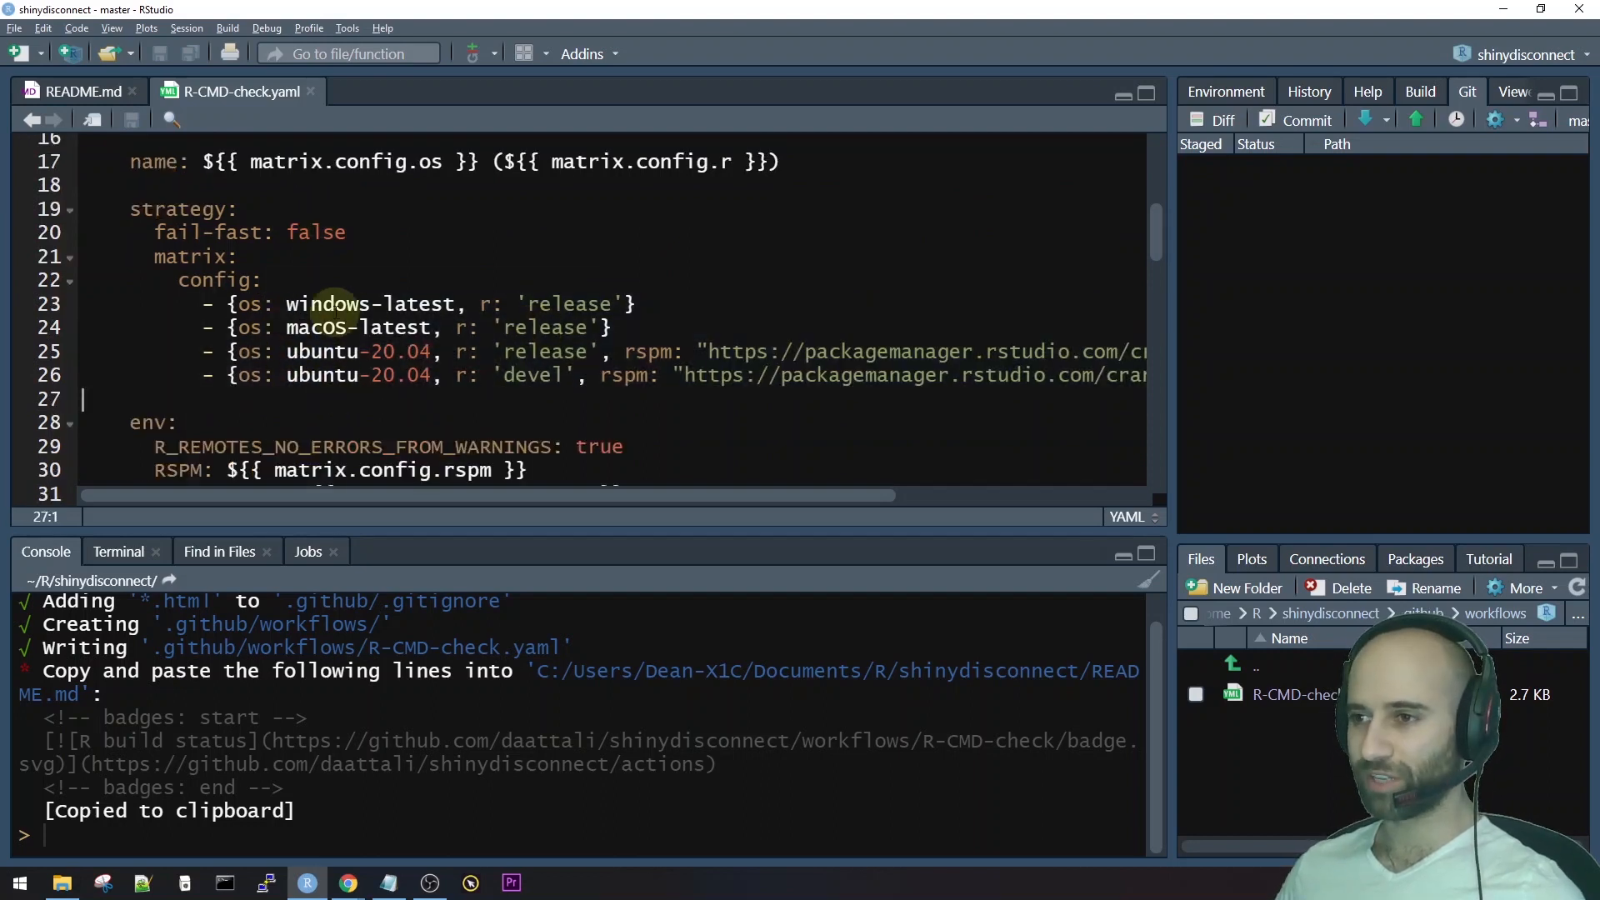
# Push the commit and check that the four R-CMD-check runs are in progress.
pyautogui.click(330, 304)
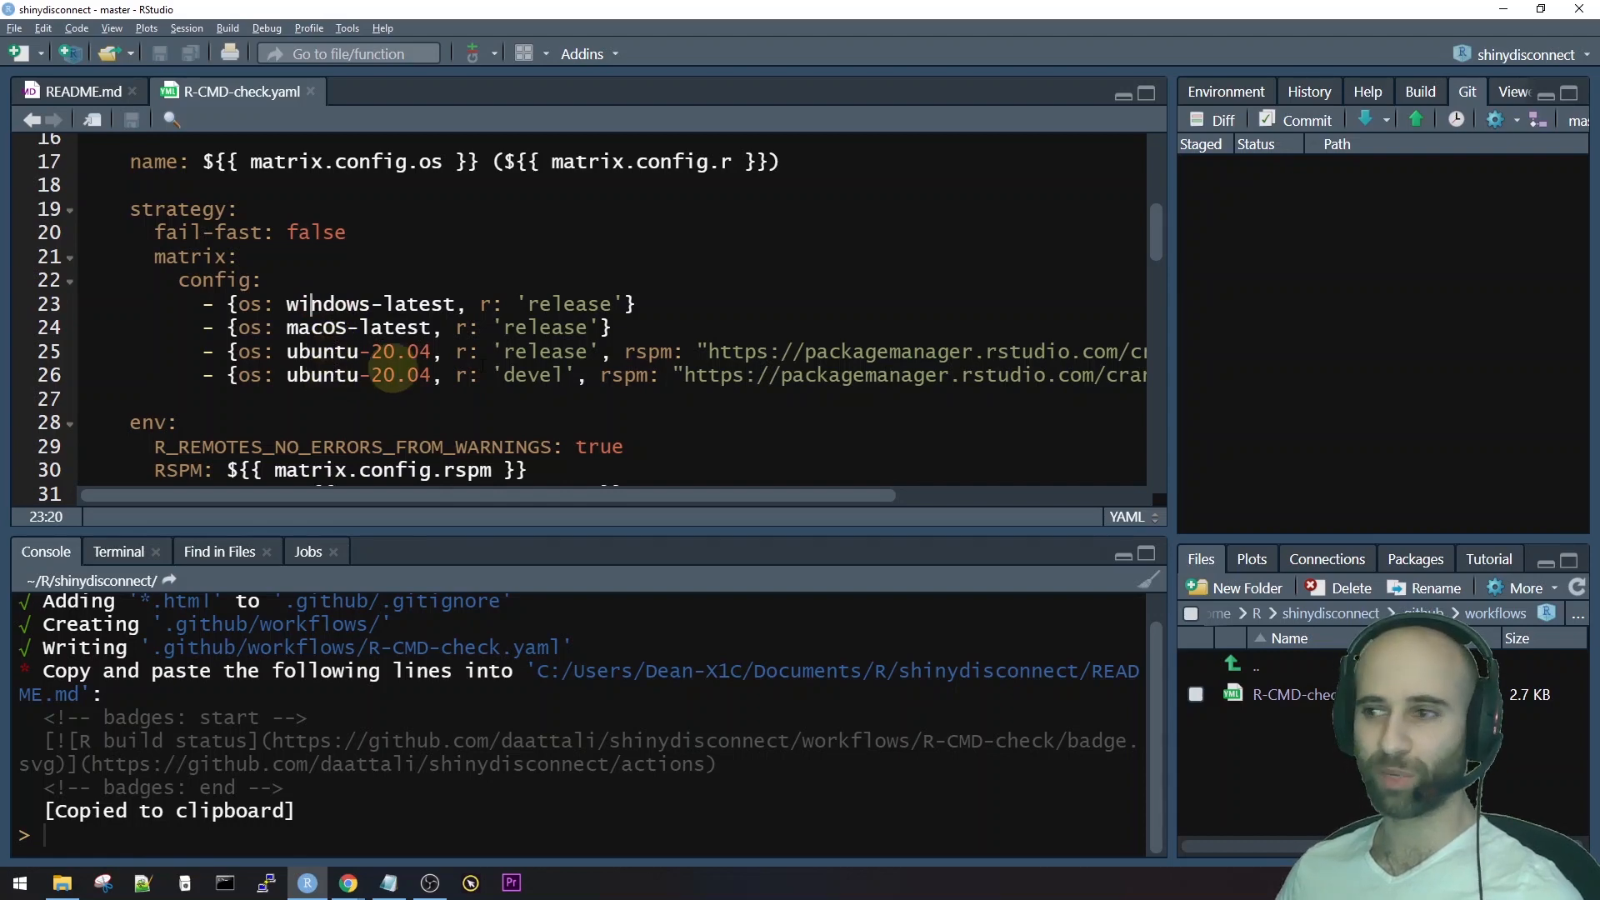
pyautogui.click(347, 882)
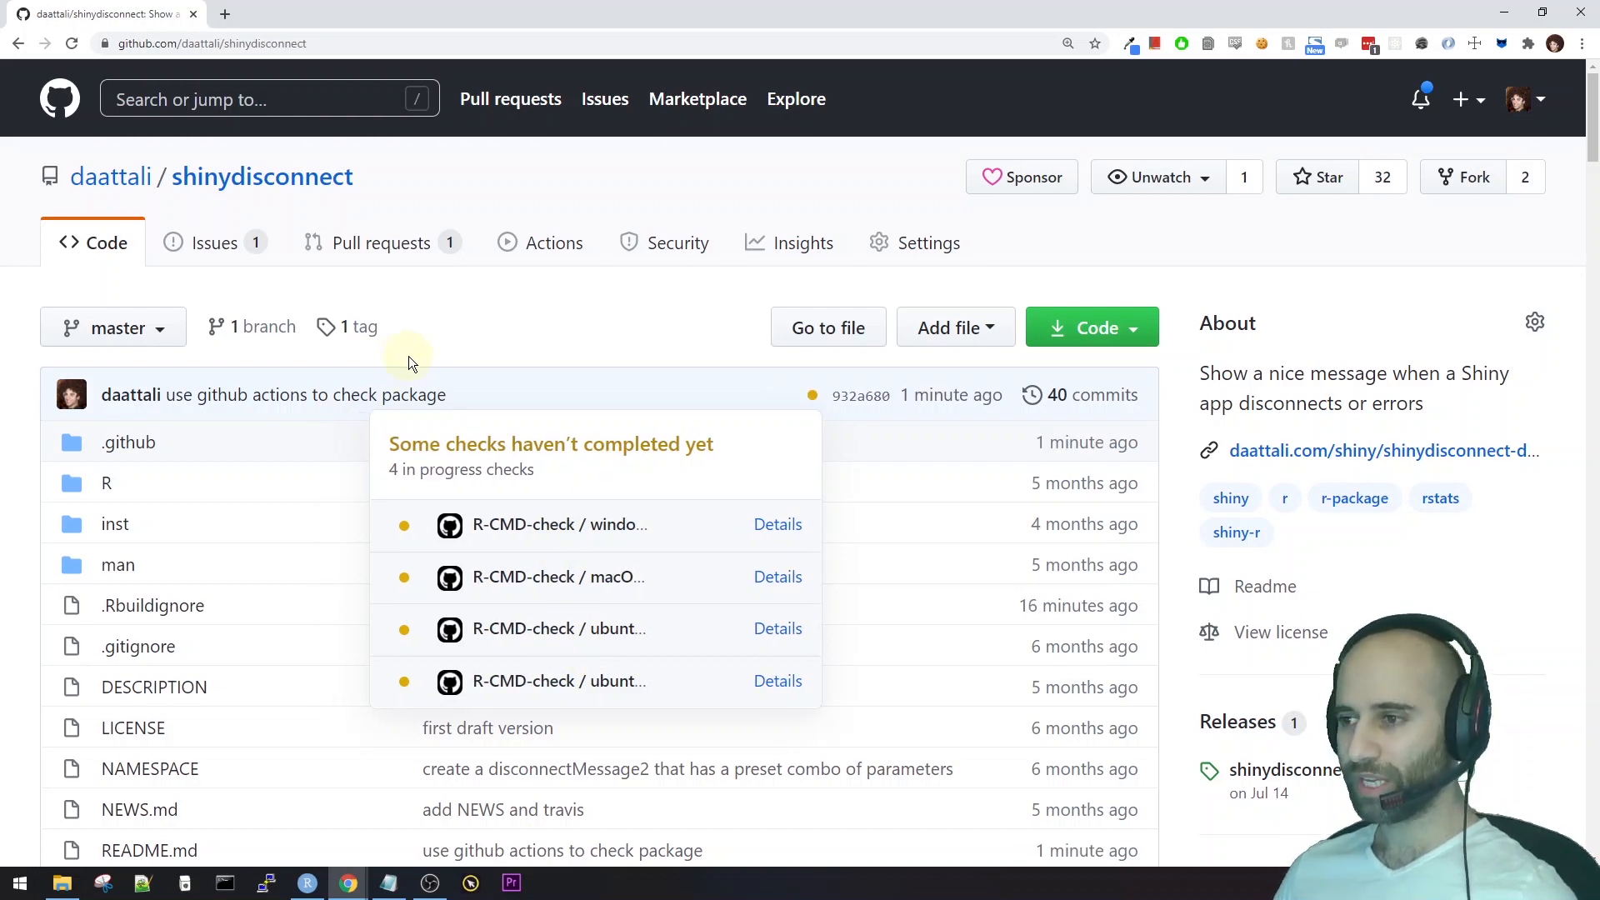
pyautogui.moveTo(540, 242)
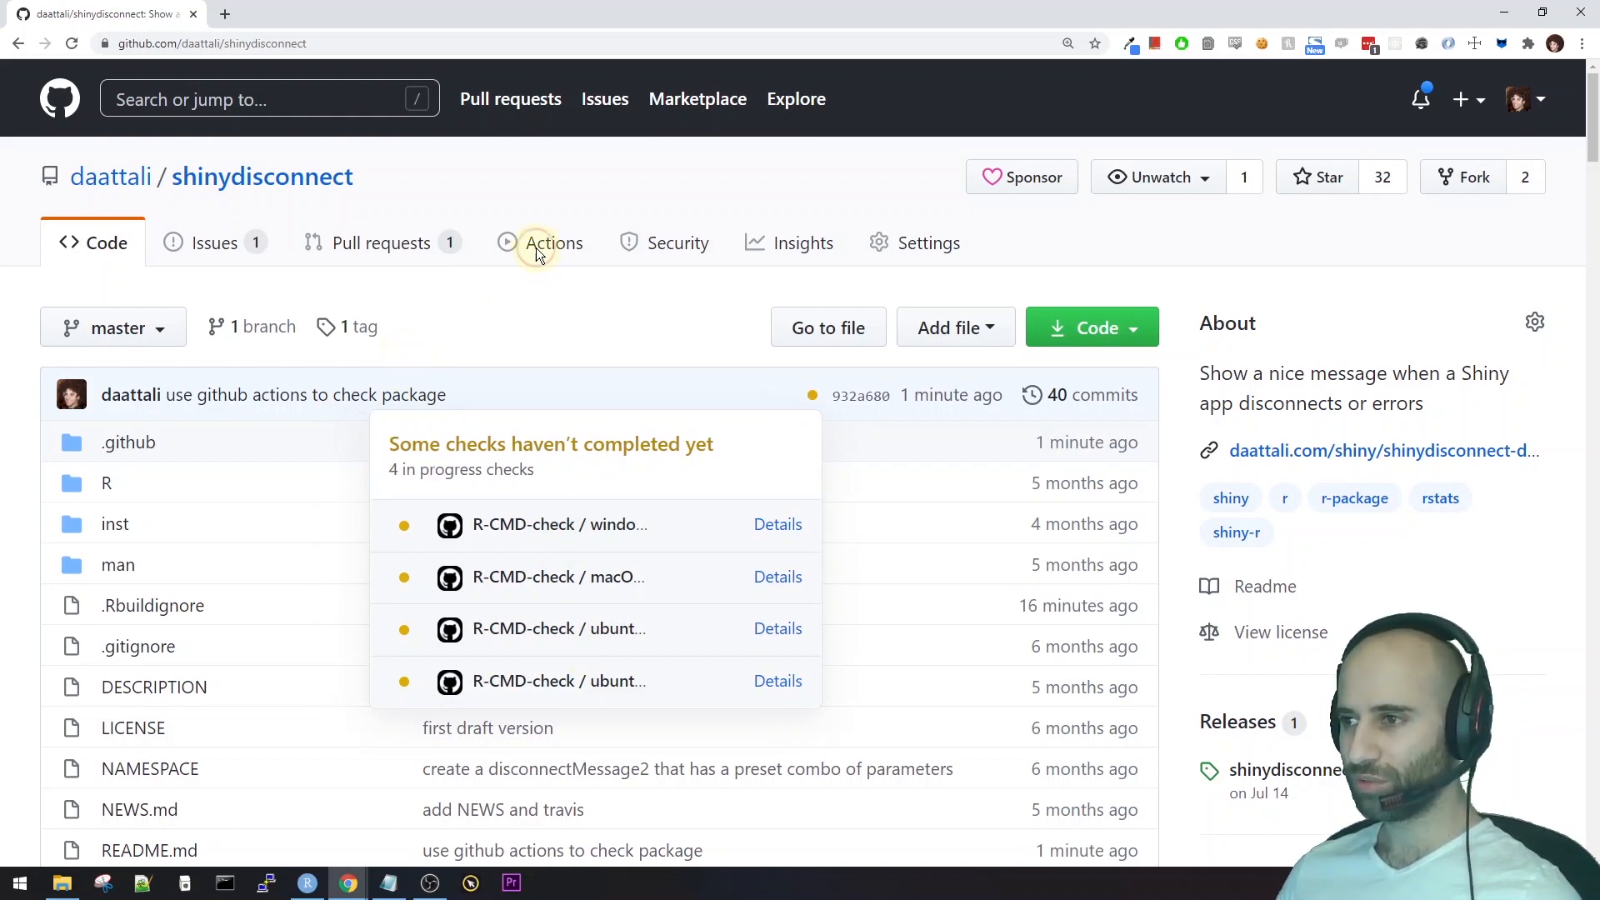
# Filter Actions to the R-CMD-check workflow and open the 'use github actions to check package' run.
pyautogui.click(554, 243)
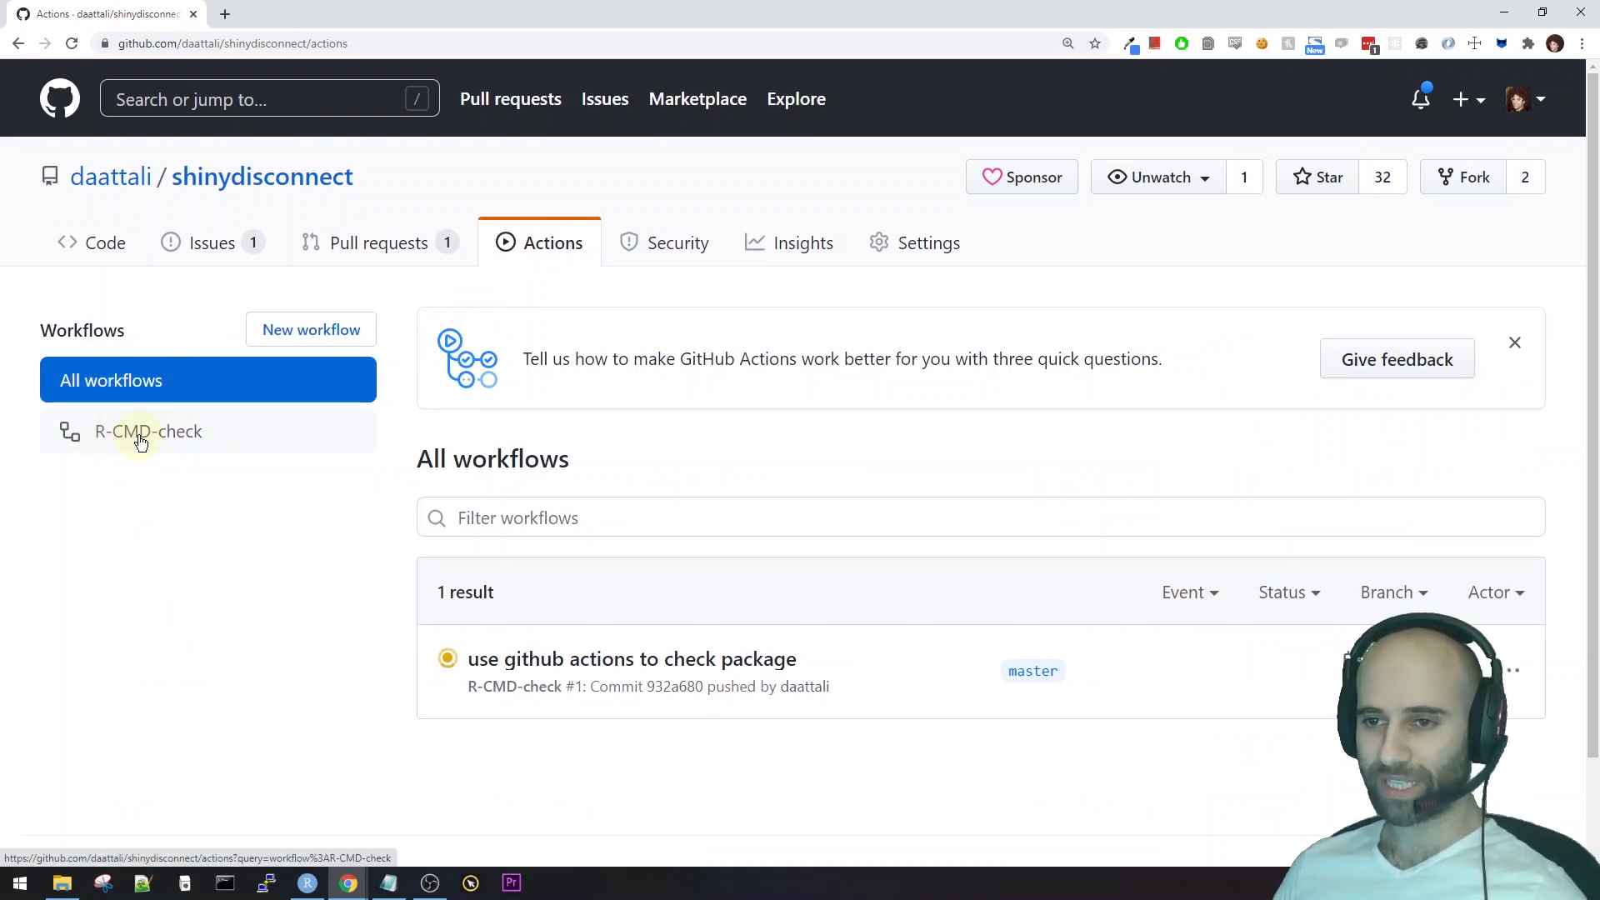
pyautogui.moveTo(105, 444)
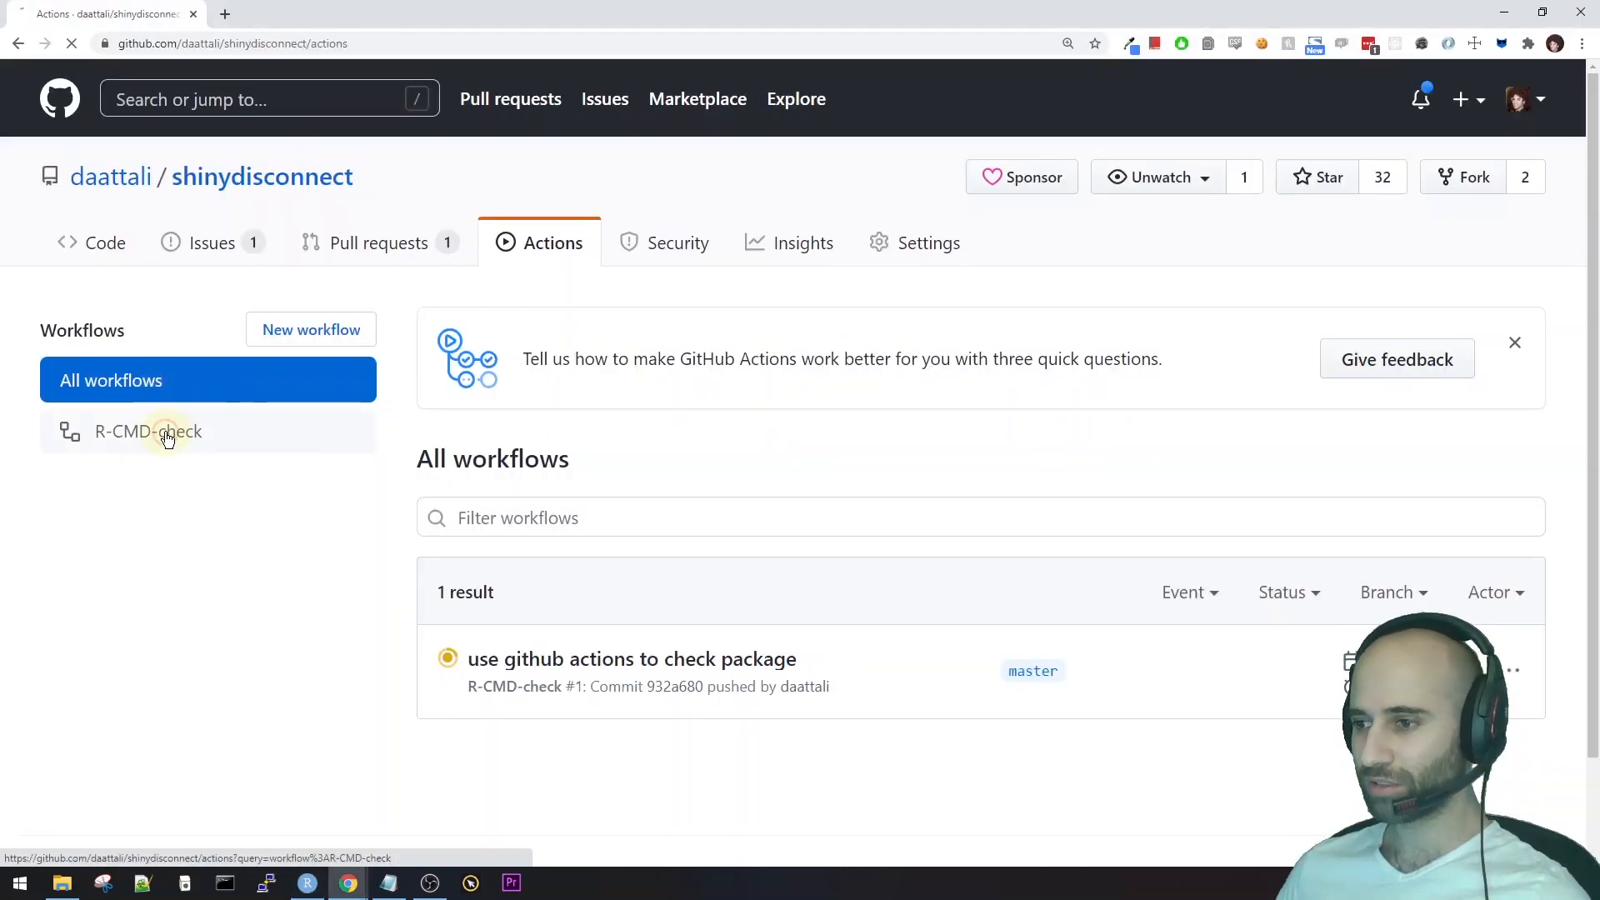
pyautogui.click(148, 431)
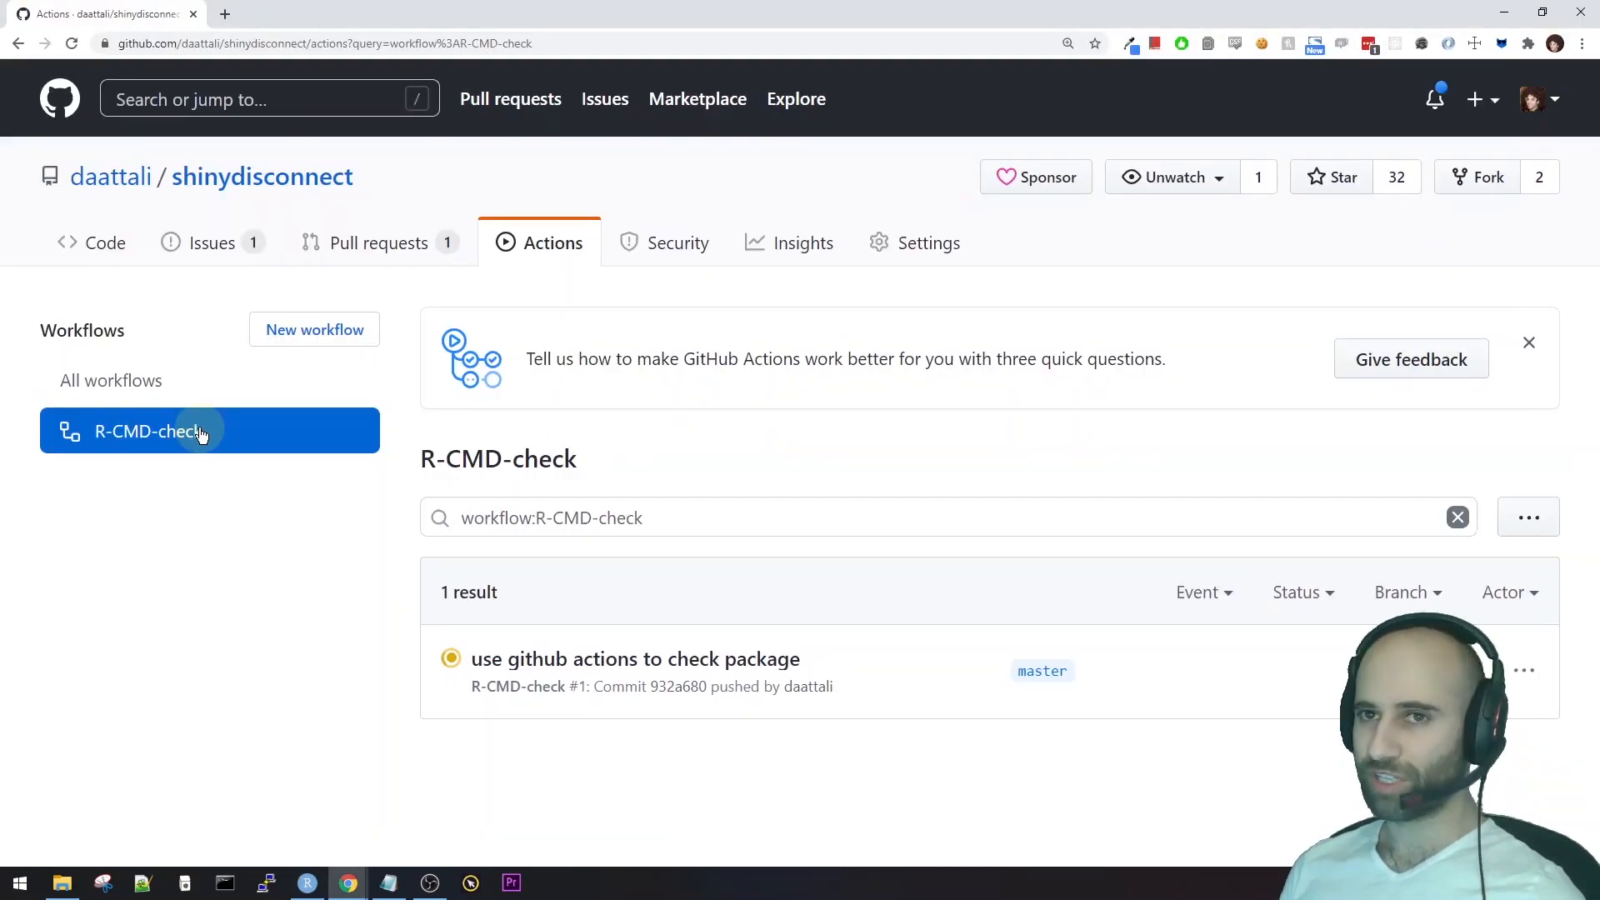
pyautogui.moveTo(186, 423)
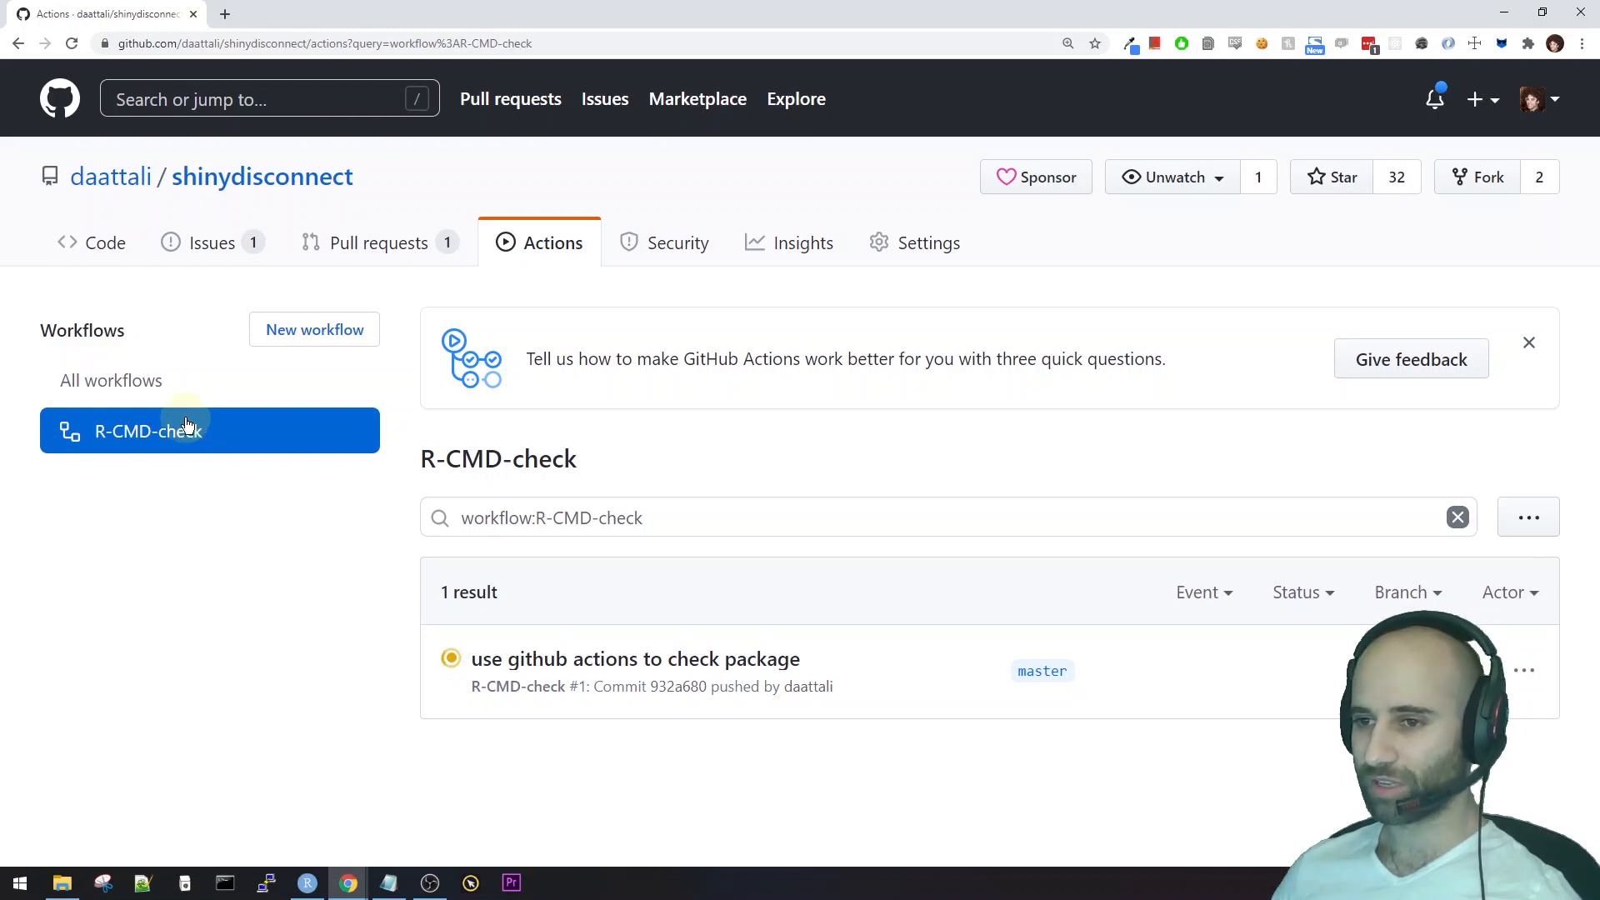
pyautogui.moveTo(601, 658)
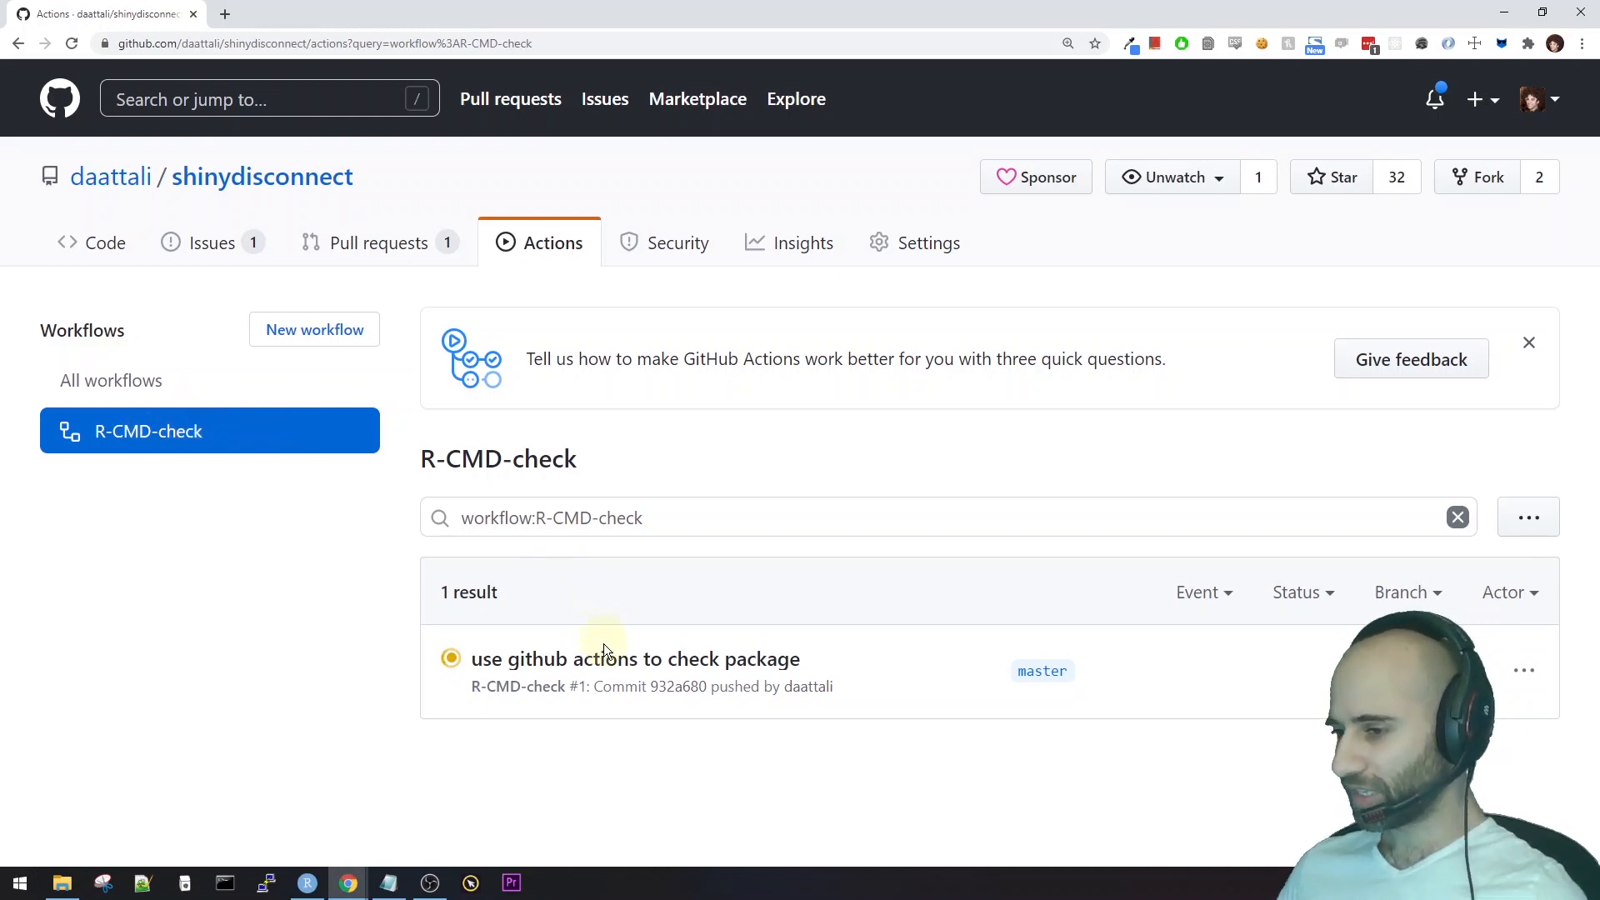
pyautogui.click(634, 658)
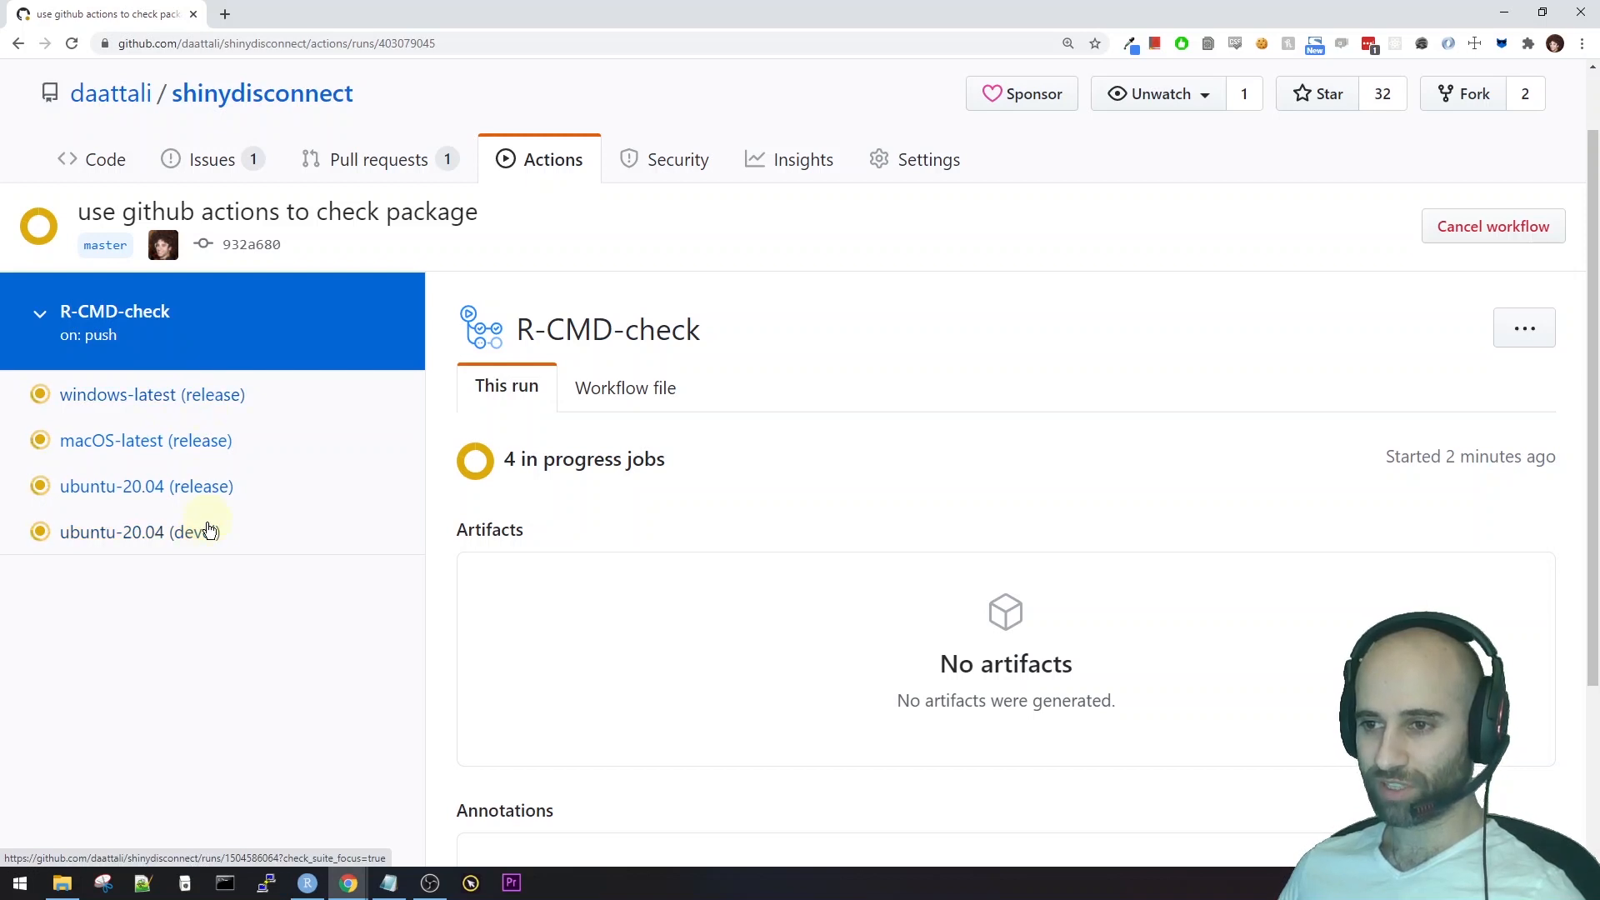
pyautogui.moveTo(203, 433)
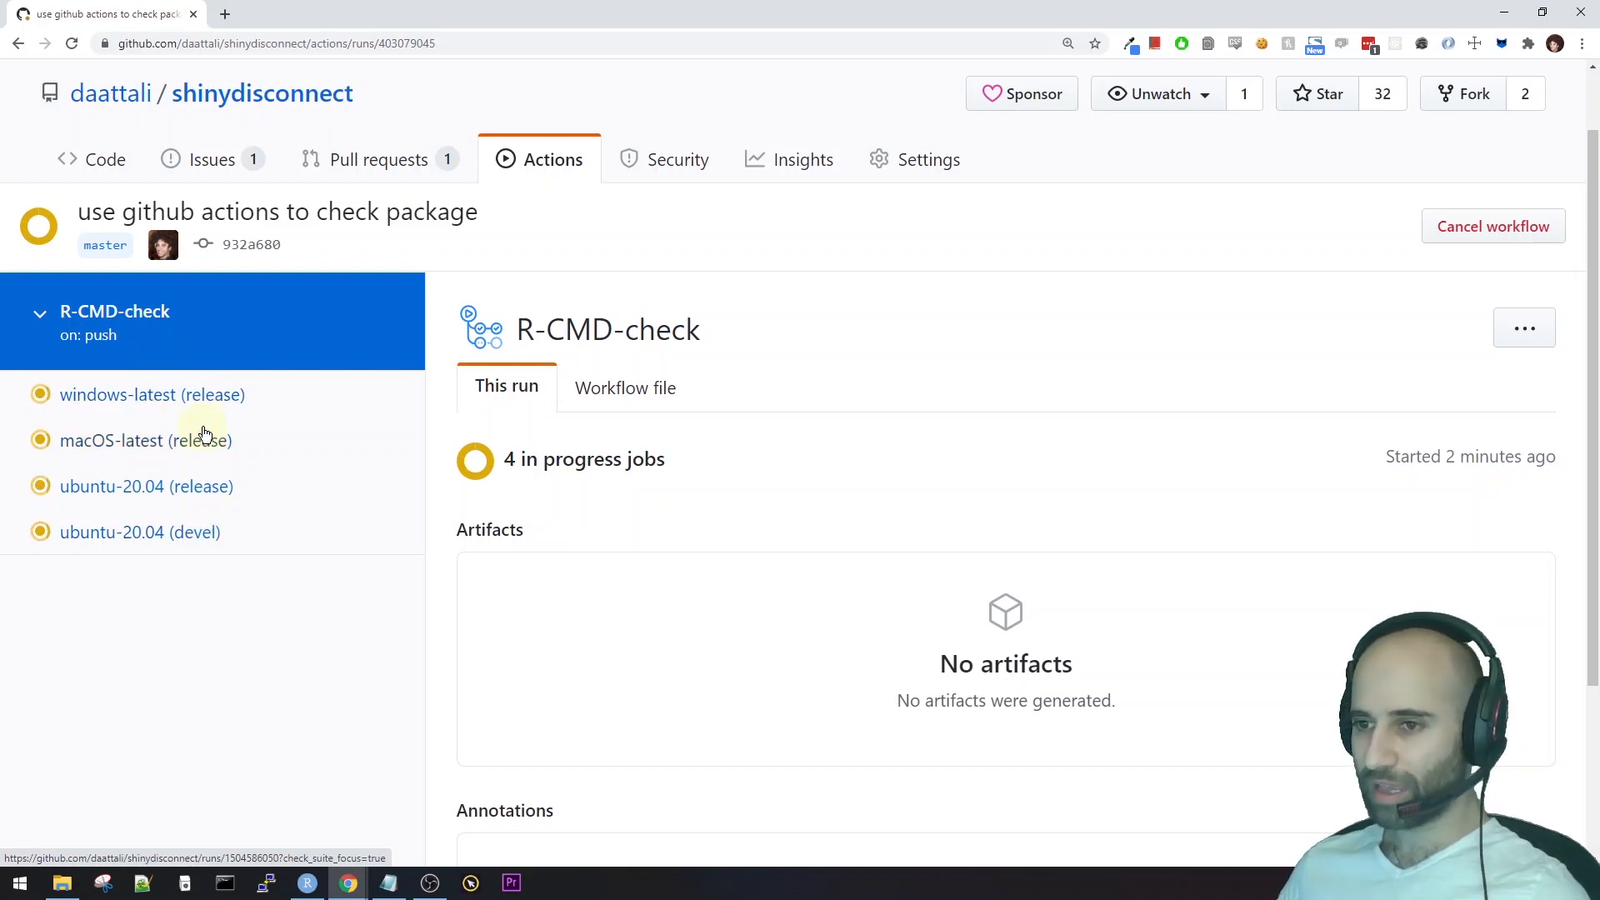
# Review the macOS-latest job's steps and log.
pyautogui.click(145, 439)
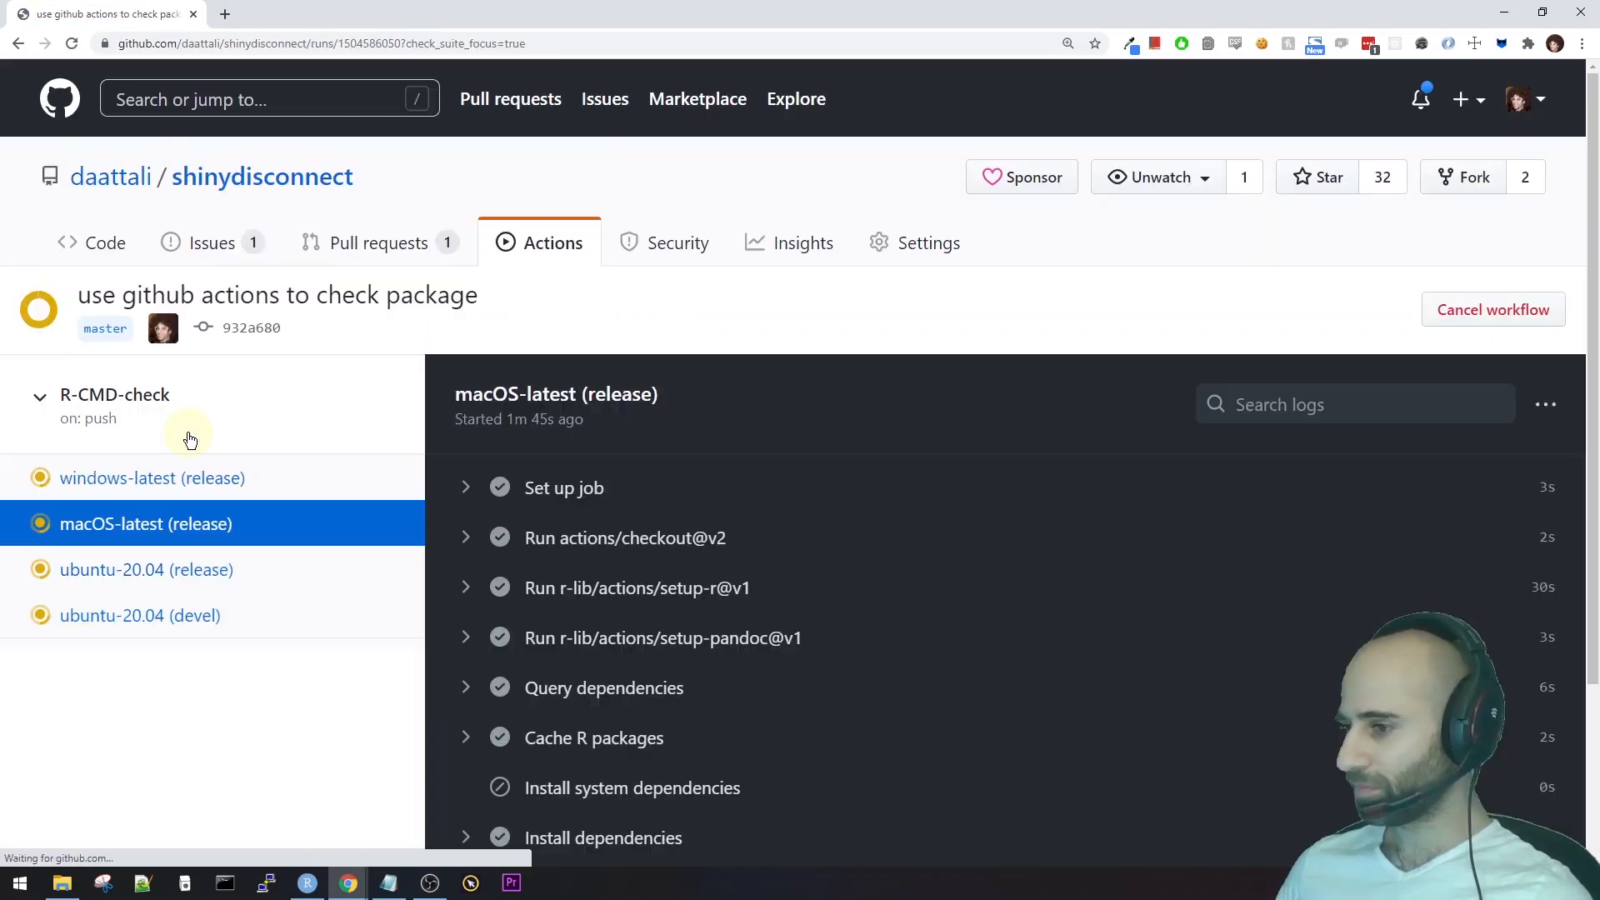
pyautogui.scroll(-3)
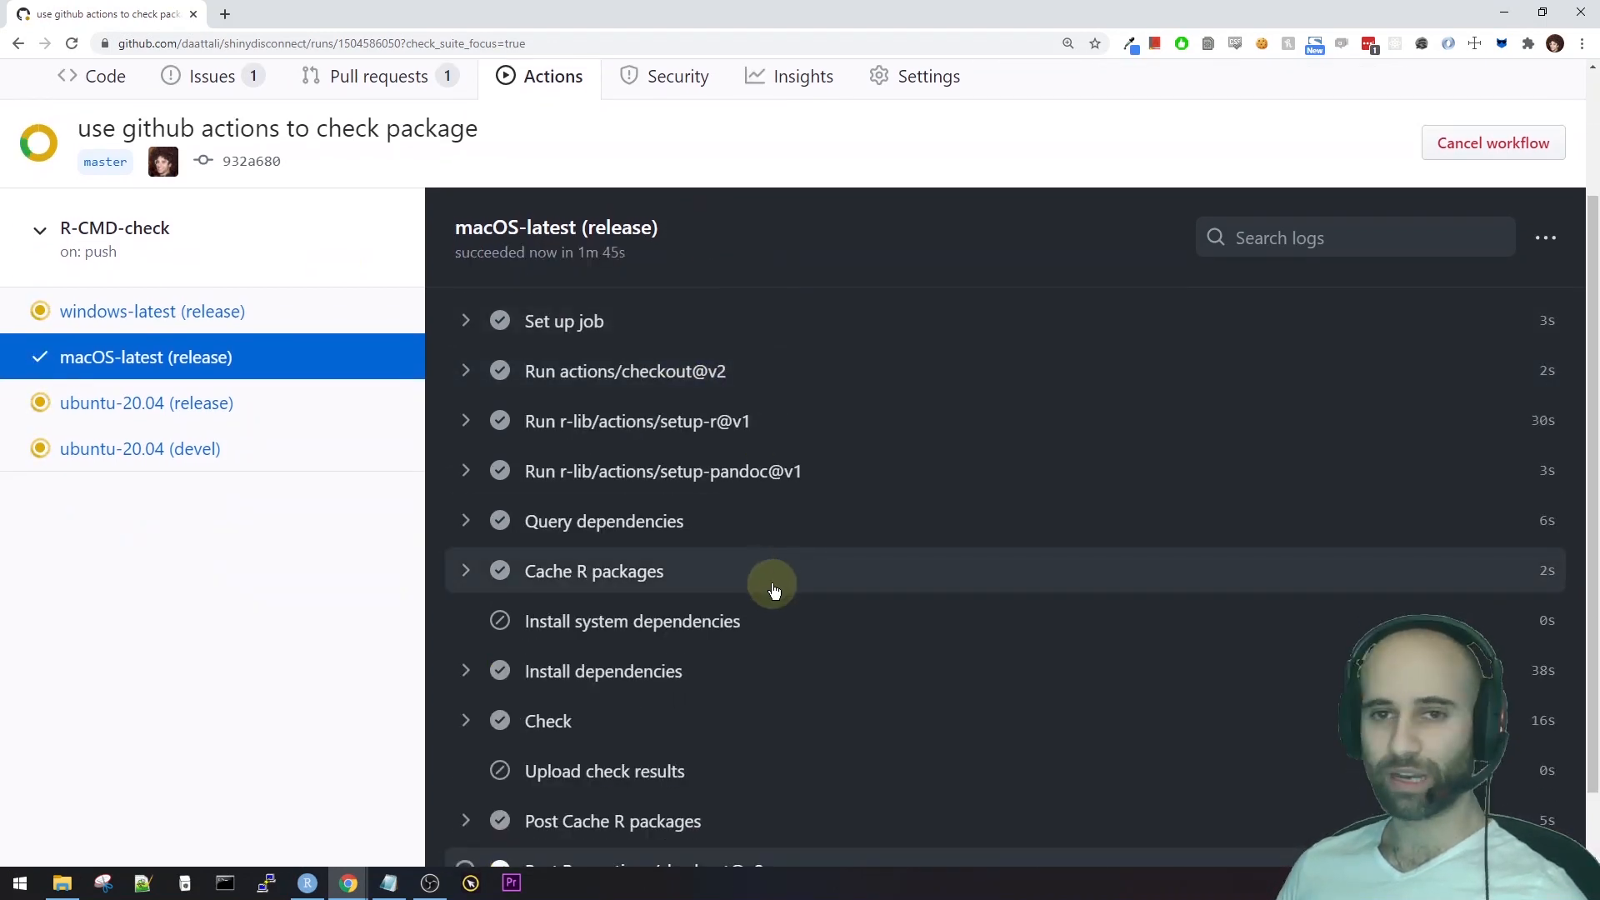
pyautogui.moveTo(750, 339)
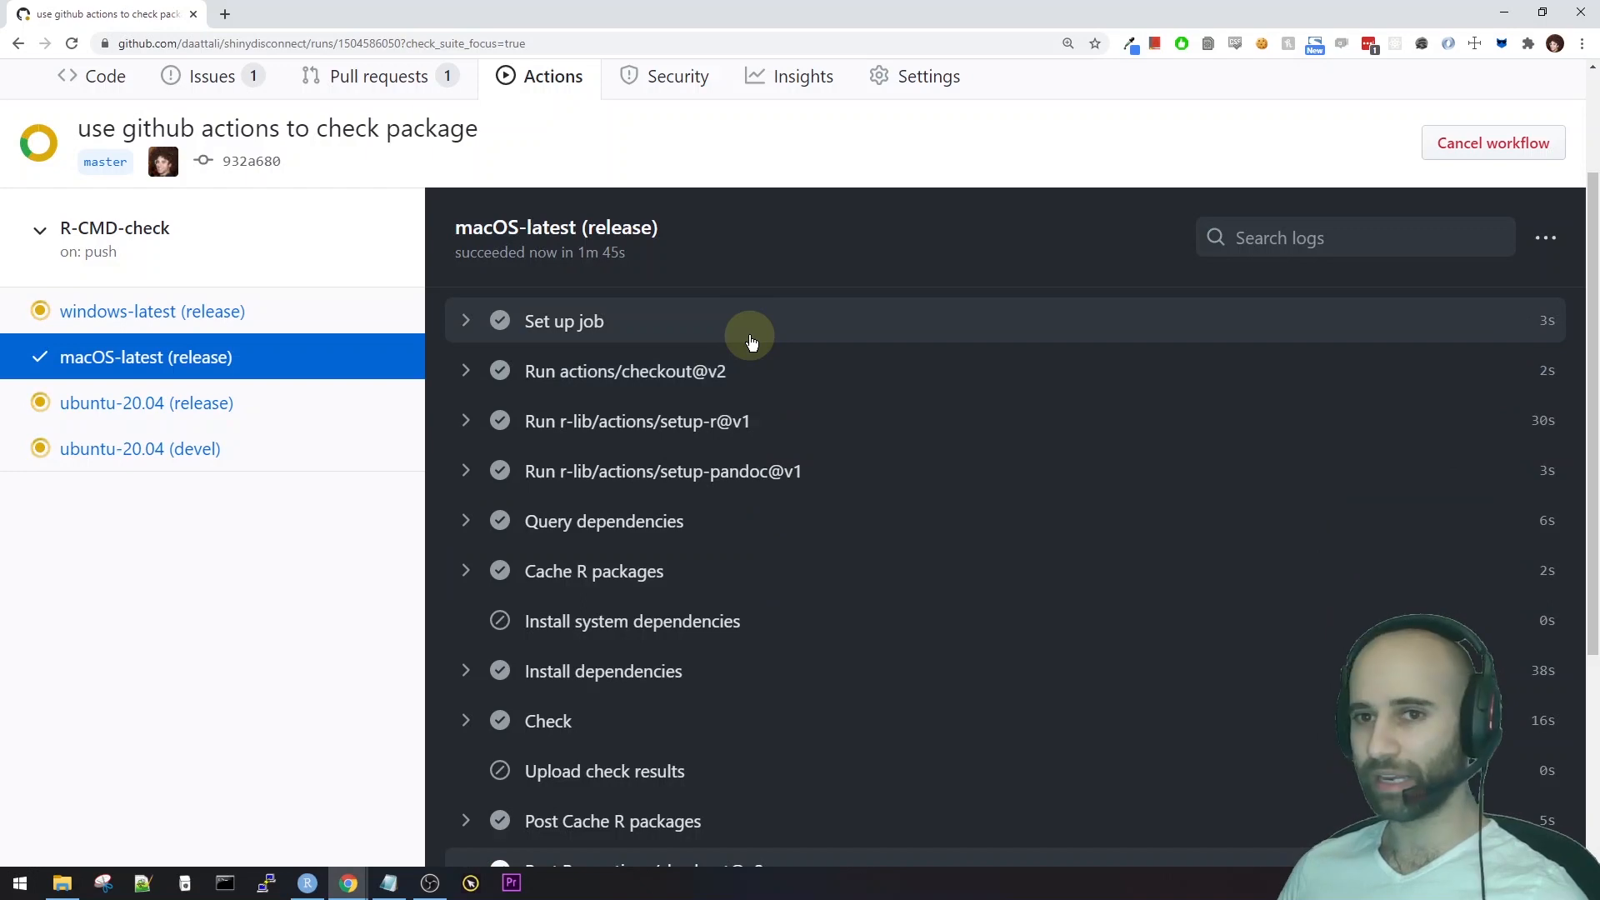
pyautogui.scroll(-3)
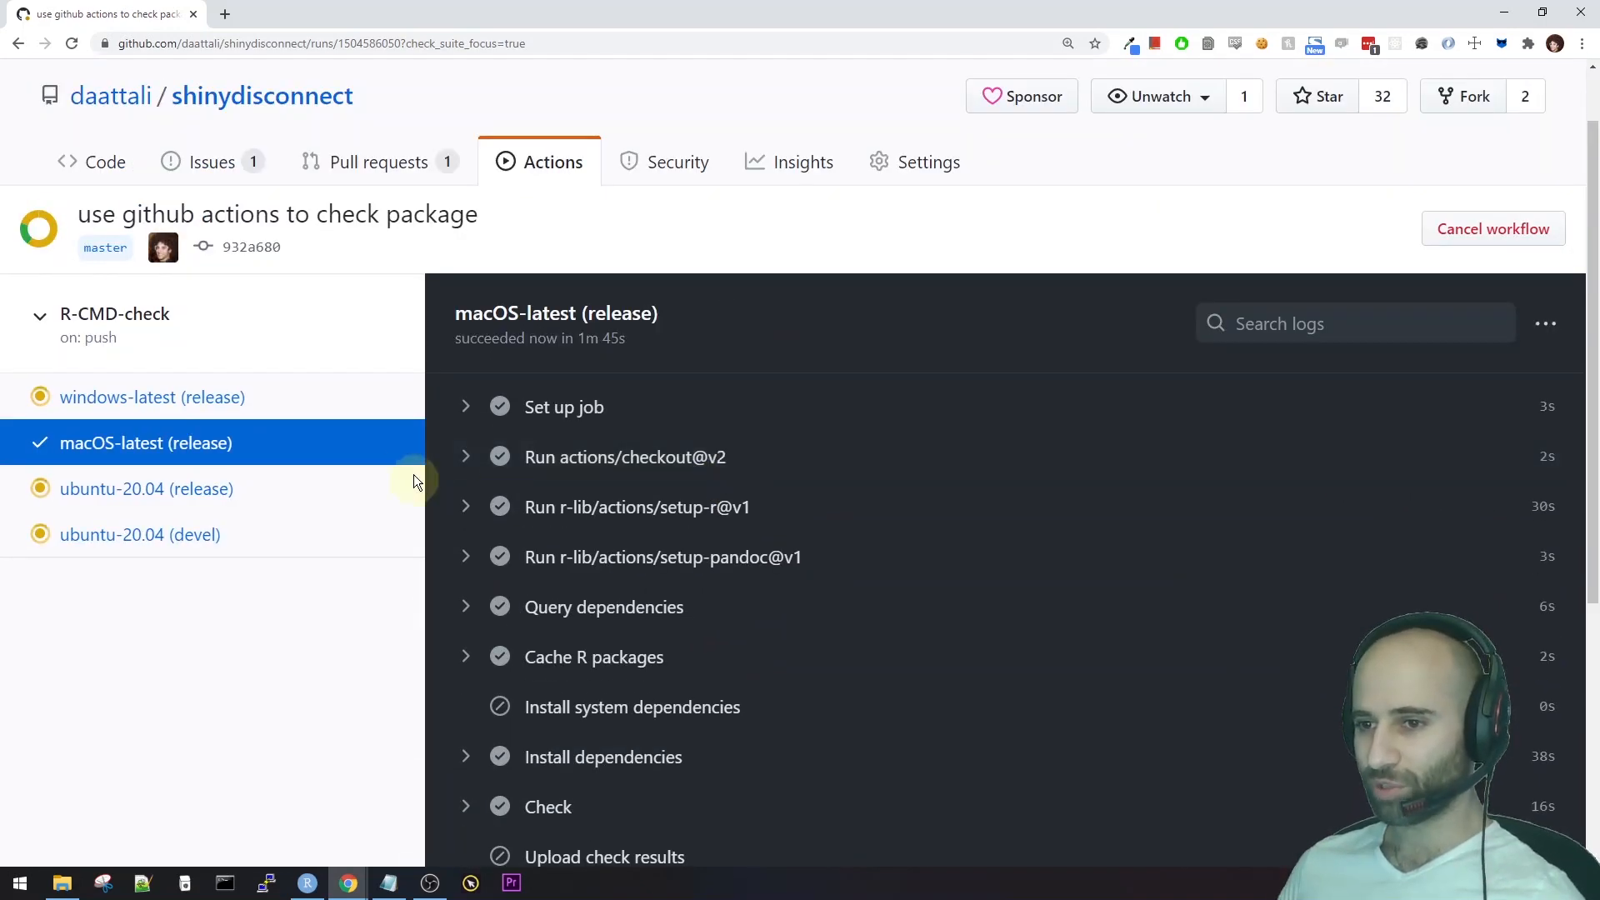
pyautogui.scroll(-3)
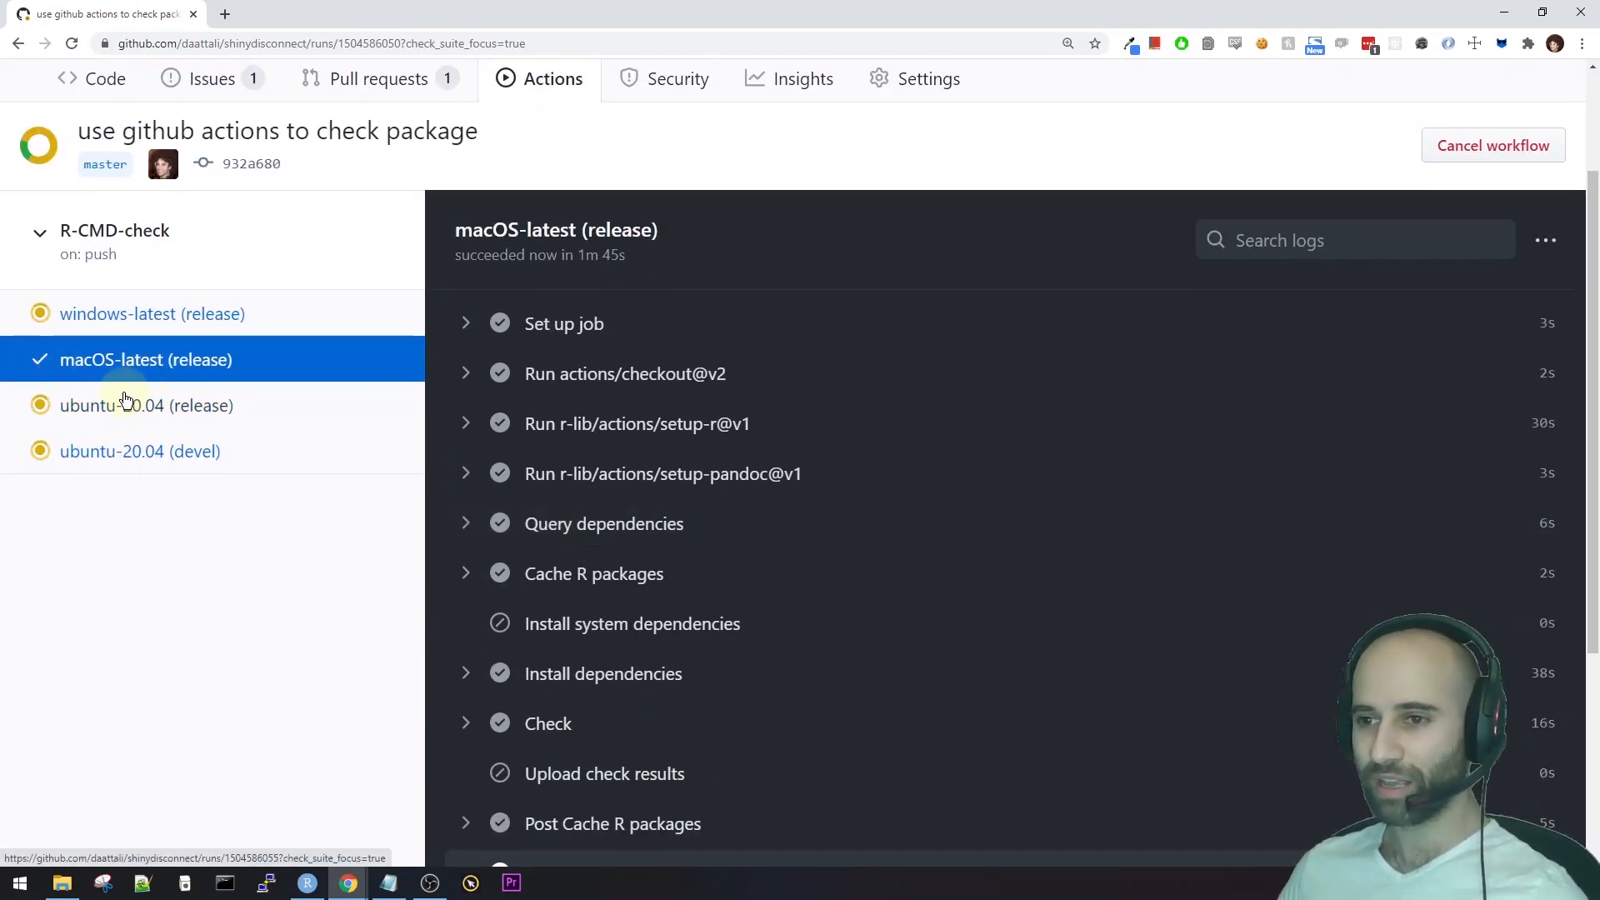
# Inspect the ubuntu-20.04 (release) job's dependency installation log.
pyautogui.click(146, 405)
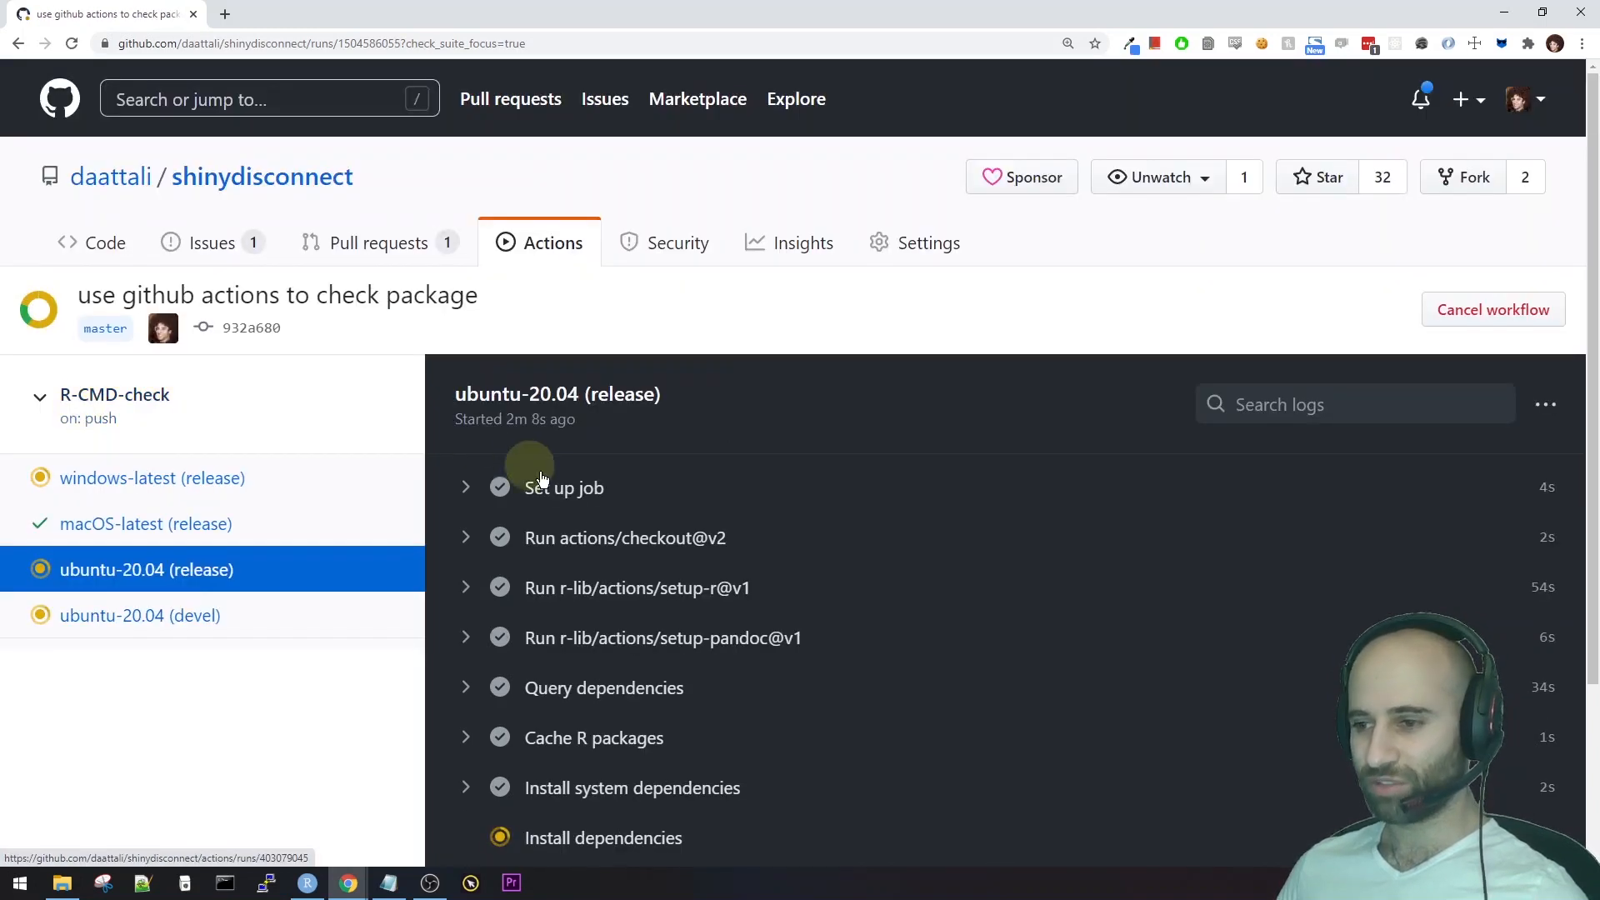
pyautogui.scroll(-3)
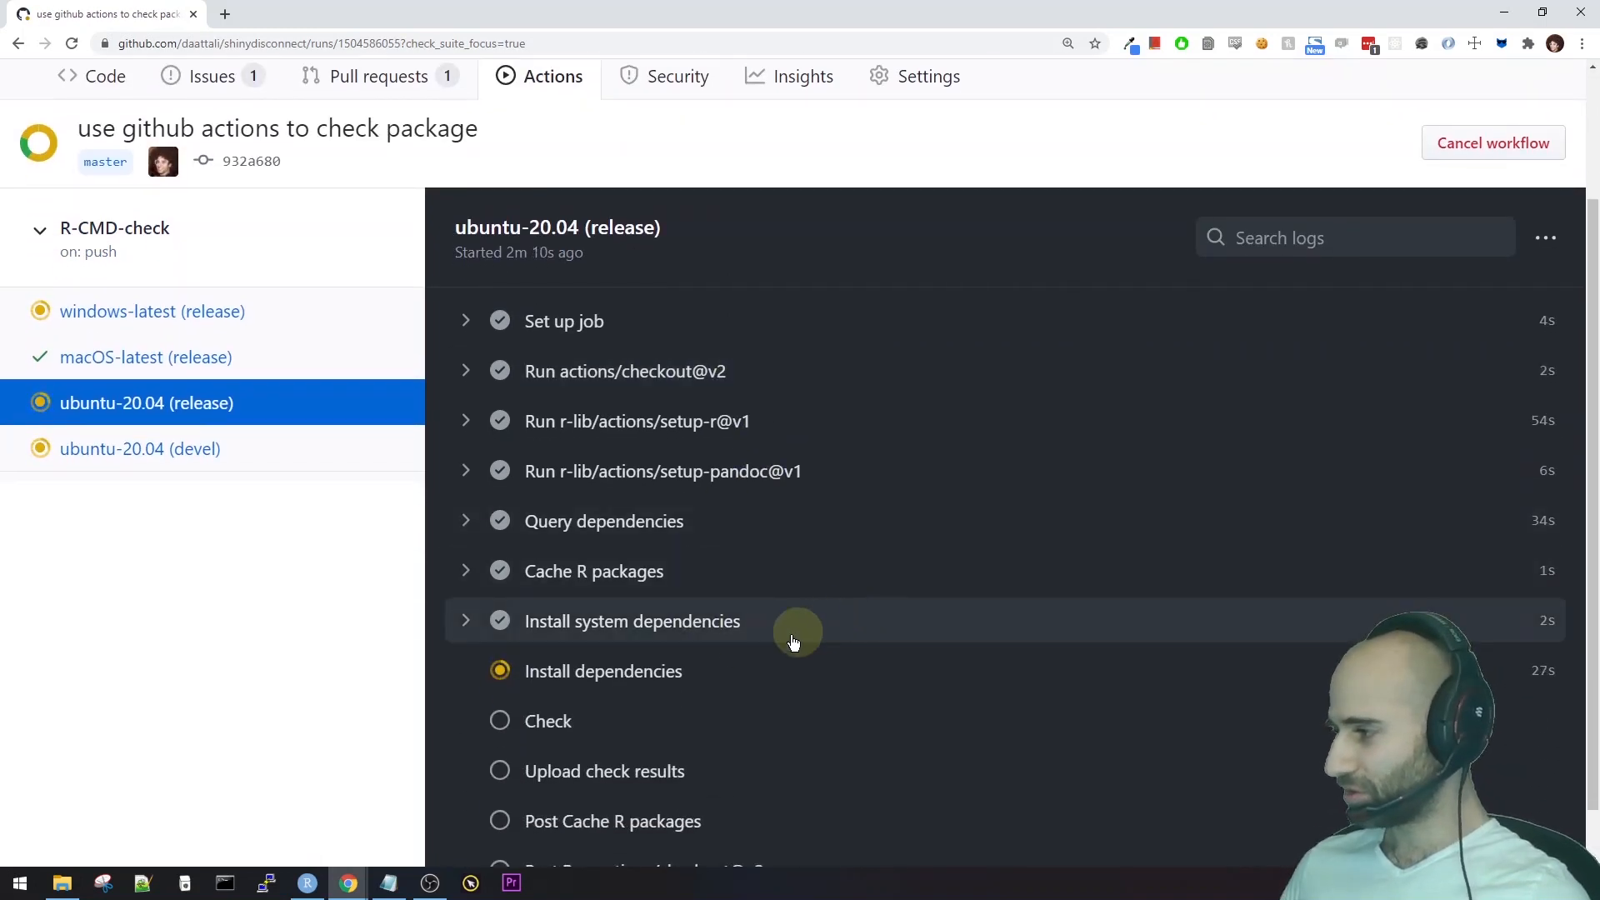
pyautogui.moveTo(719, 630)
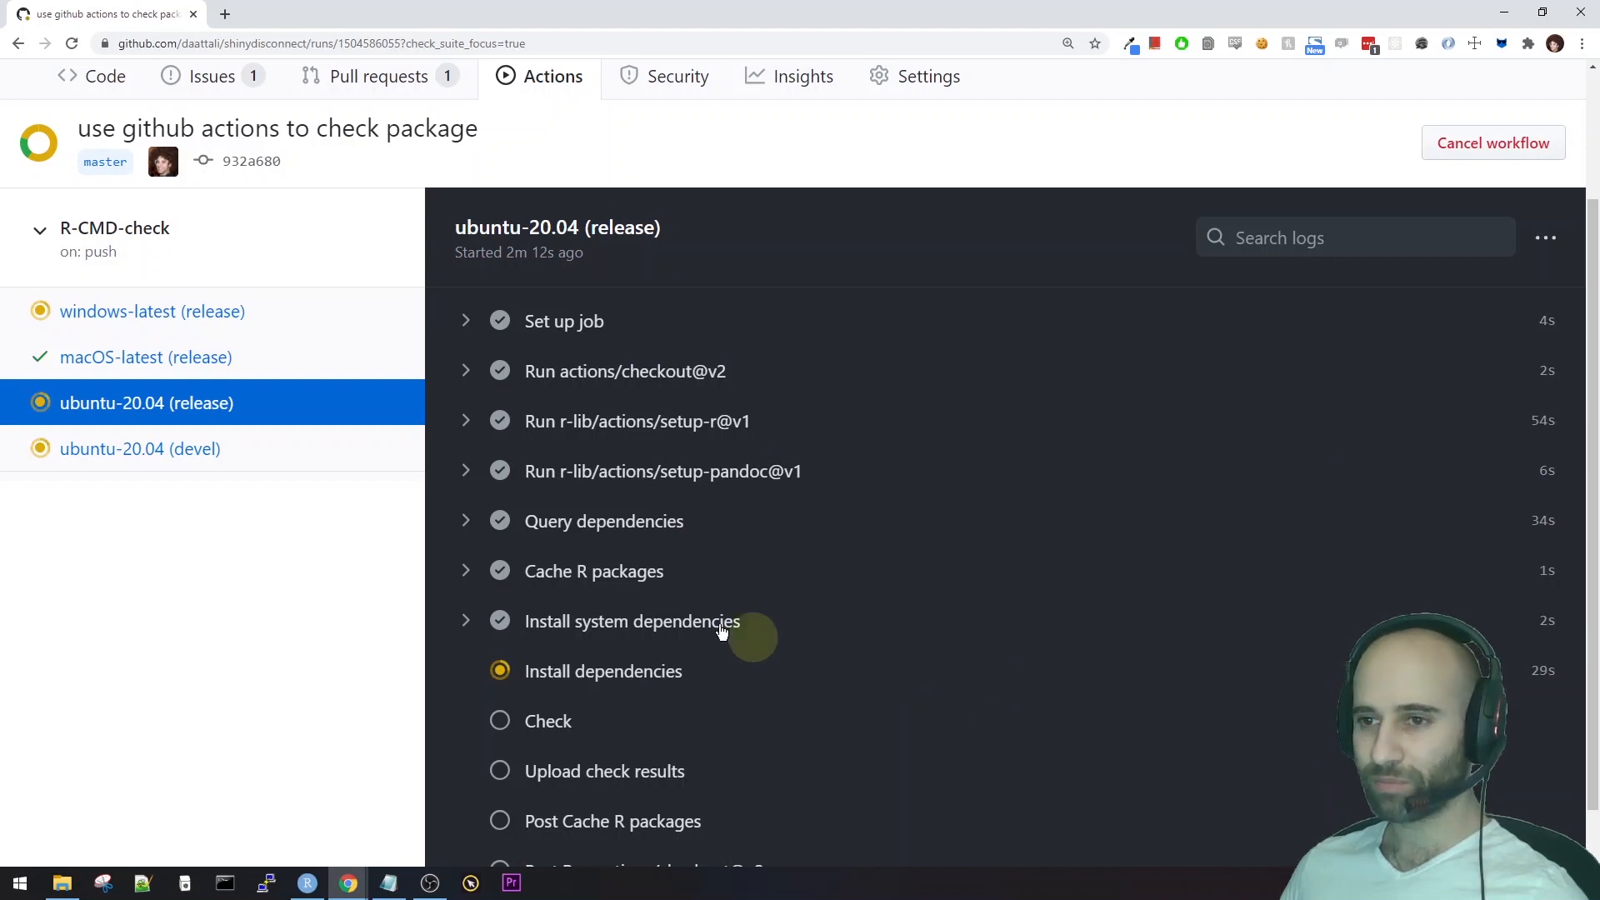
pyautogui.moveTo(235, 474)
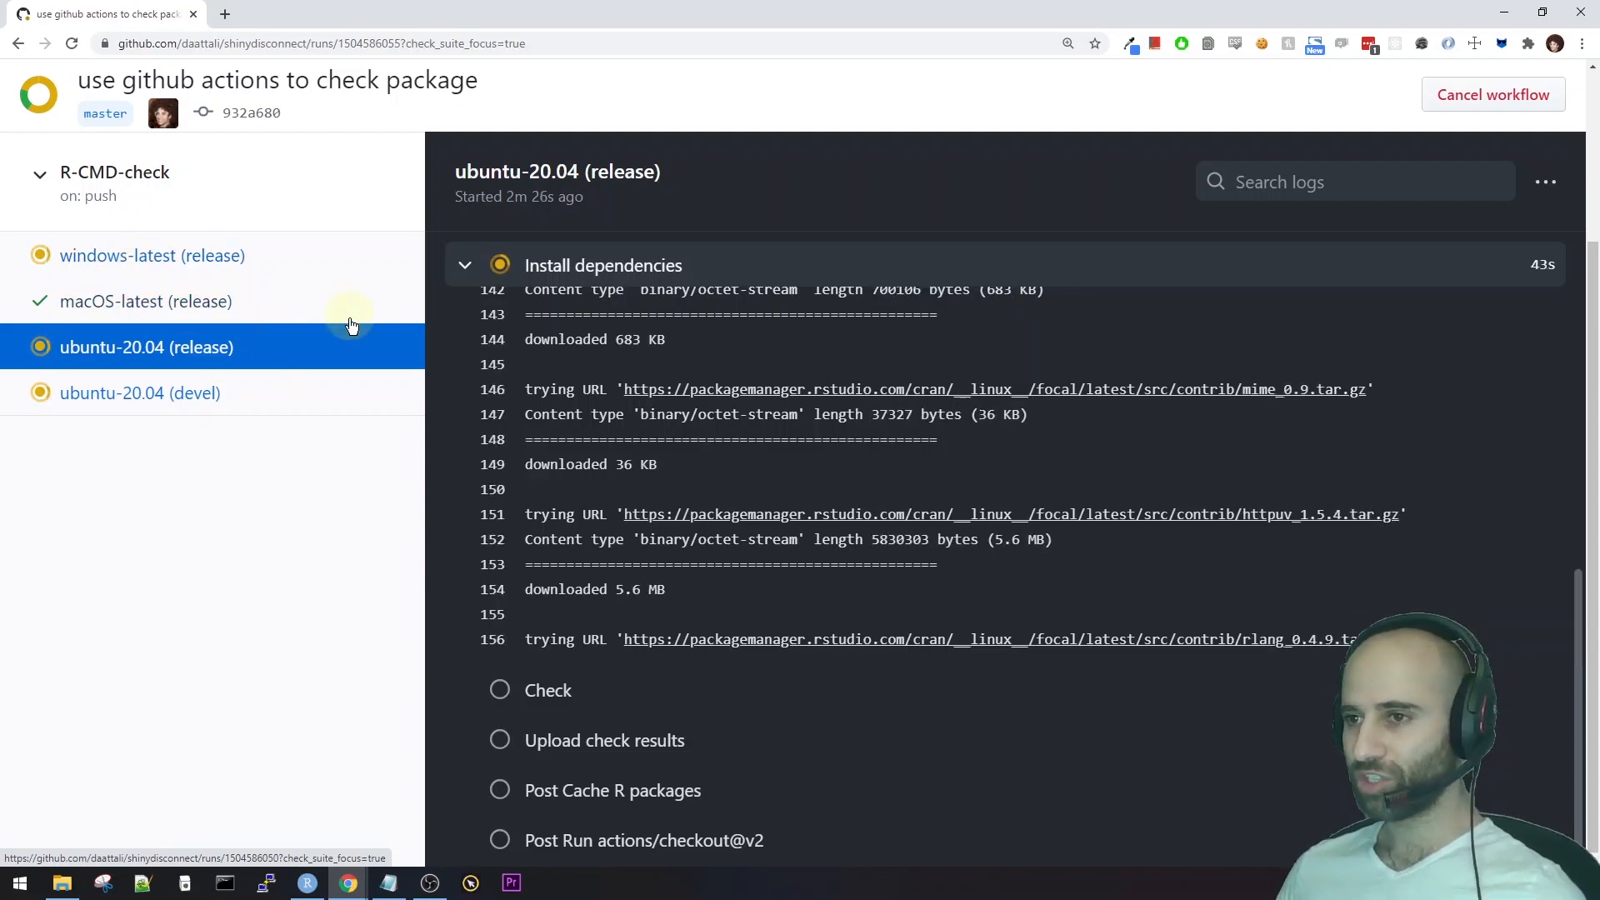
pyautogui.click(140, 392)
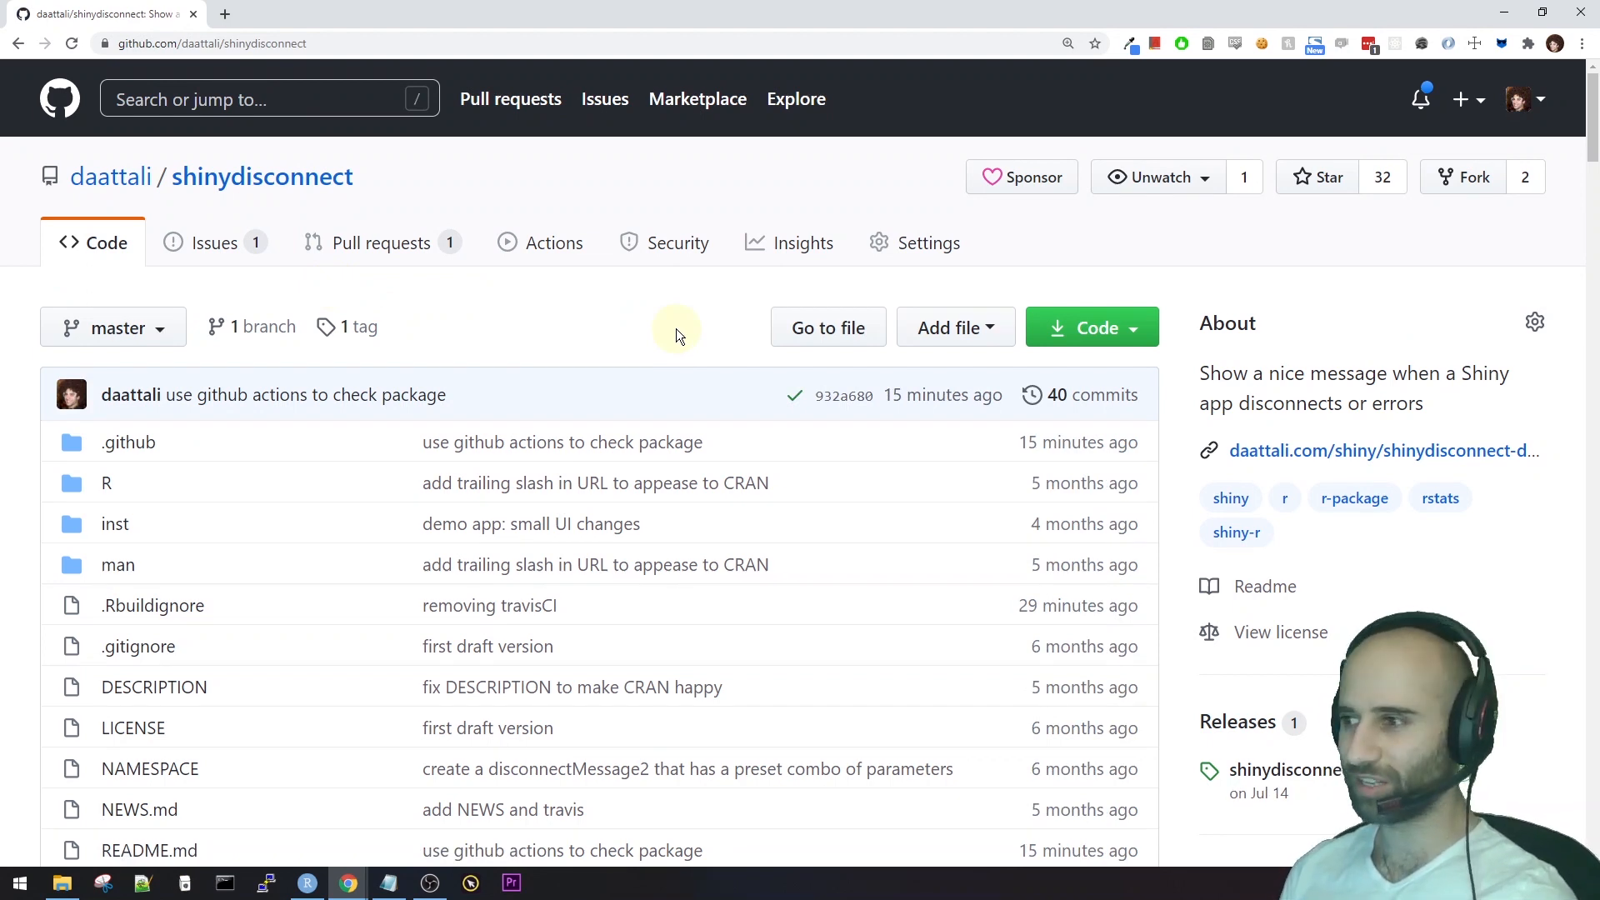
pyautogui.moveTo(951, 378)
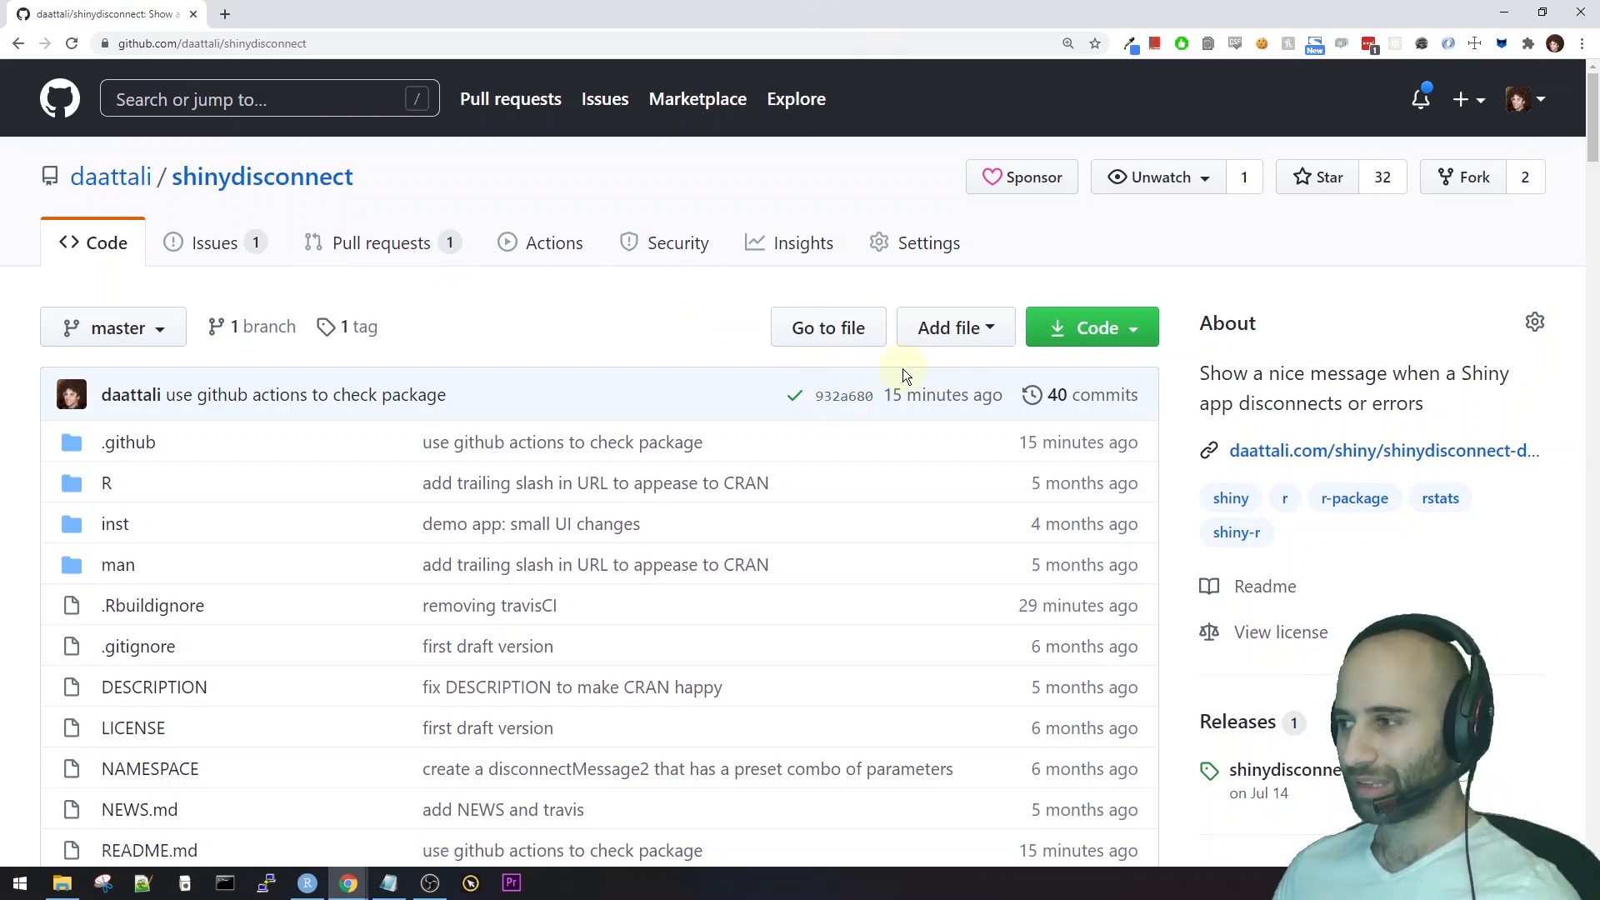
pyautogui.moveTo(795, 400)
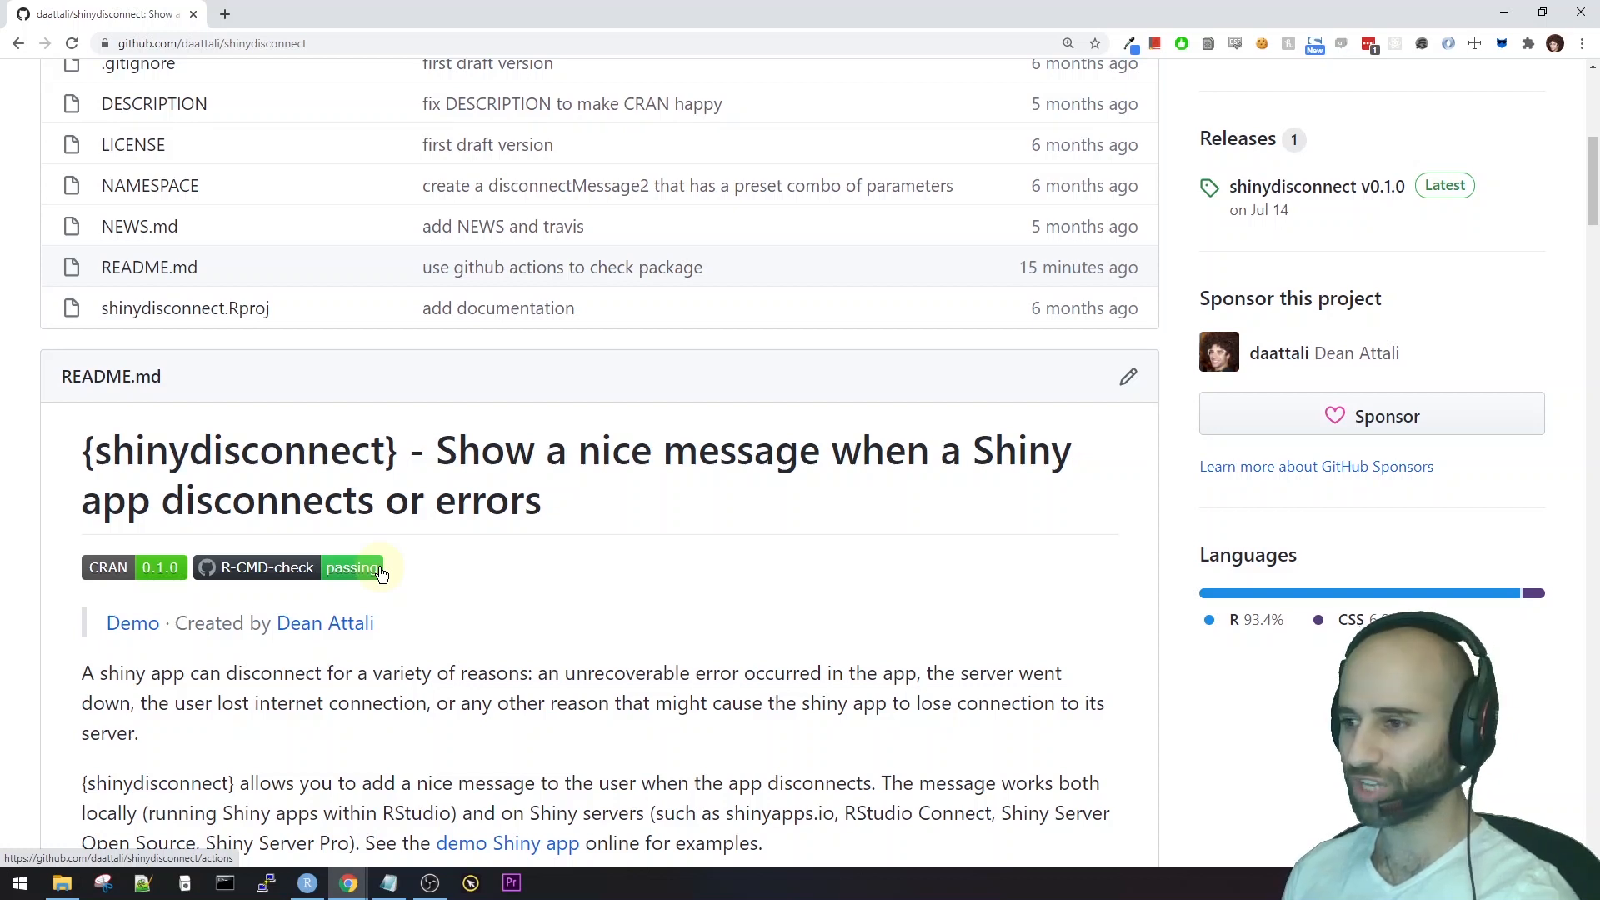
pyautogui.moveTo(468, 566)
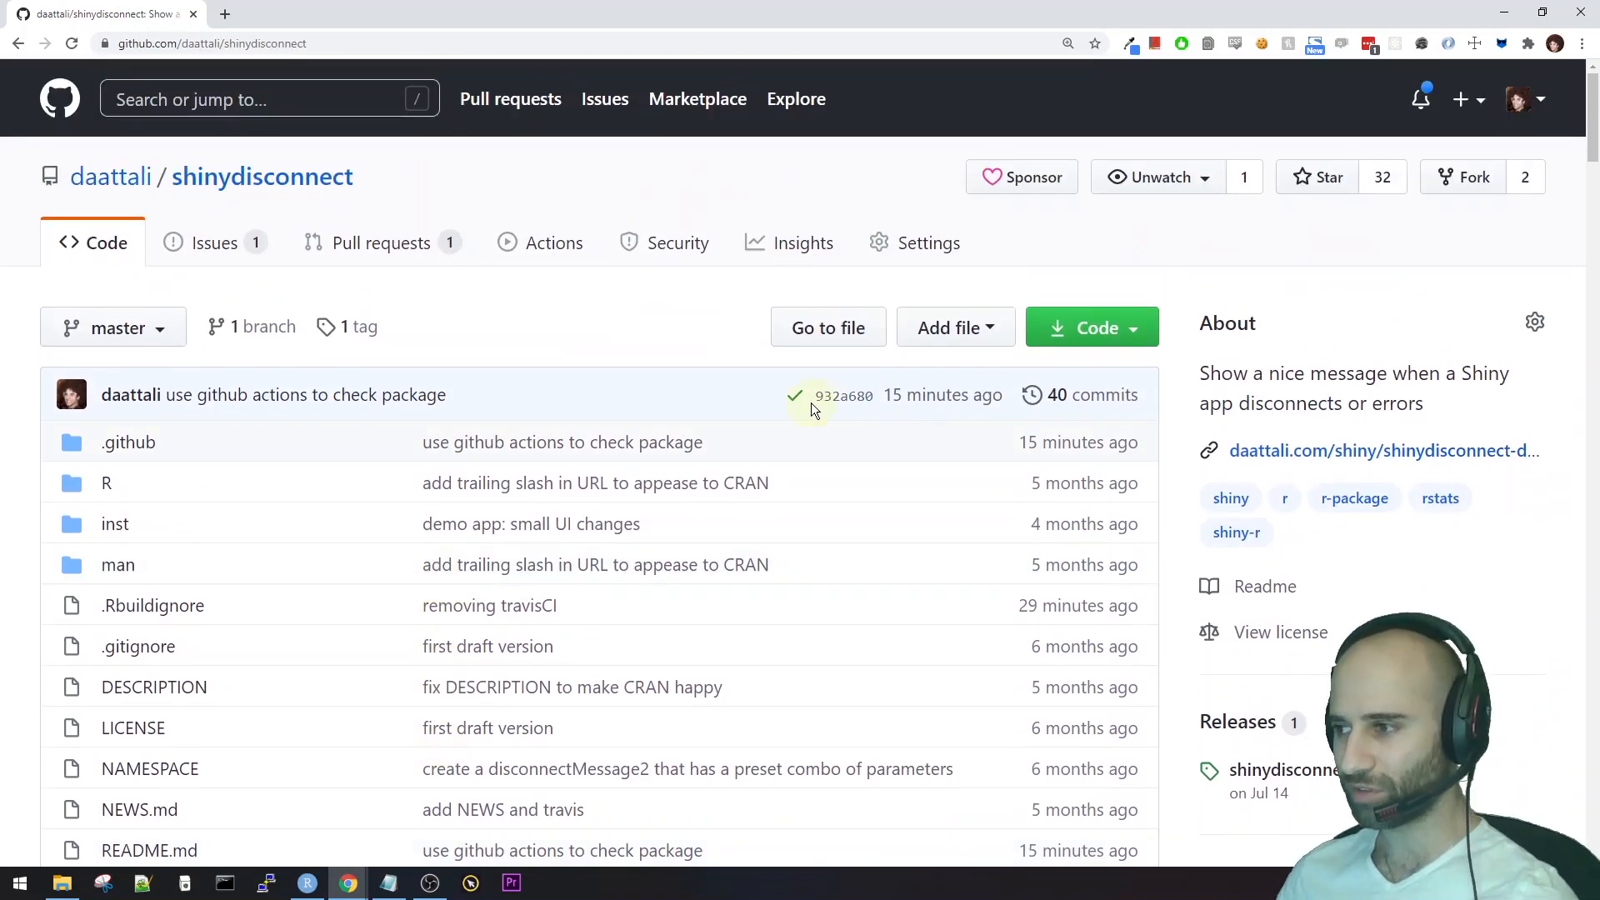
# Open the commit's check results showing all four R-CMD-check jobs passed.
pyautogui.click(796, 395)
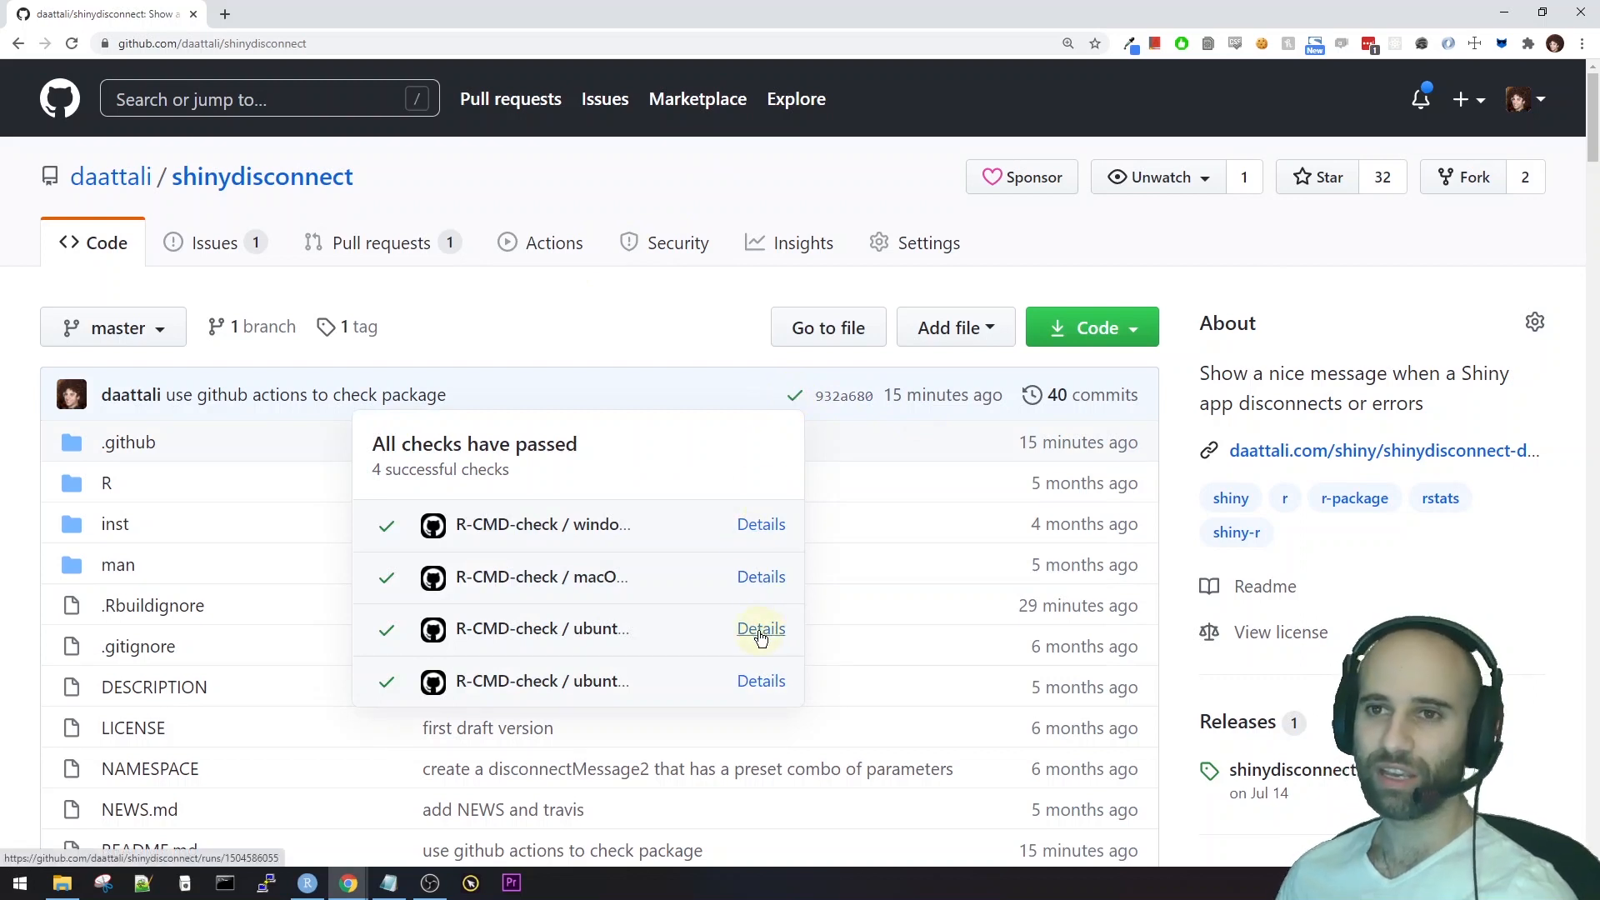